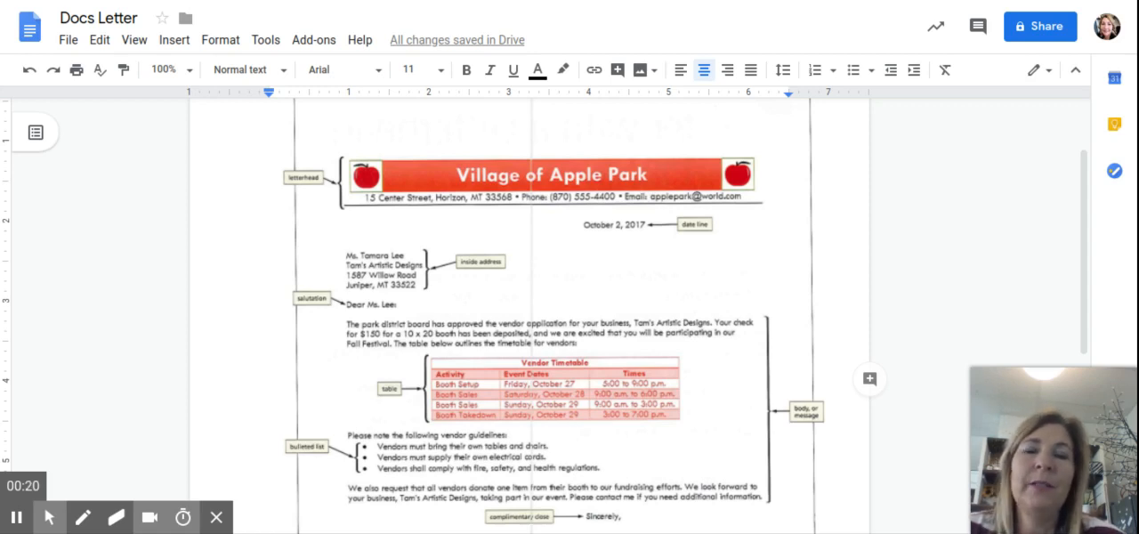
mouse_move(922, 297)
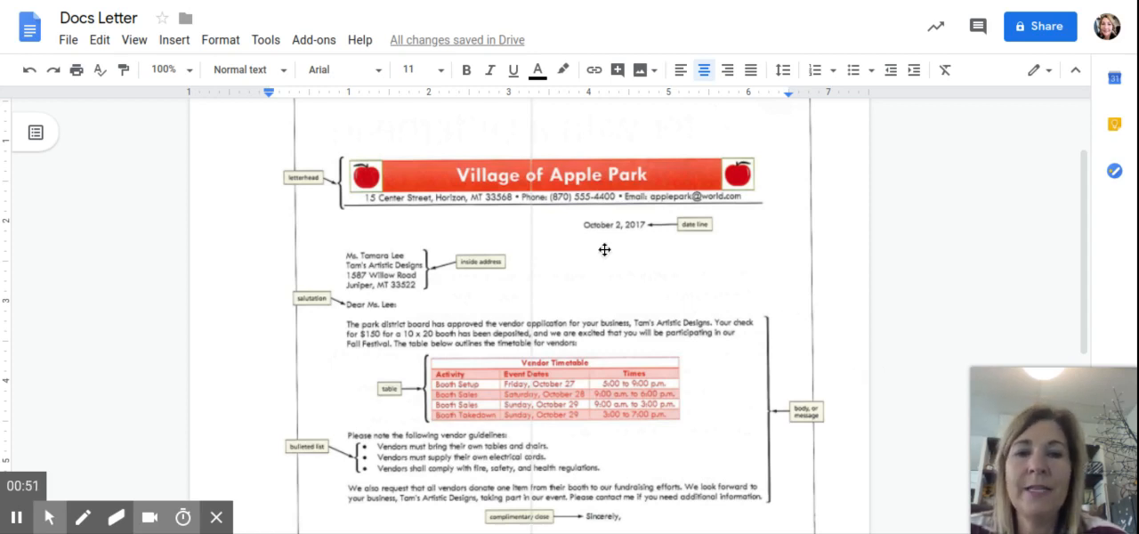
mouse_move(538, 218)
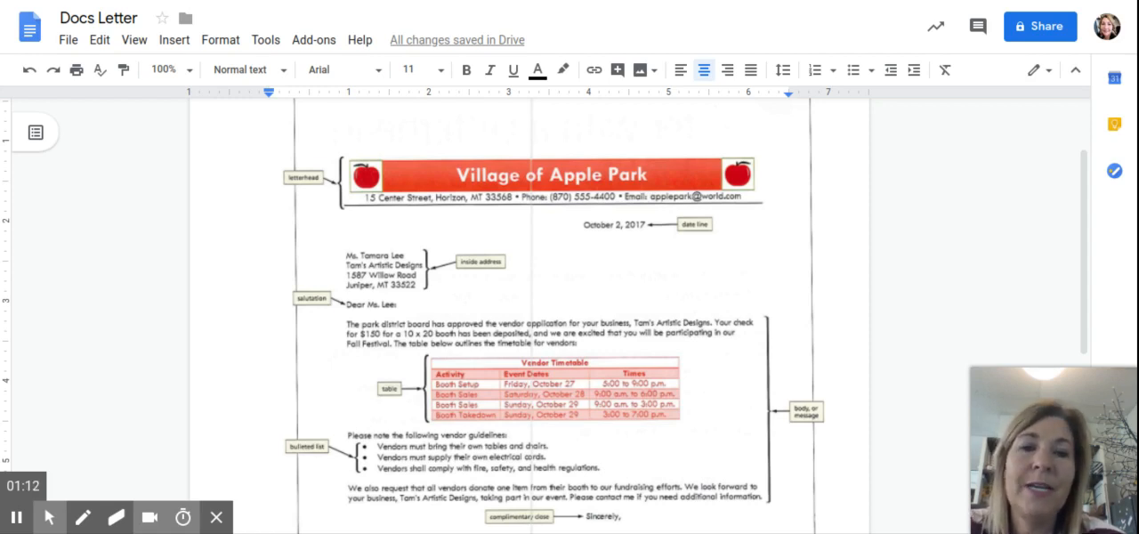
mouse_move(790, 189)
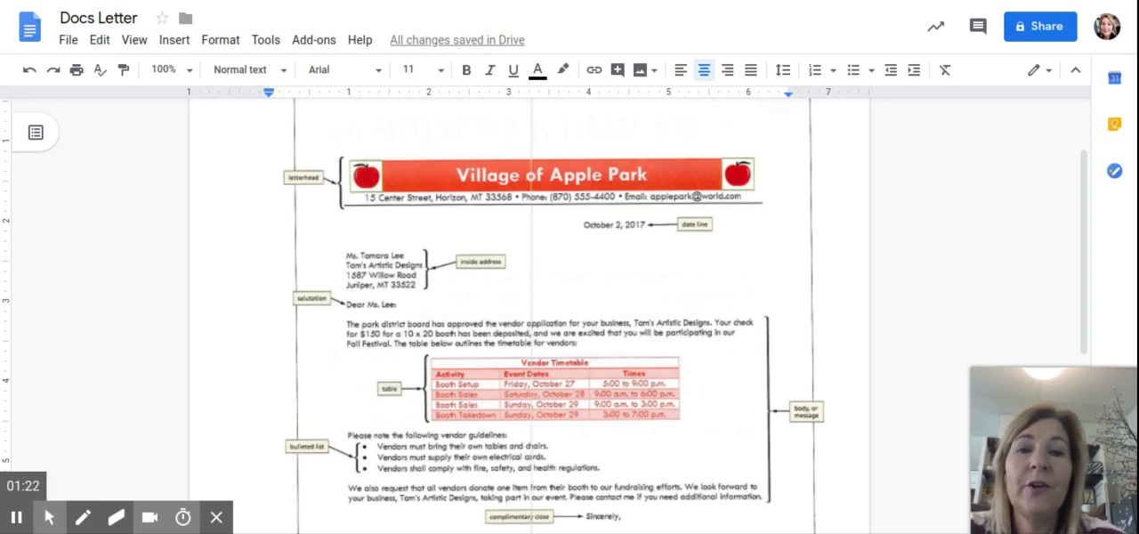
- Place the cursor on the blank page and bring up the Insert menu's Drawing choices
scroll("down", 3)
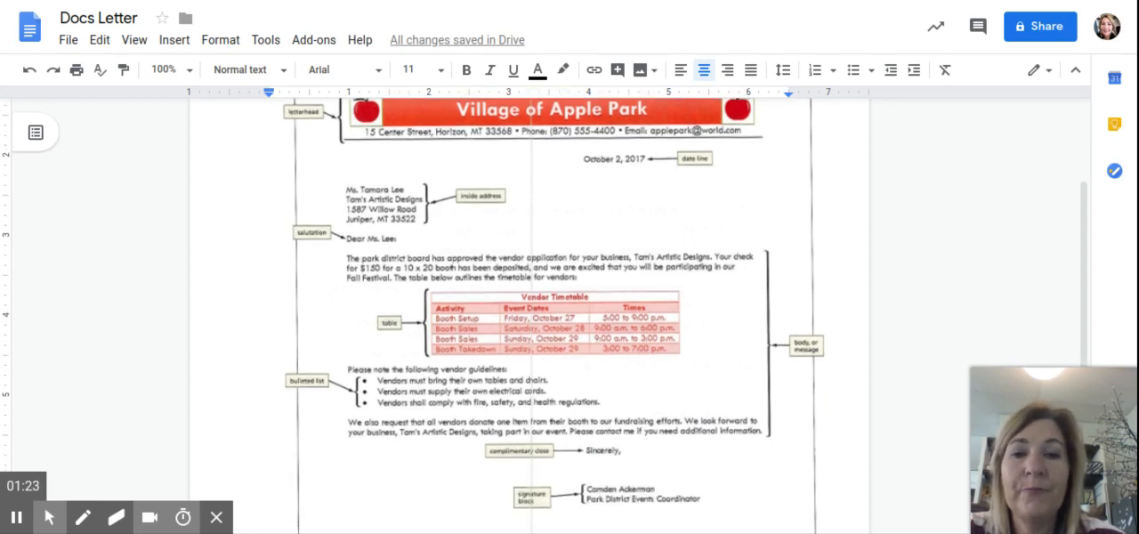
mouse_move(705, 169)
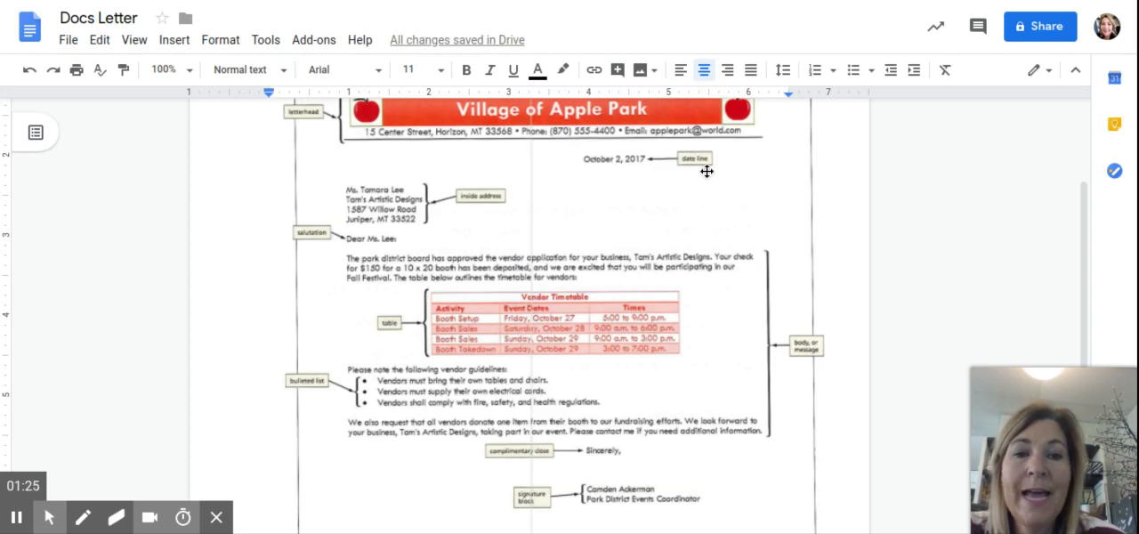
mouse_move(646, 163)
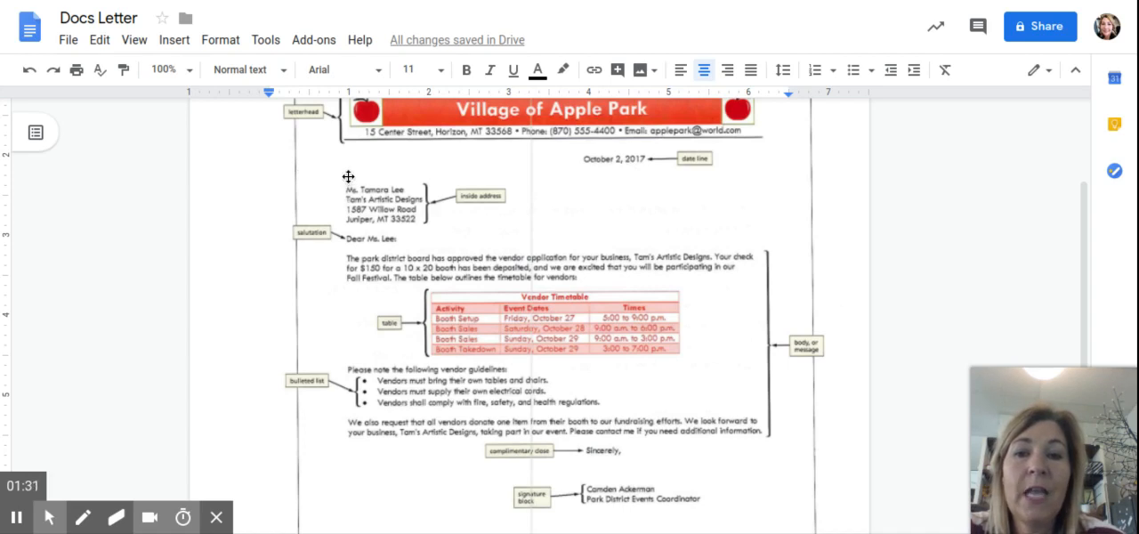
mouse_move(589, 162)
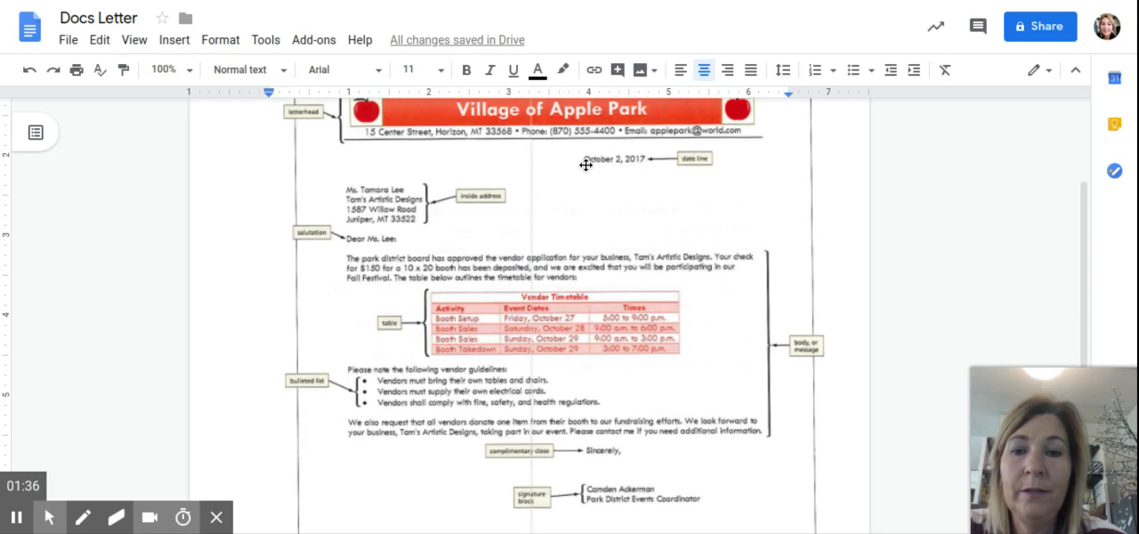
scroll("down", 3)
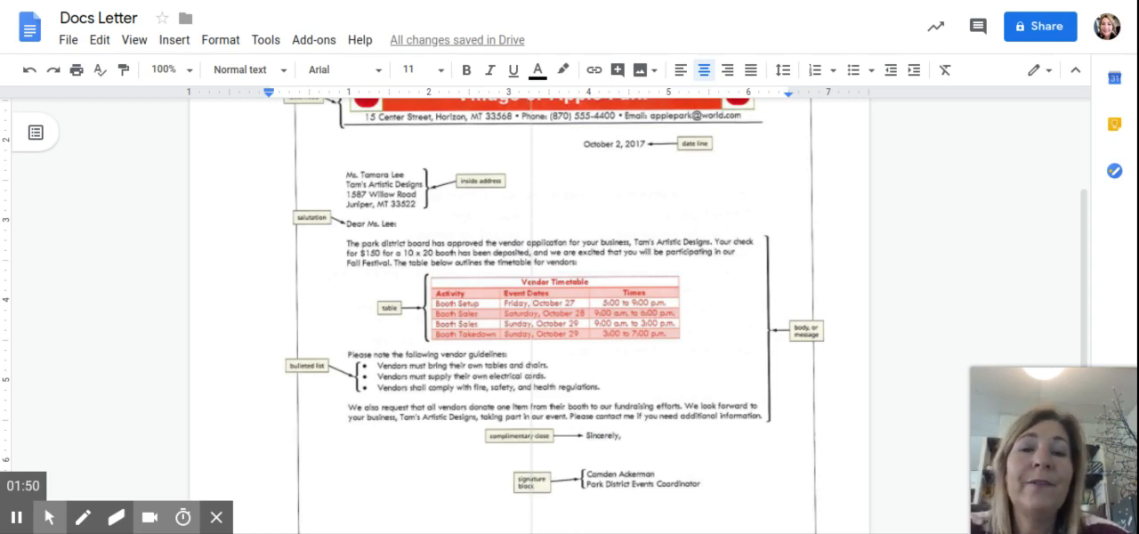
mouse_move(432, 199)
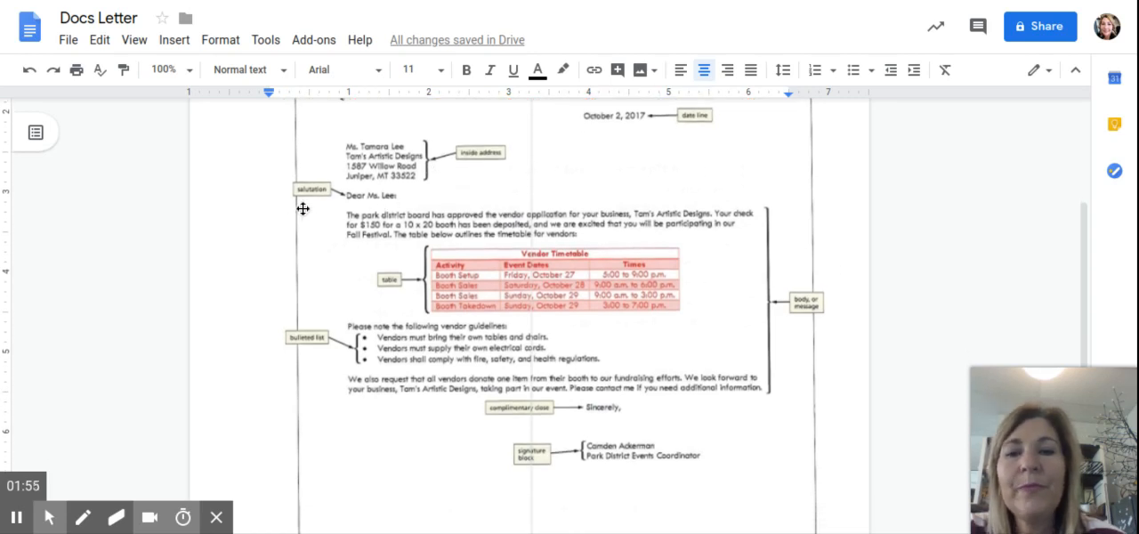
mouse_move(413, 200)
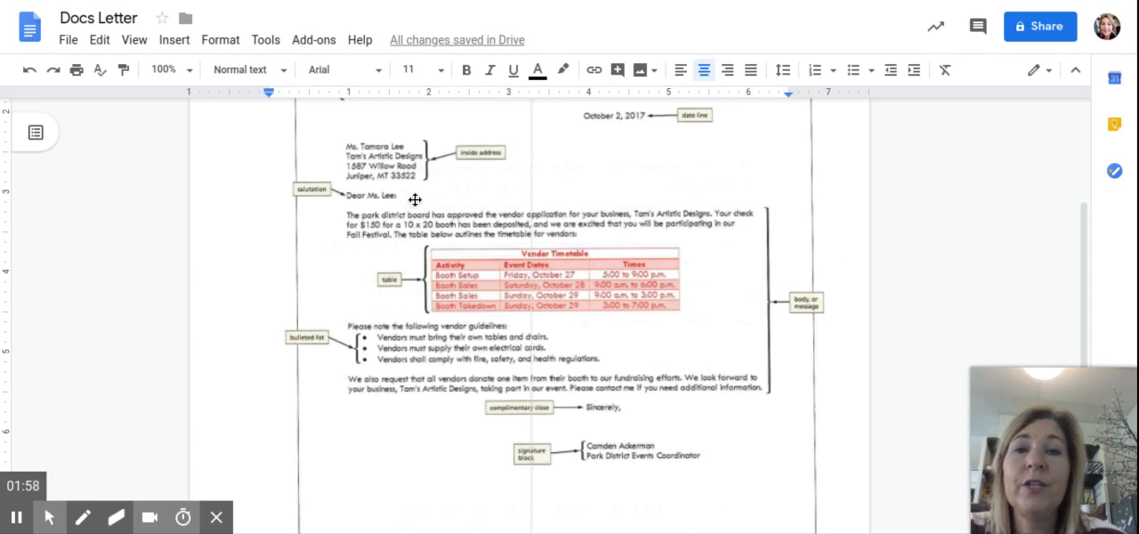
mouse_move(359, 208)
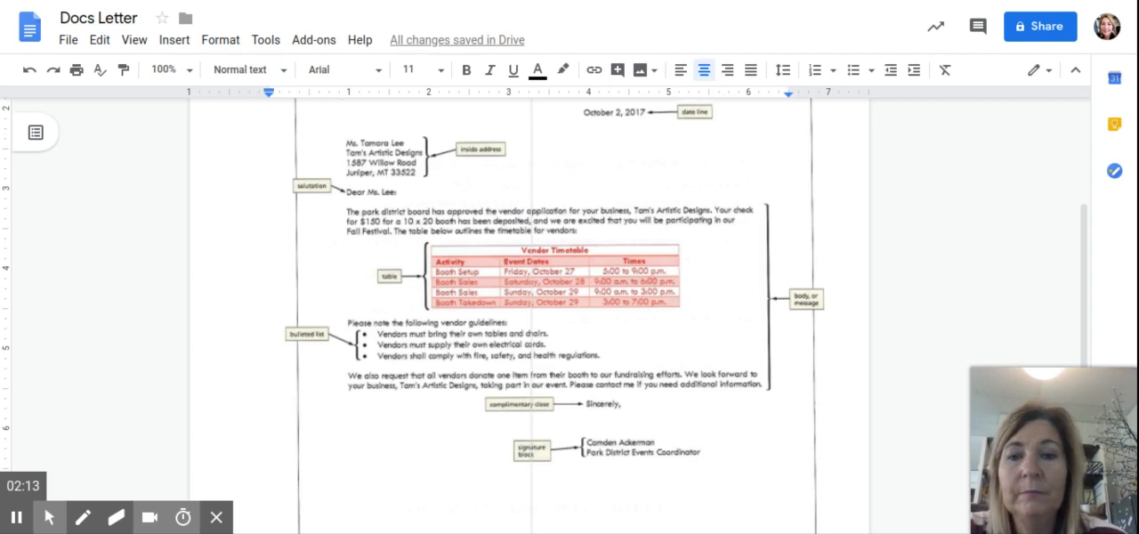
scroll("down", 3)
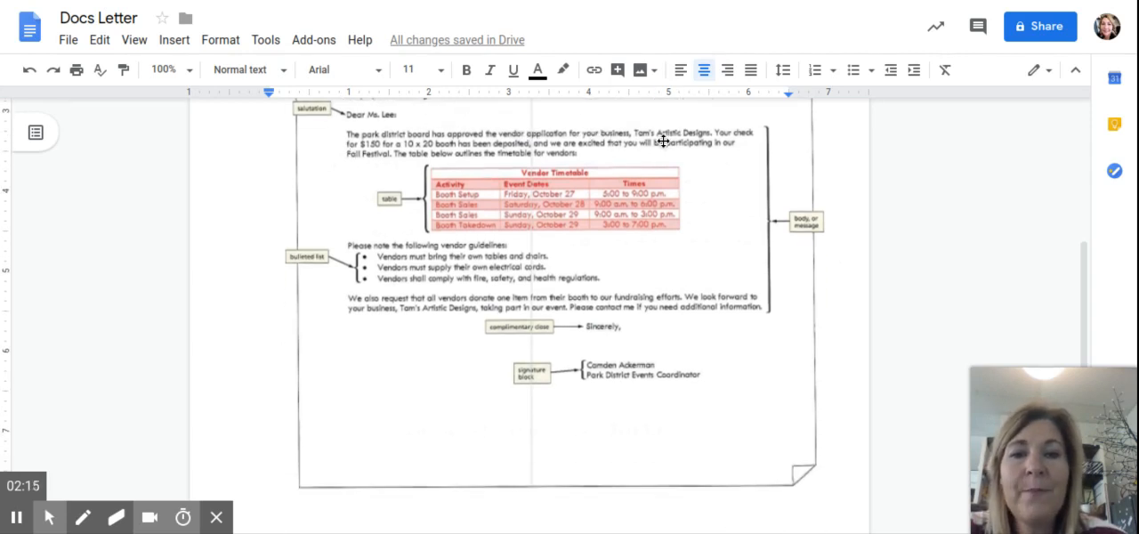
mouse_move(581, 196)
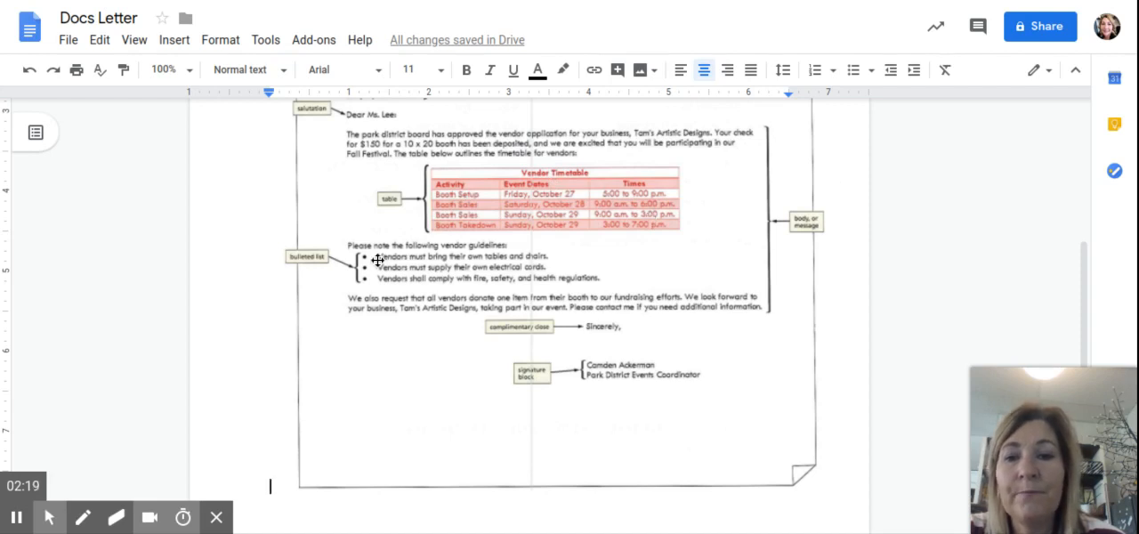
mouse_move(427, 296)
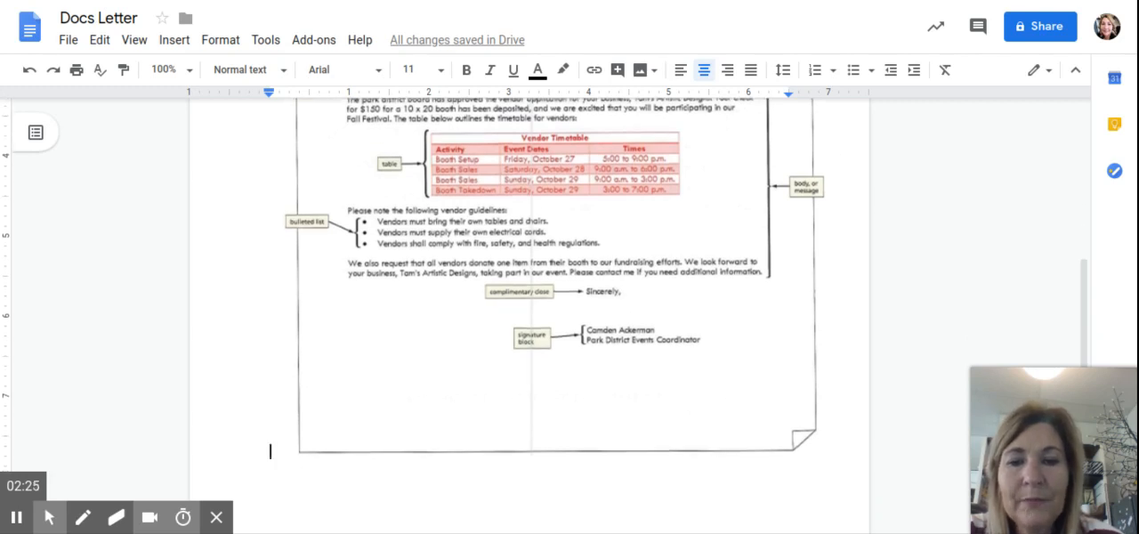
mouse_move(662, 294)
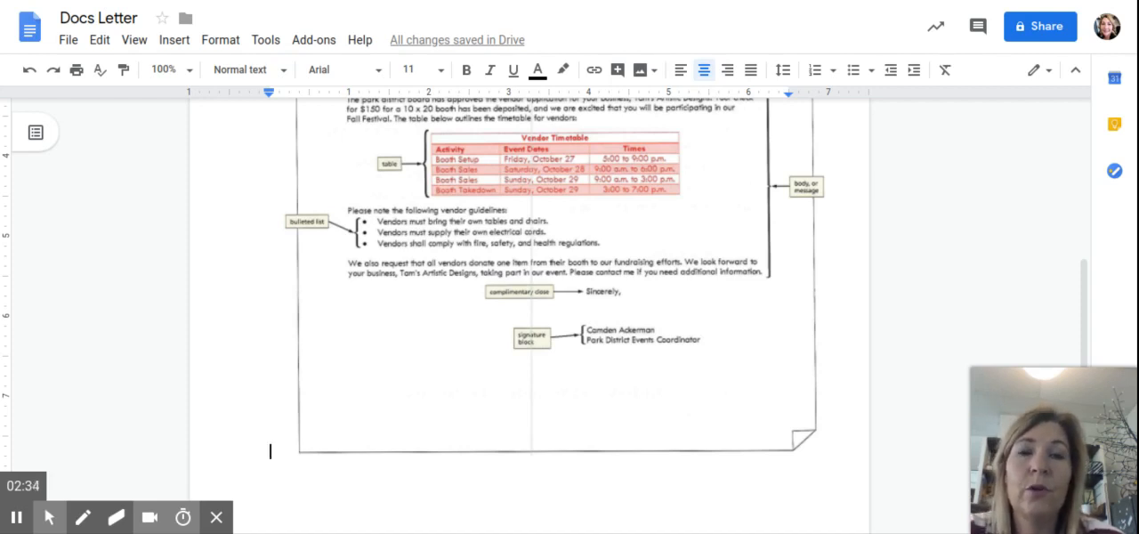
mouse_move(644, 295)
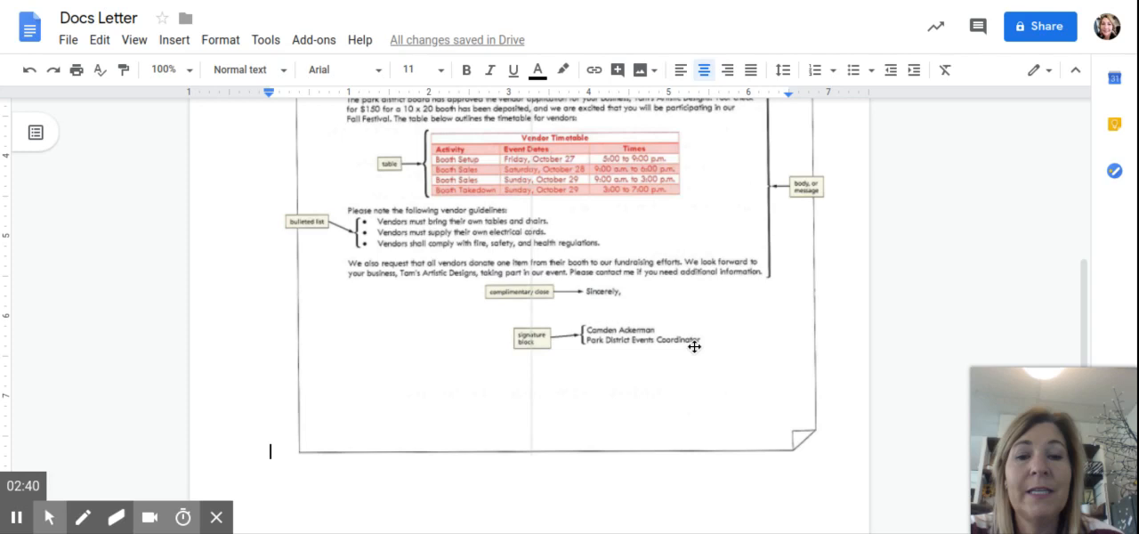
mouse_move(708, 345)
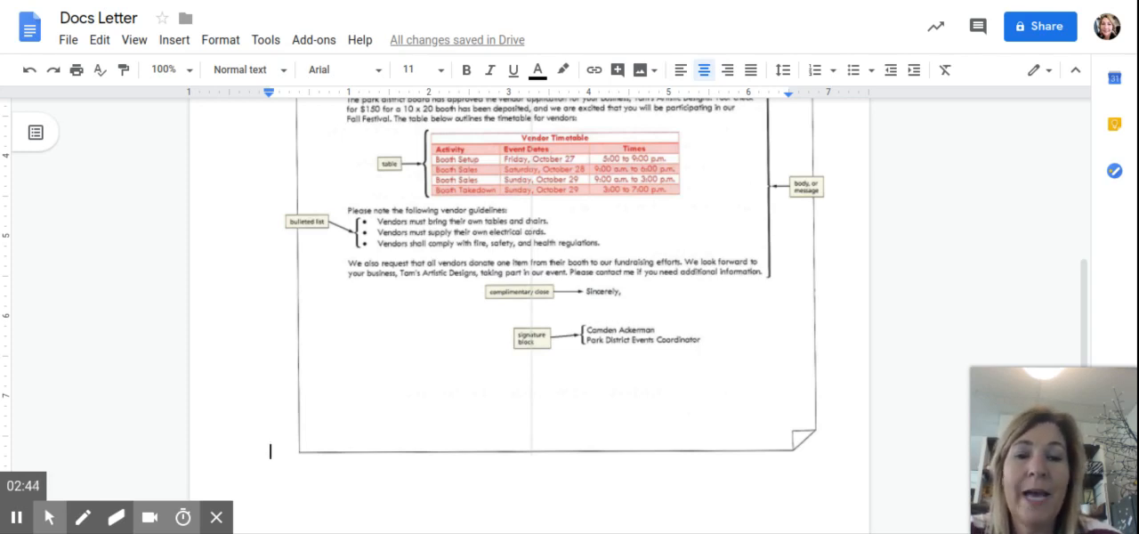
mouse_move(700, 306)
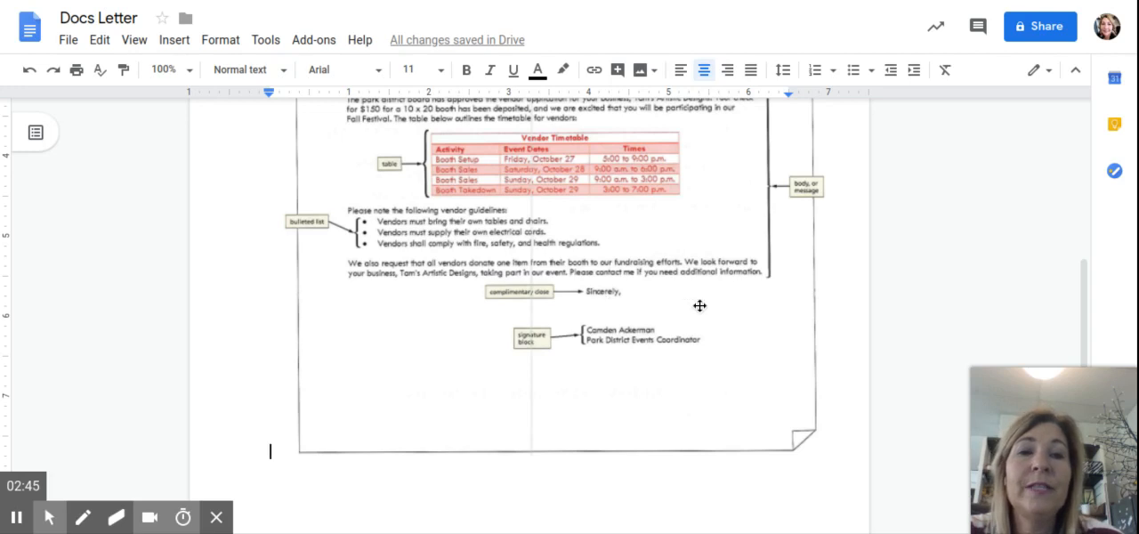
mouse_move(754, 313)
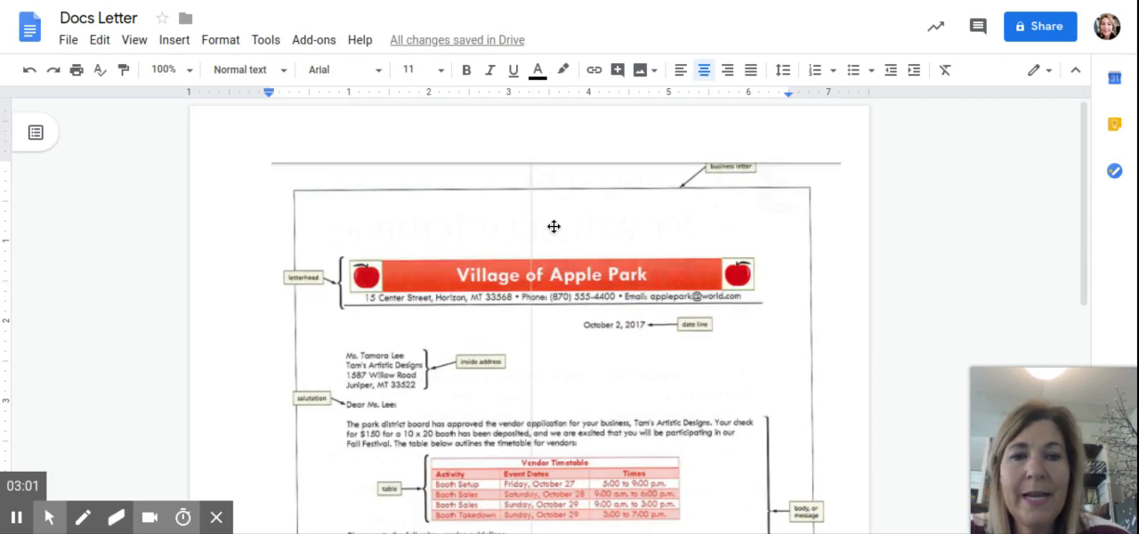
left_click(555, 226)
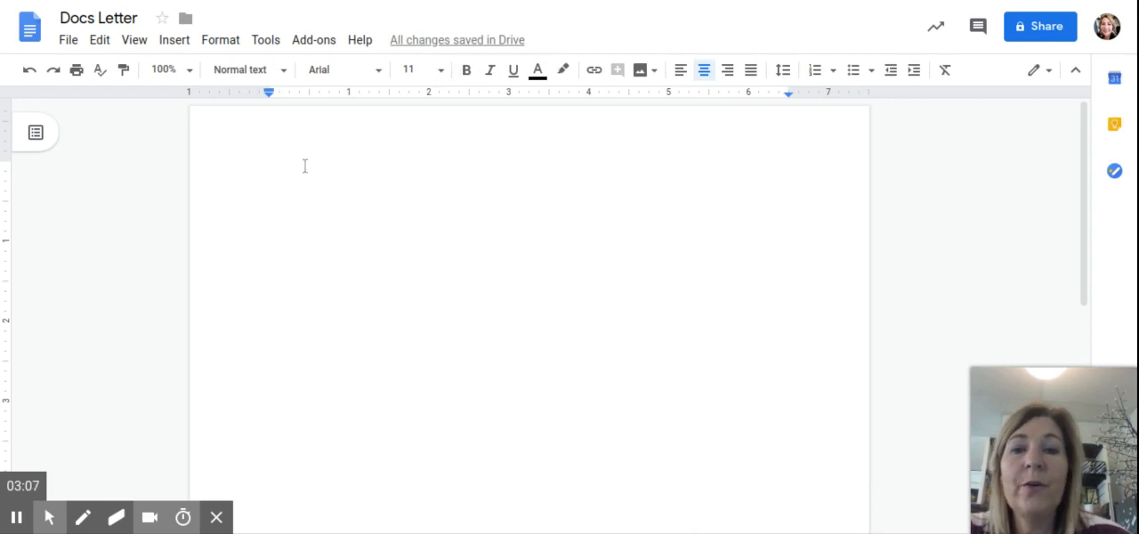
mouse_move(594, 194)
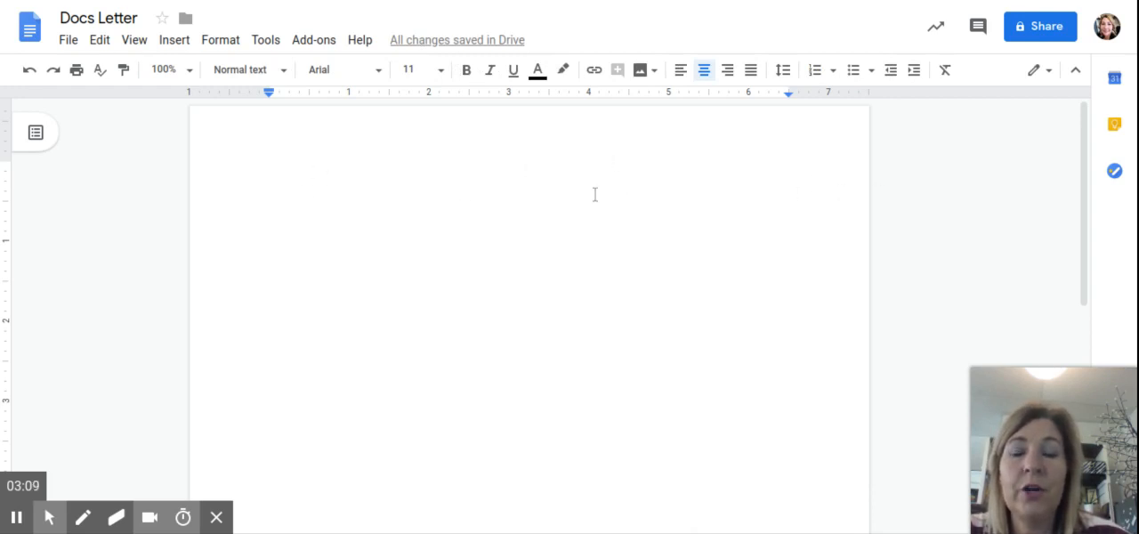
mouse_move(413, 195)
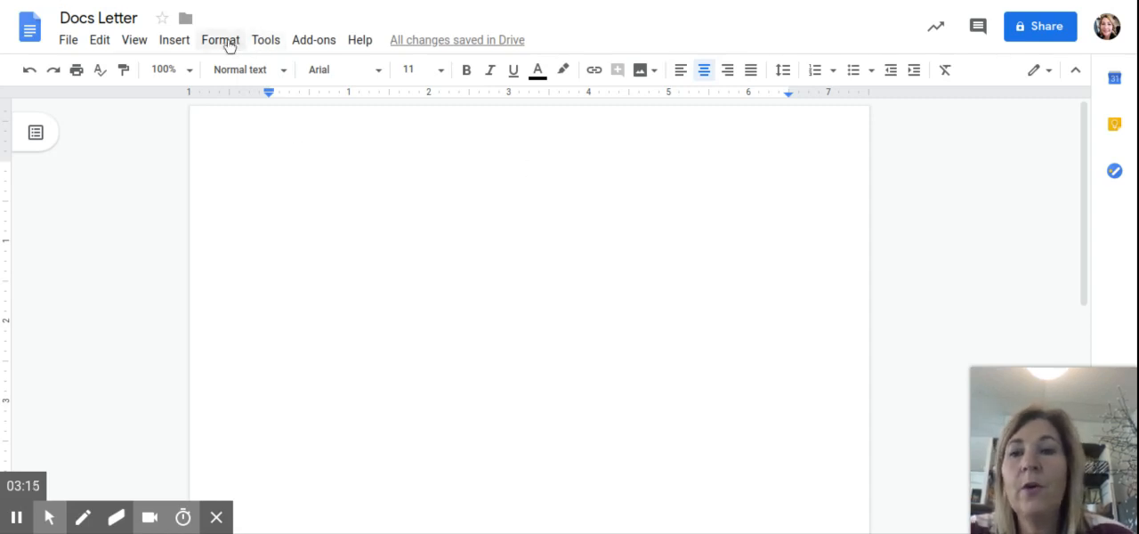
left_click(175, 39)
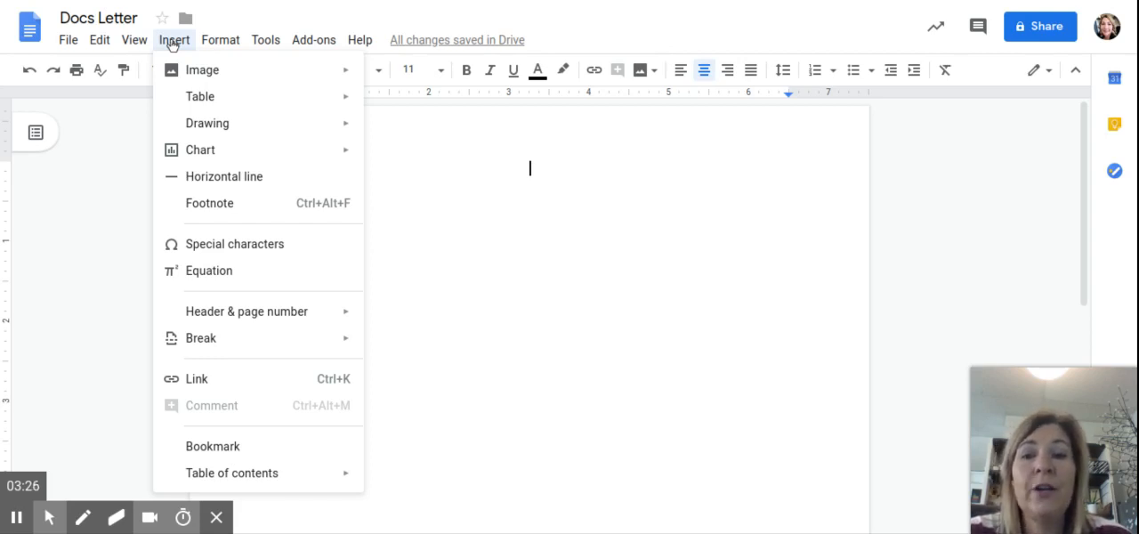
mouse_move(207, 123)
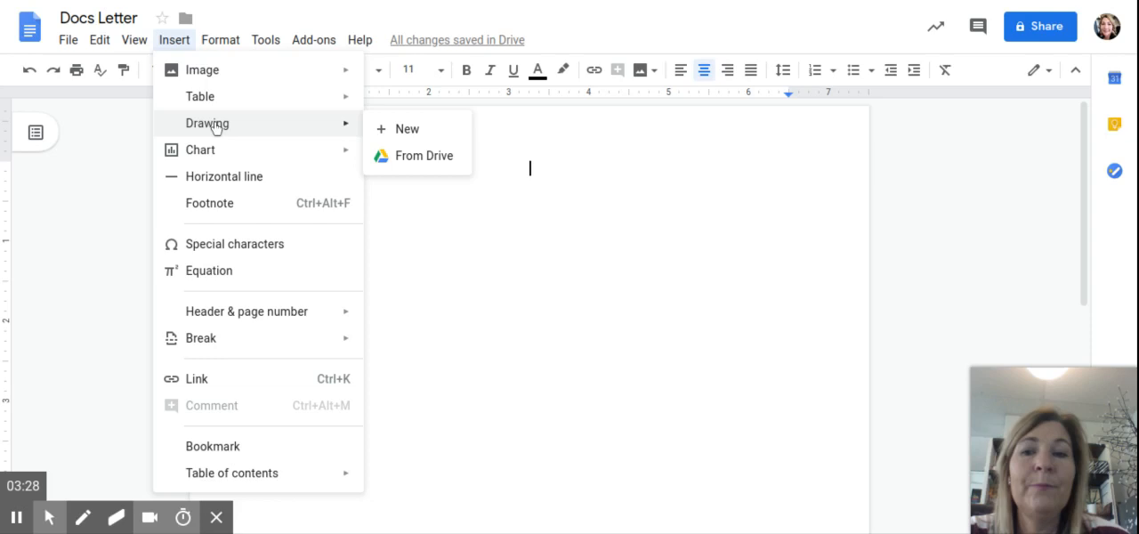
mouse_move(337, 128)
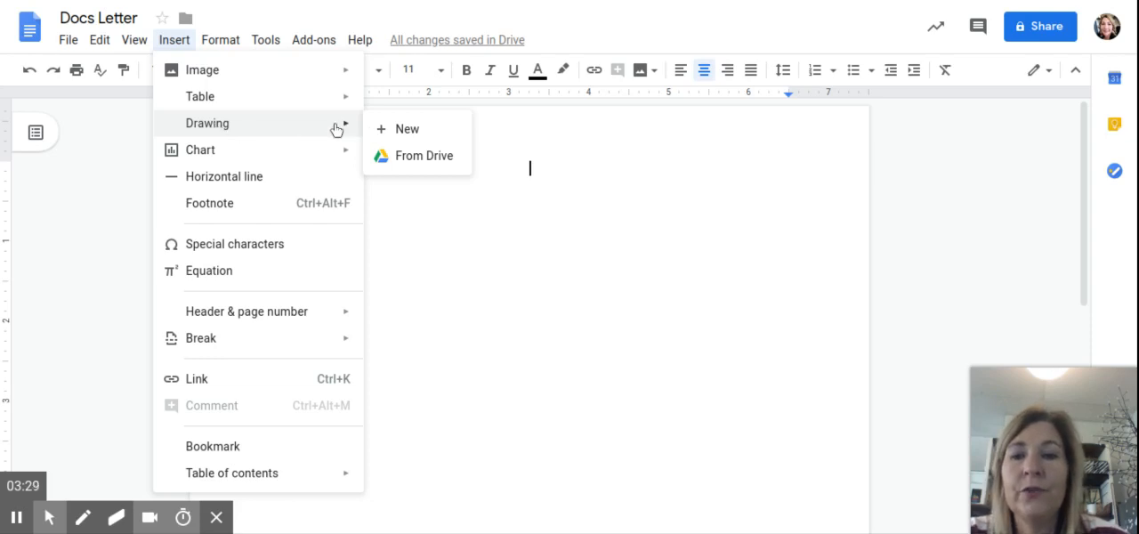
- Start a new blank drawing and choose the Text box tool
left_click(405, 128)
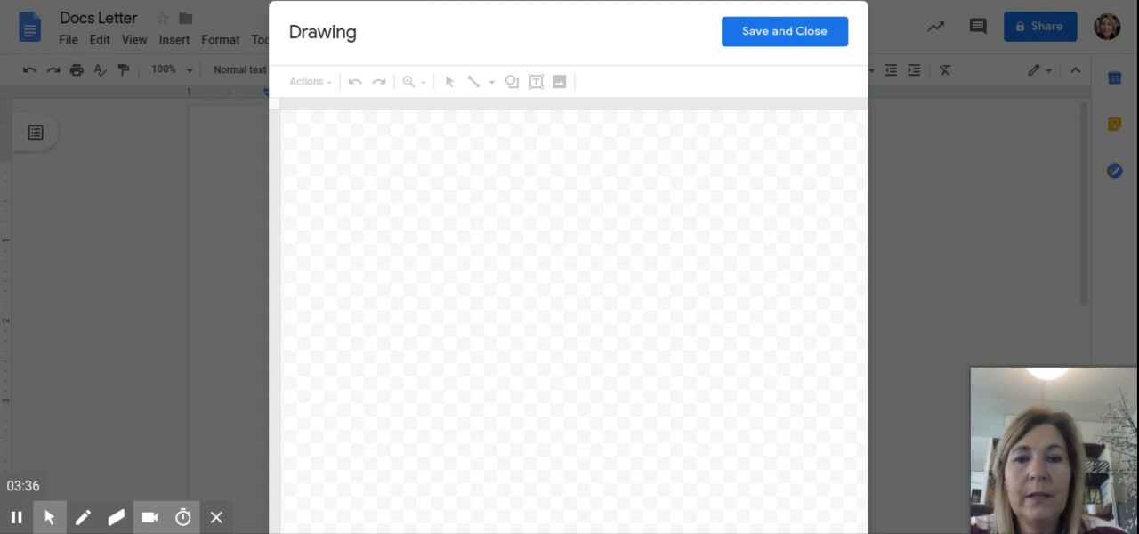
mouse_move(388, 196)
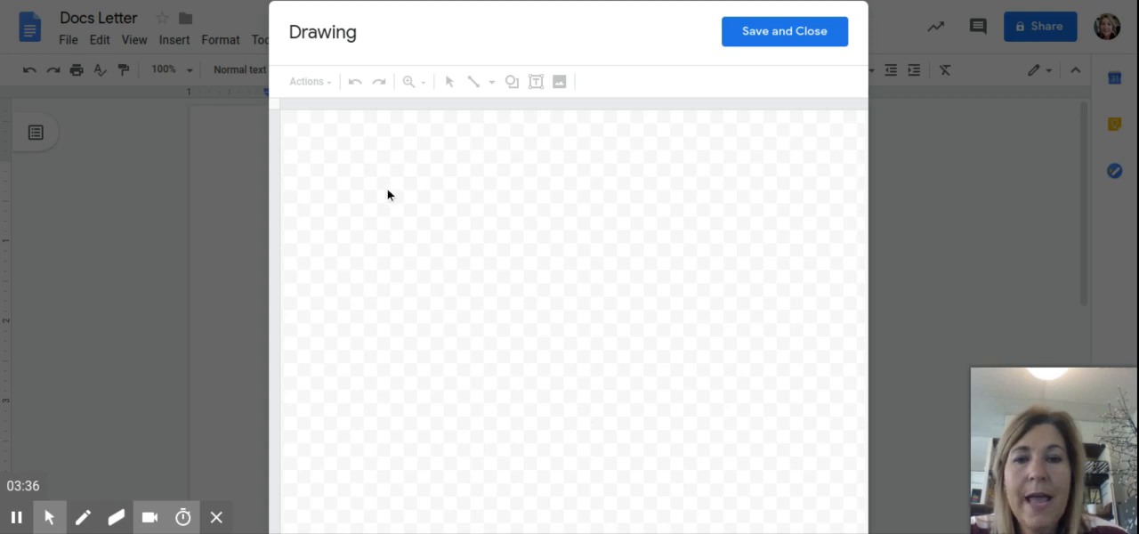
left_click(448, 82)
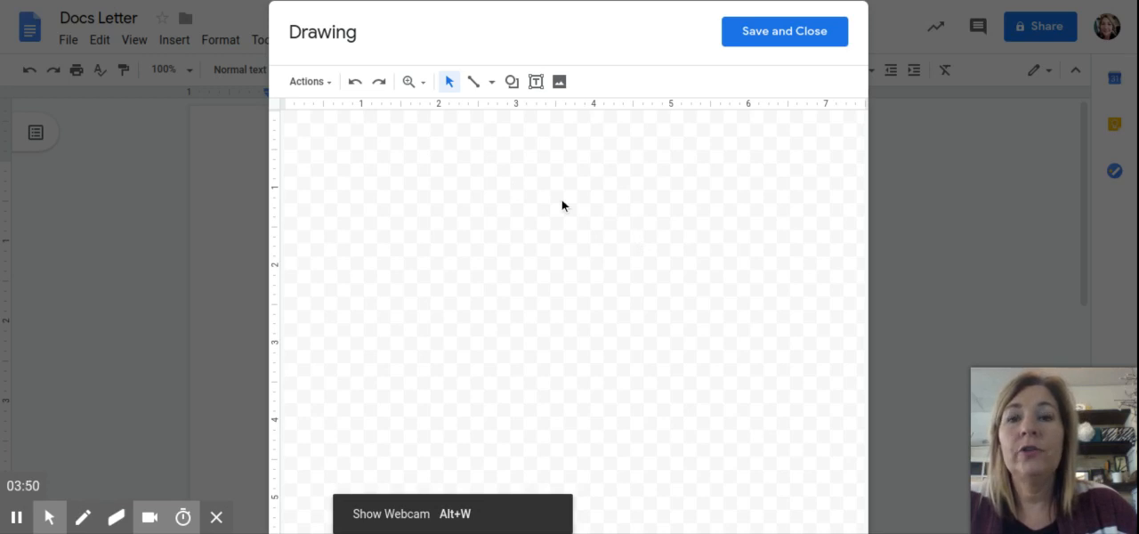
mouse_move(345, 108)
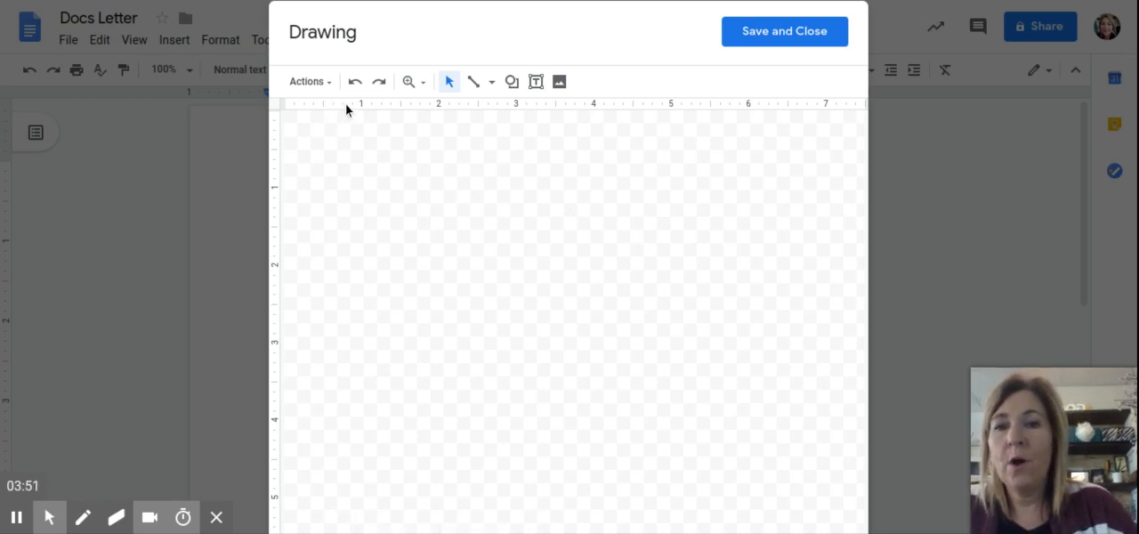
mouse_move(317, 139)
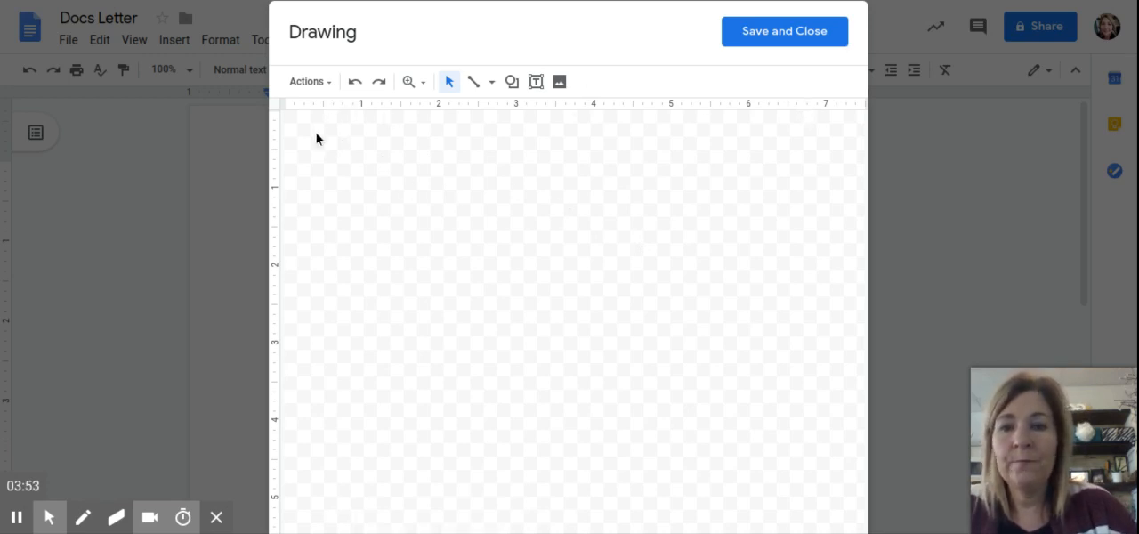
mouse_move(356, 107)
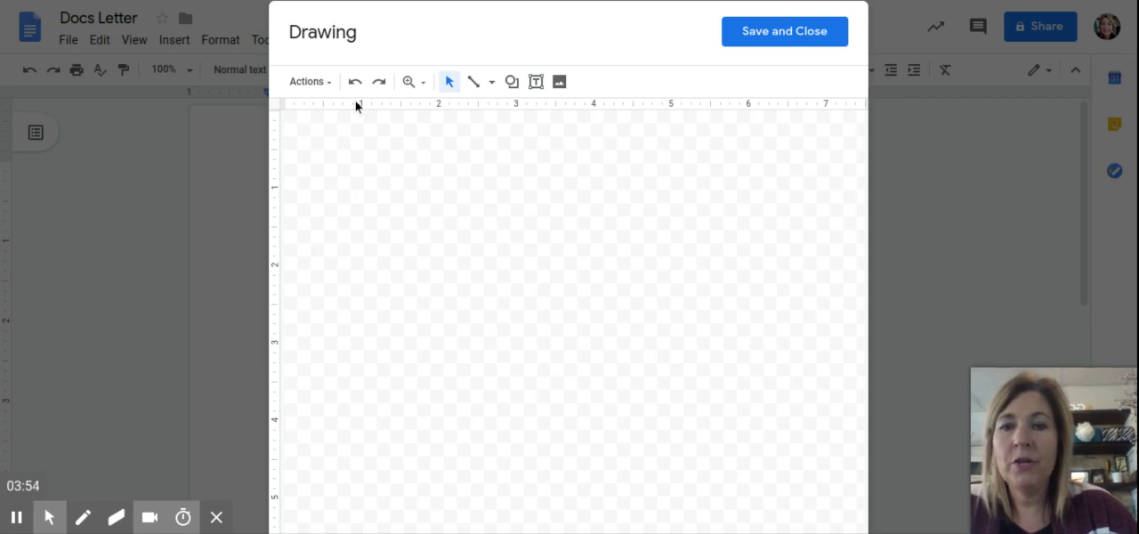
mouse_move(359, 111)
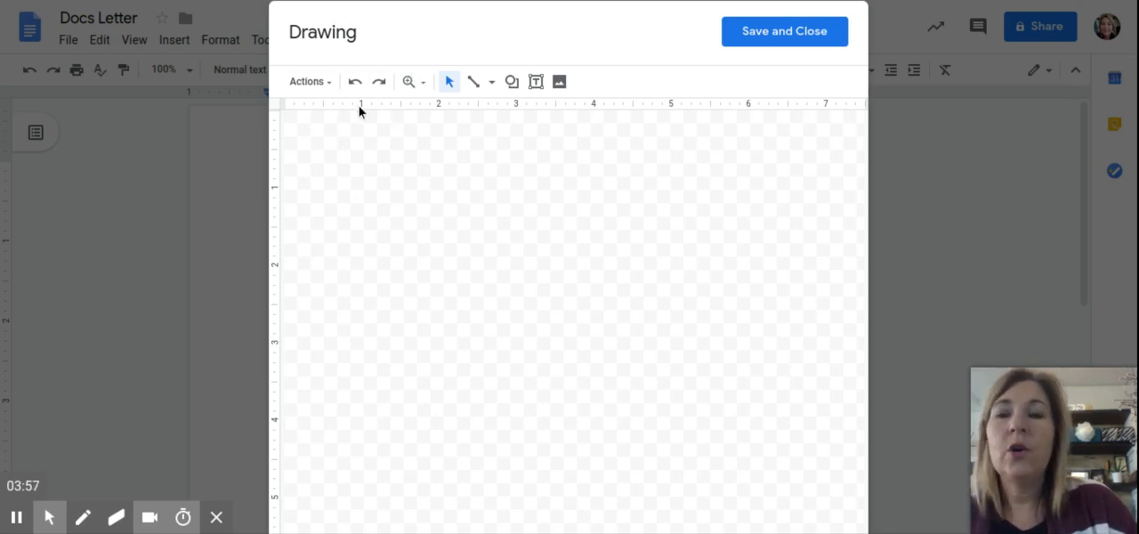
mouse_move(512, 82)
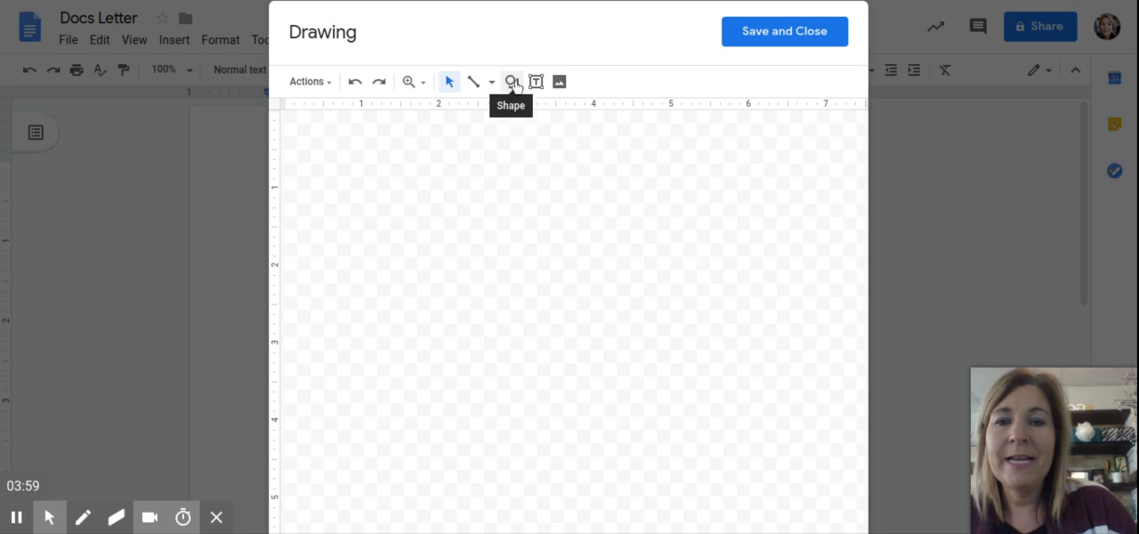
mouse_move(536, 82)
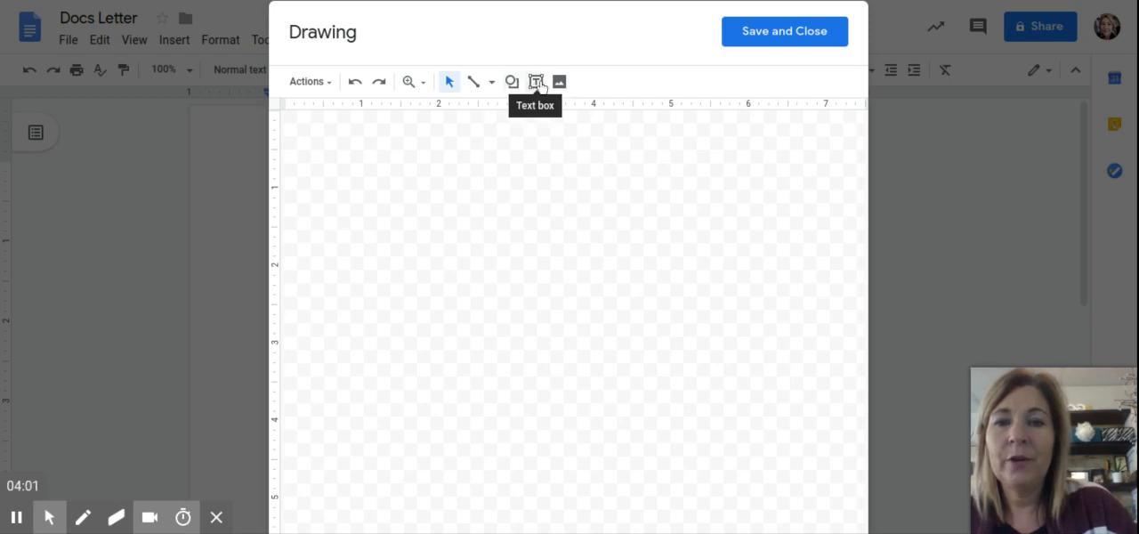
left_click(537, 82)
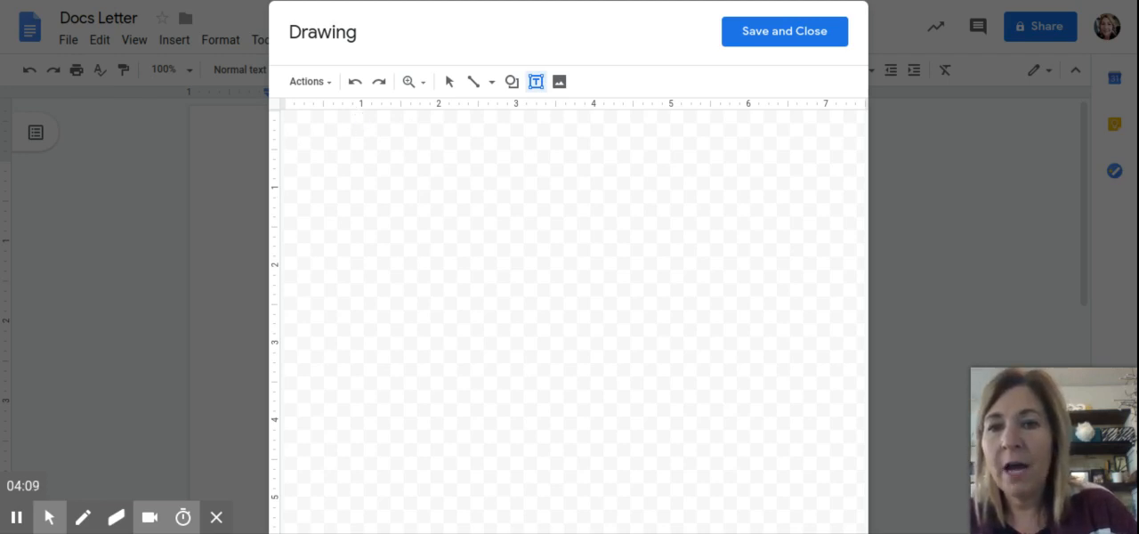
mouse_move(374, 124)
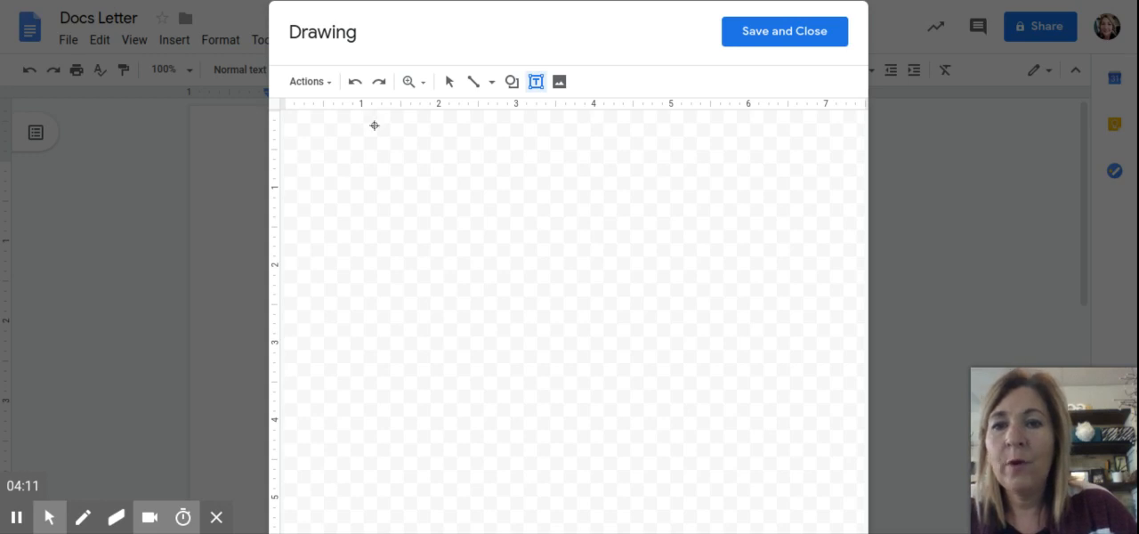
- Draw a wide text box across the canvas top reading 'Village of Apple Park'
left_click_drag(374, 125, 717, 149)
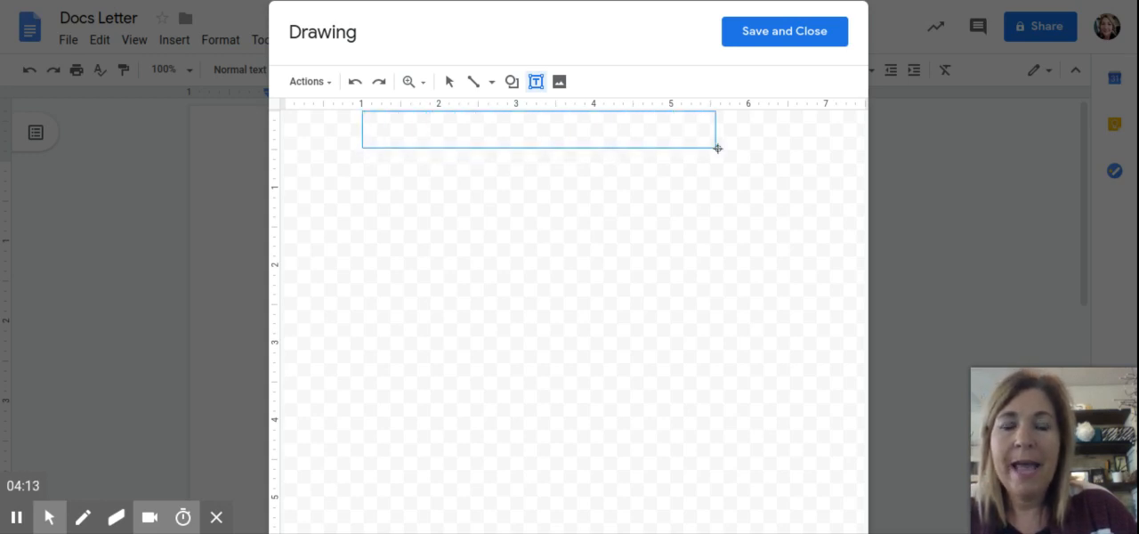
left_click_drag(715, 149, 759, 163)
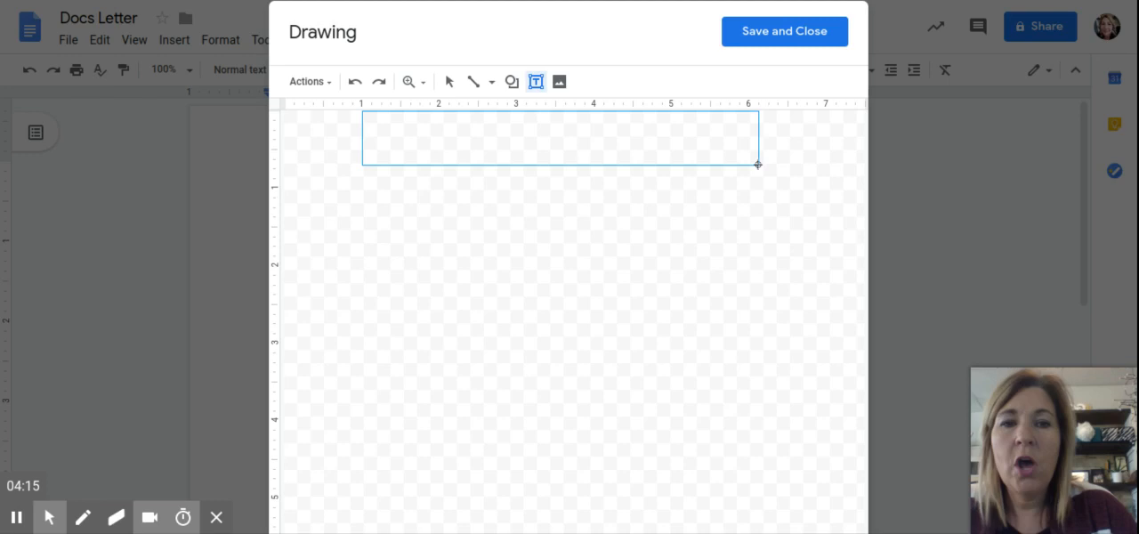
left_click_drag(759, 164, 792, 167)
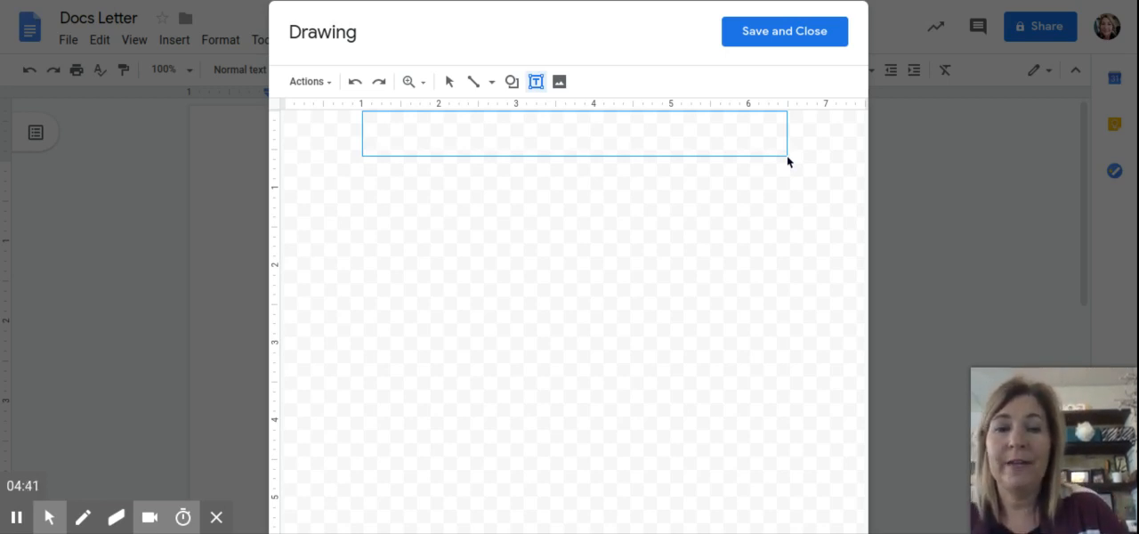
left_click(574, 134)
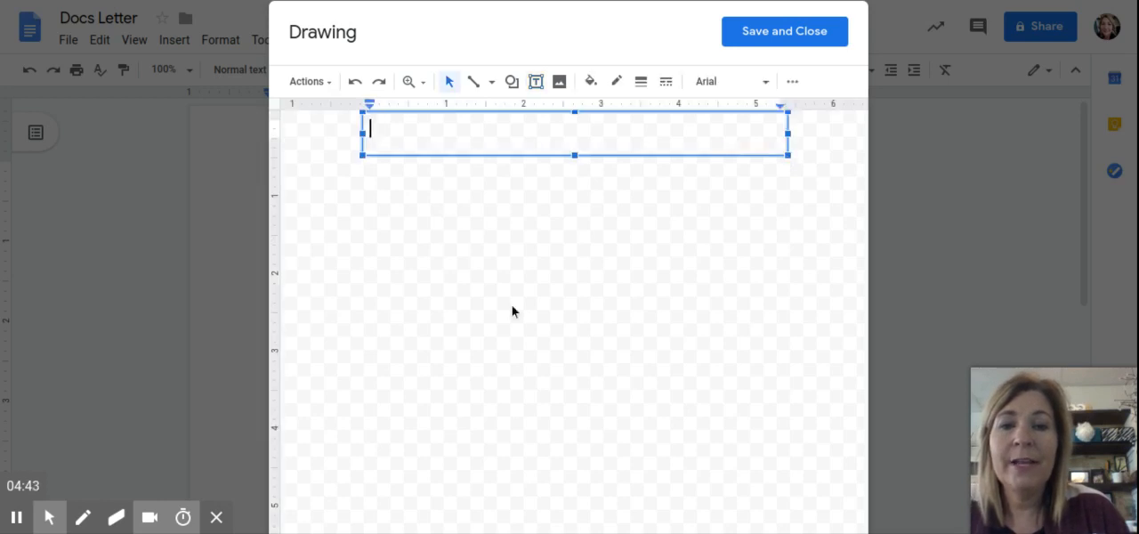
mouse_move(598, 333)
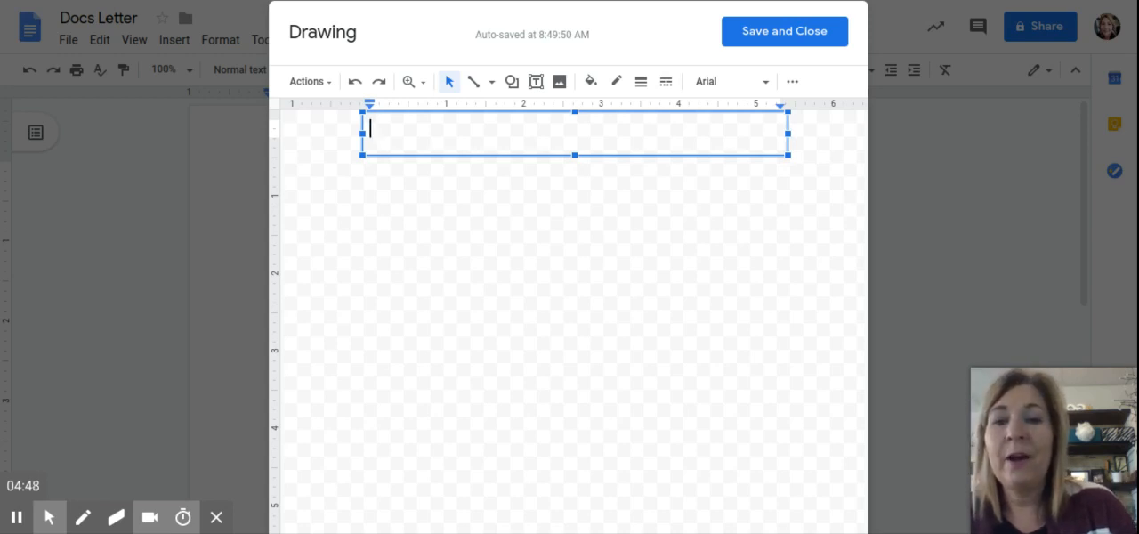
type("Village of A")
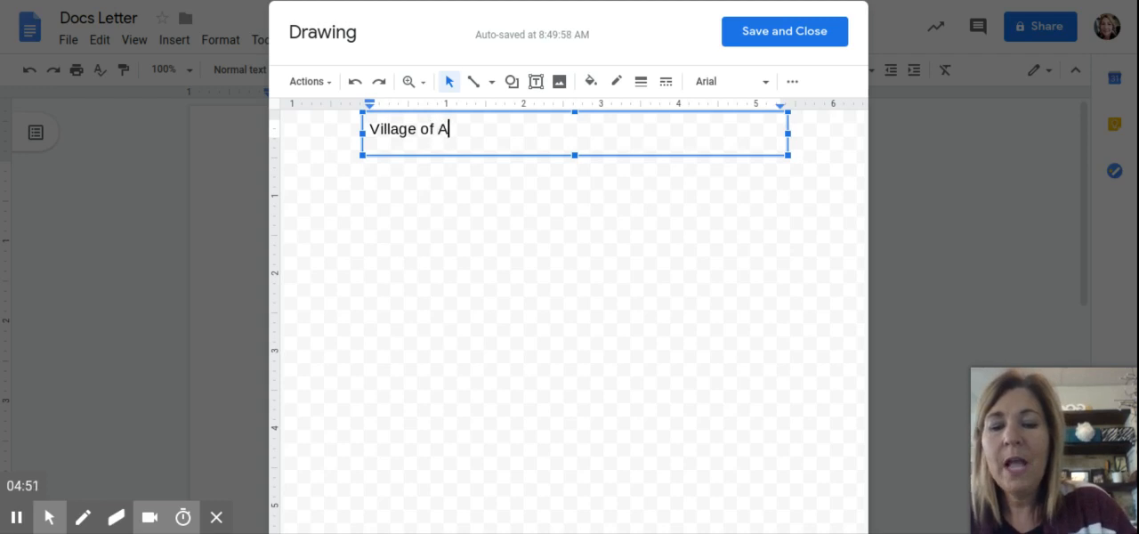
type("pple P")
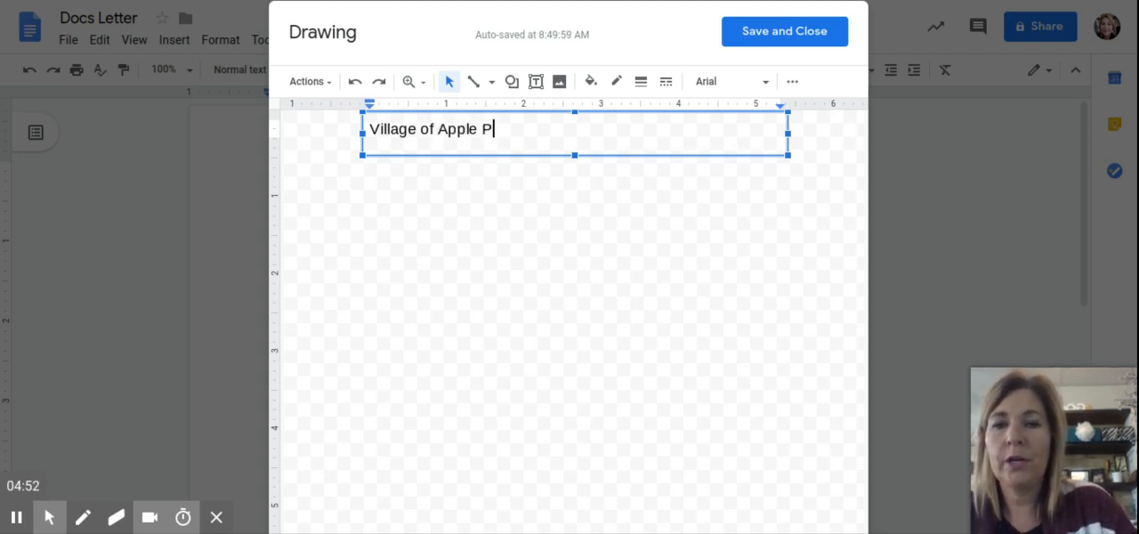
type("ark")
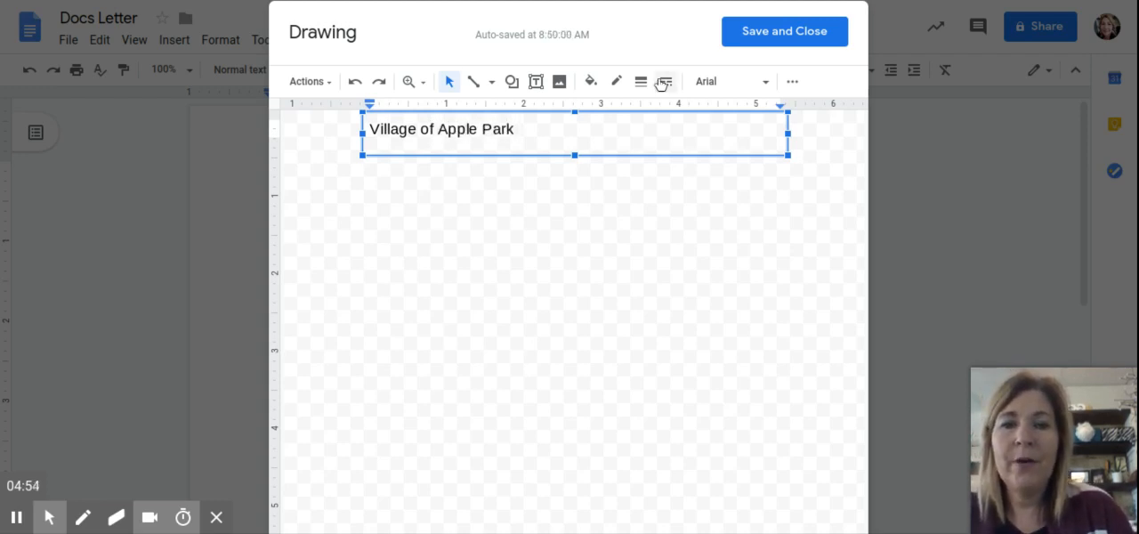
mouse_move(790, 82)
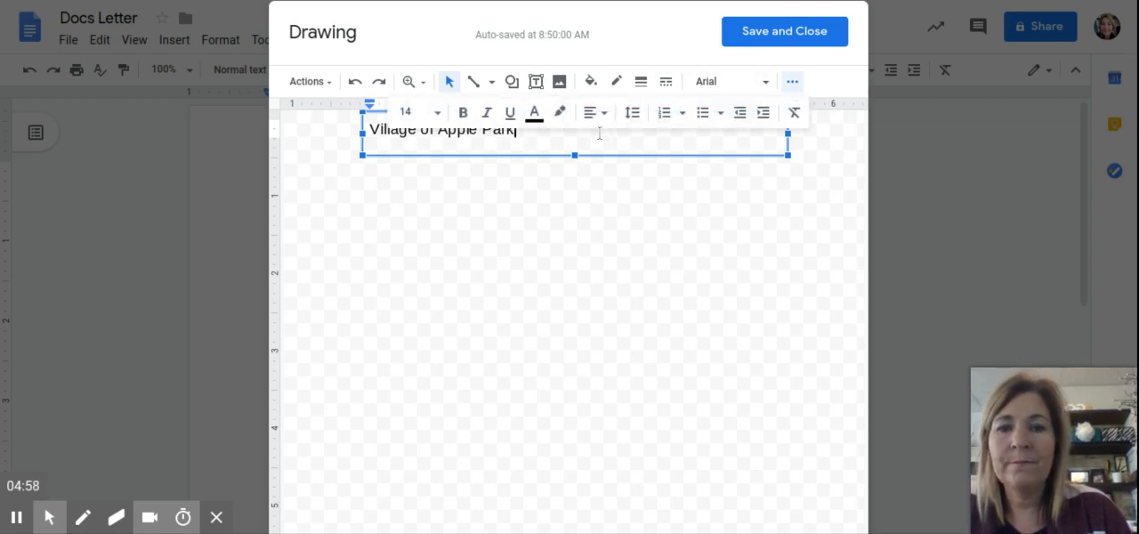
- Centre the heading, set its size to 28 and colour it white
left_click(591, 113)
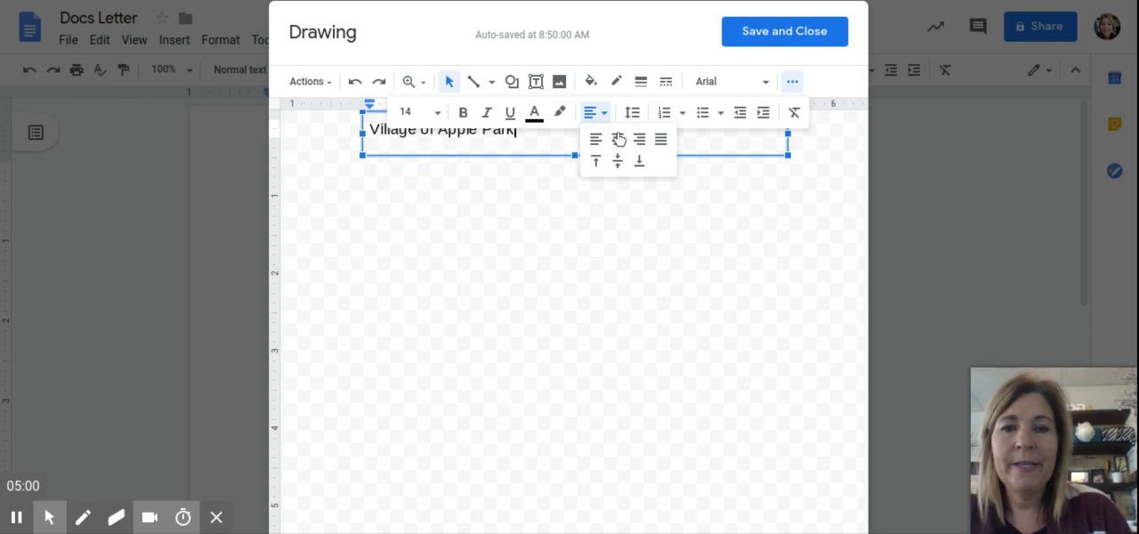
left_click(618, 138)
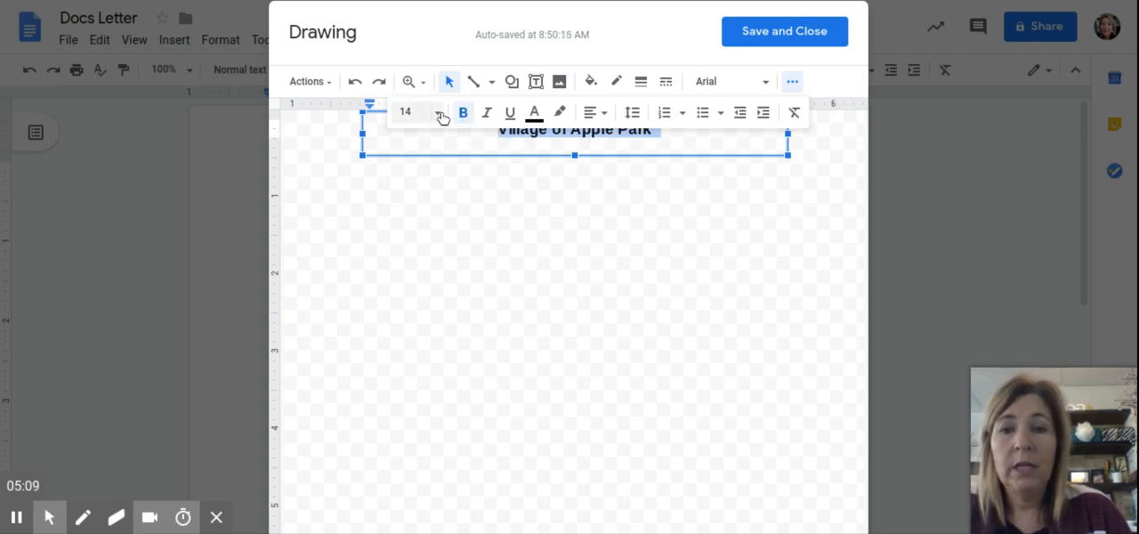
left_click(437, 112)
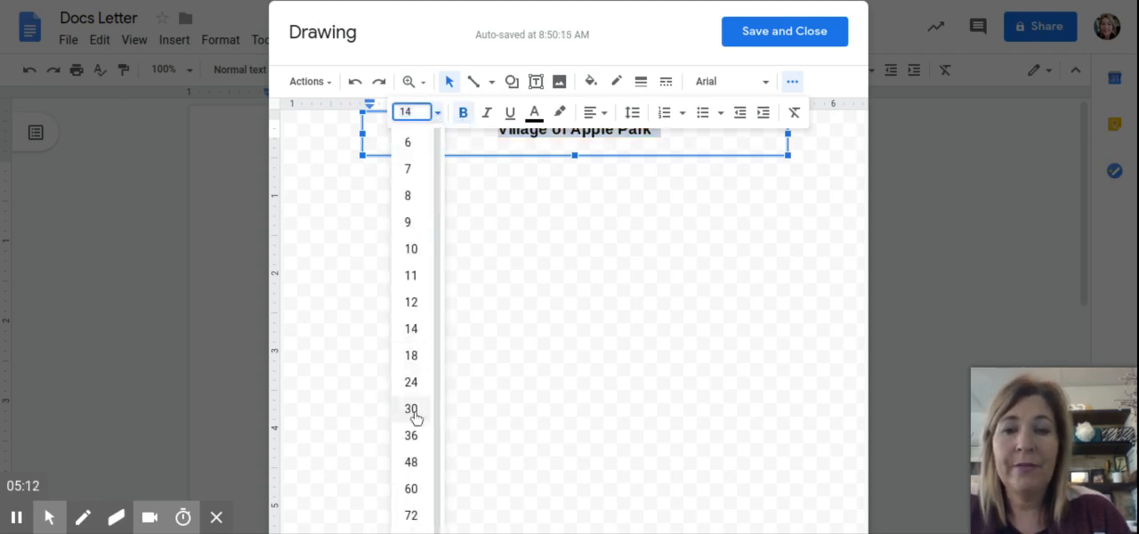
left_click(411, 409)
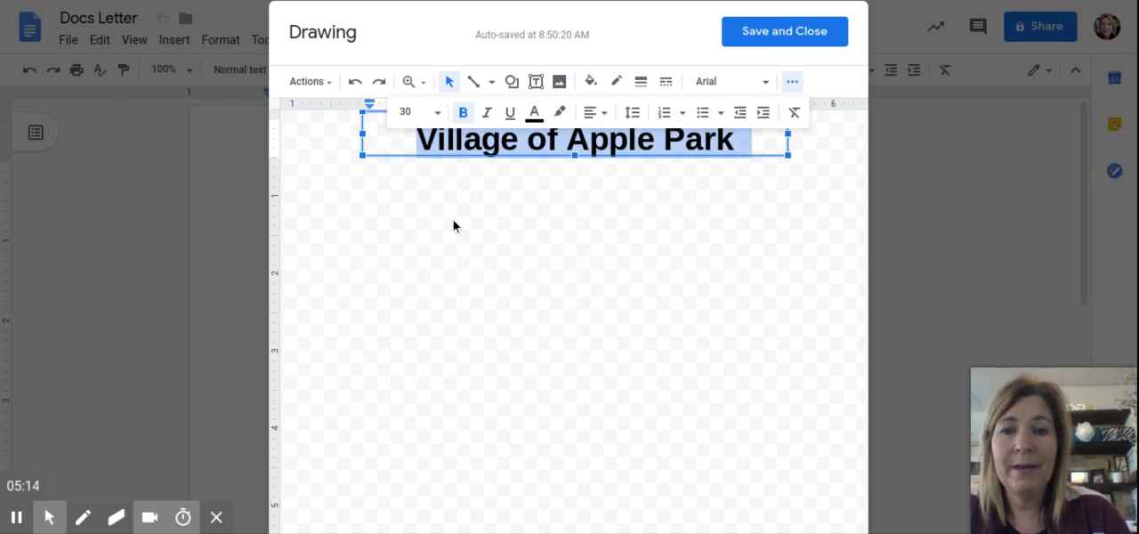
left_click(436, 111)
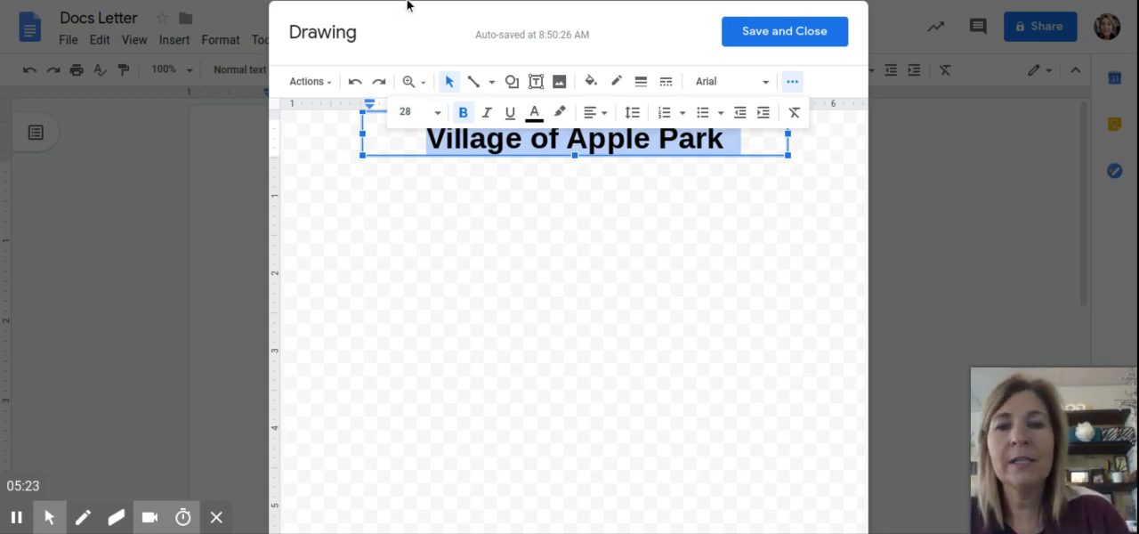
left_click(534, 112)
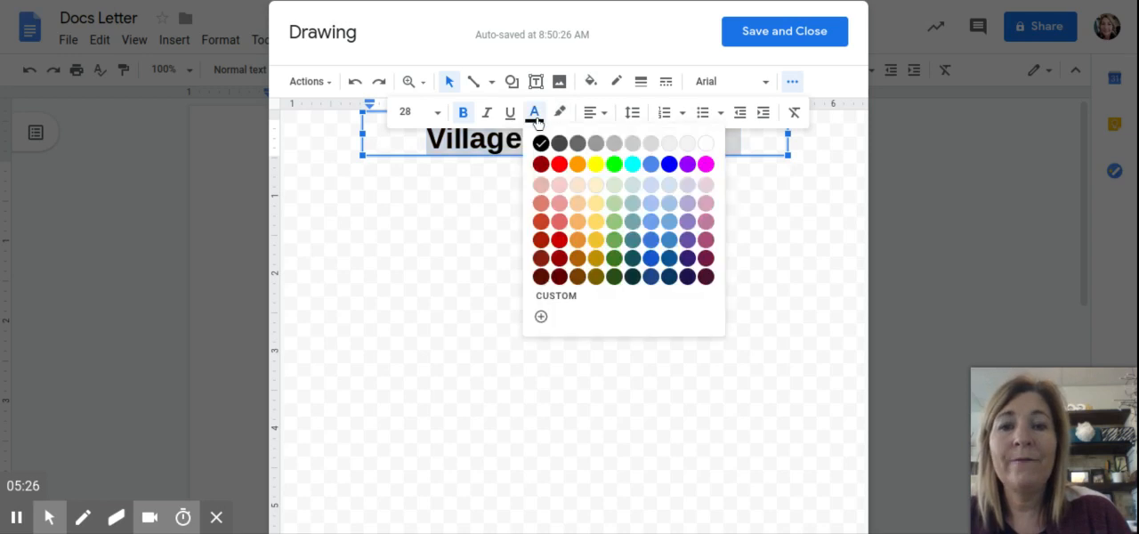
mouse_move(708, 150)
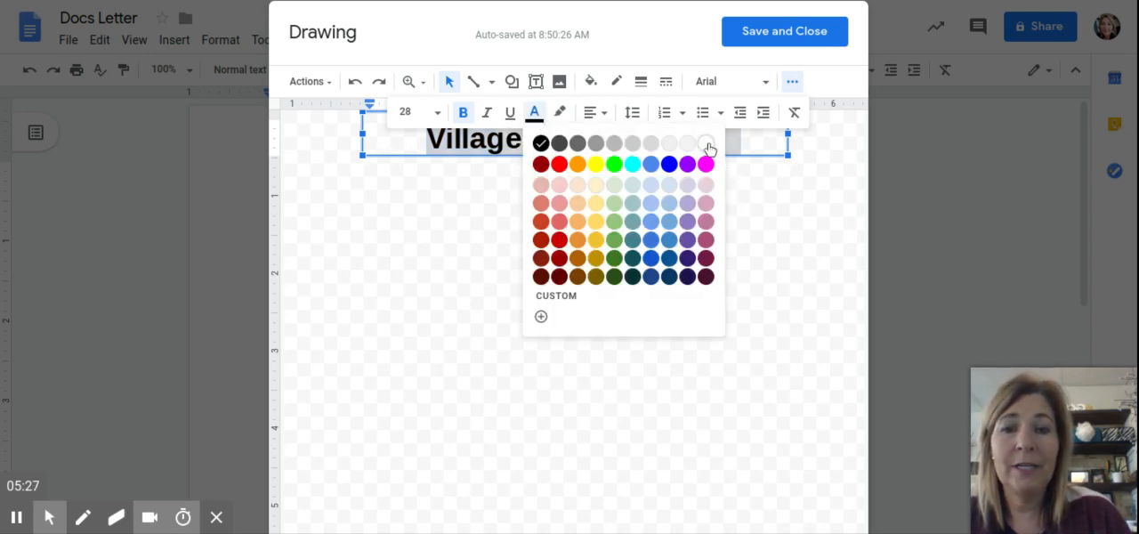
left_click(705, 142)
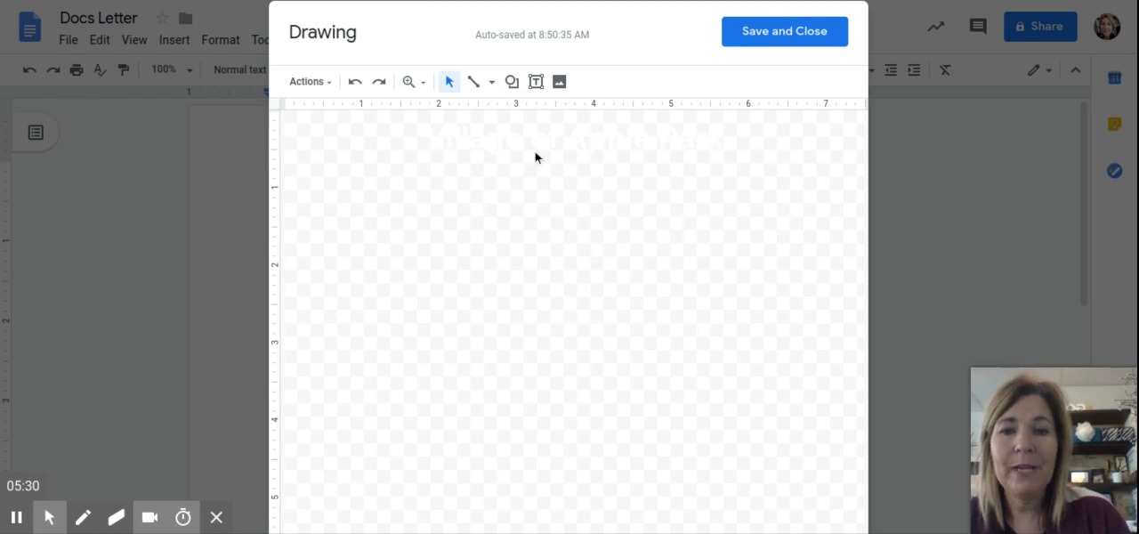
- Select the heading text box and give it a red fill, forming the banner
left_click_drag(360, 110, 787, 157)
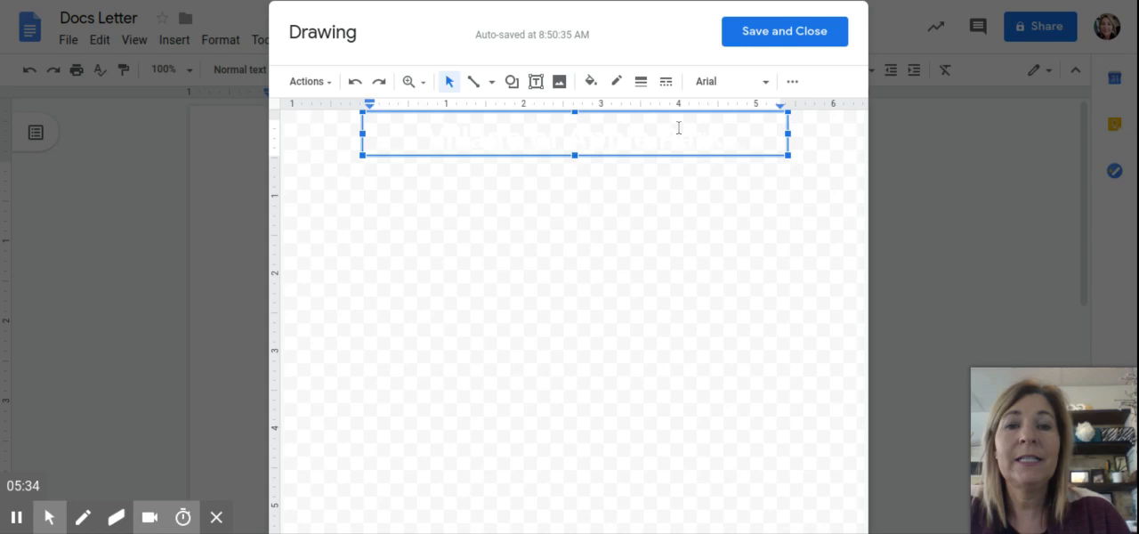
left_click(591, 81)
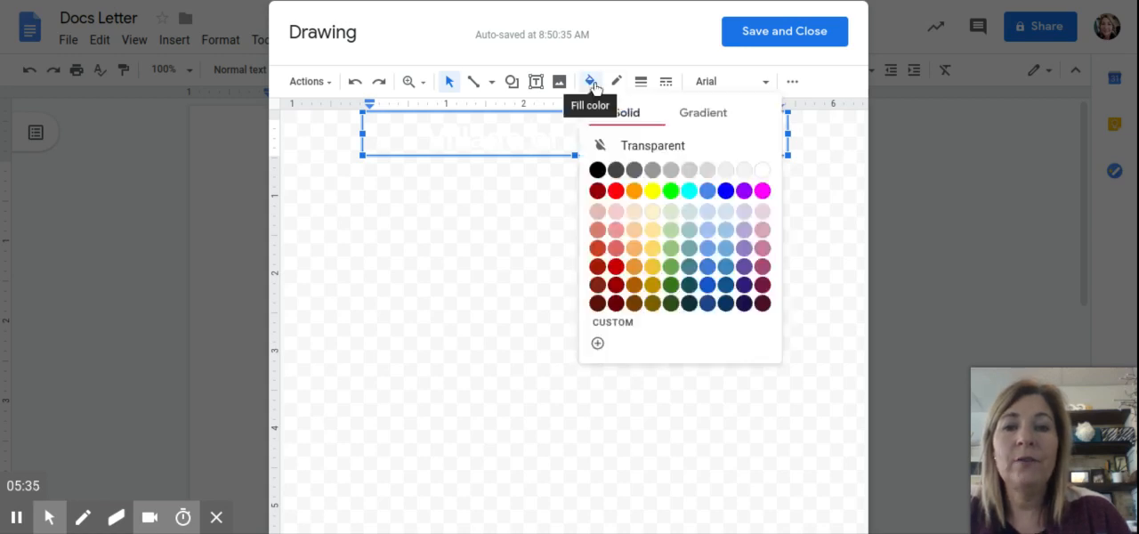
left_click(598, 190)
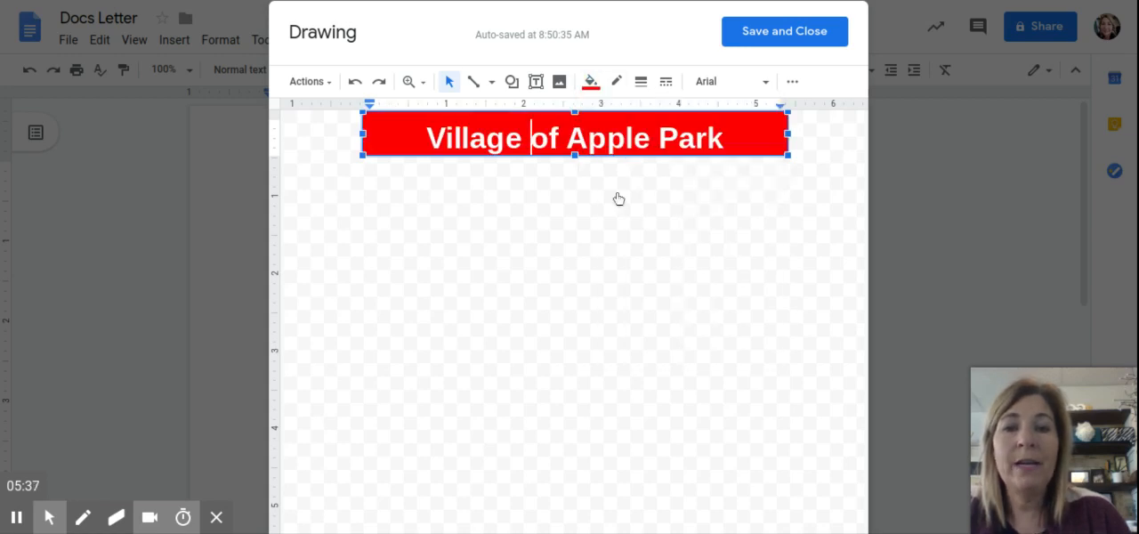
left_click(616, 82)
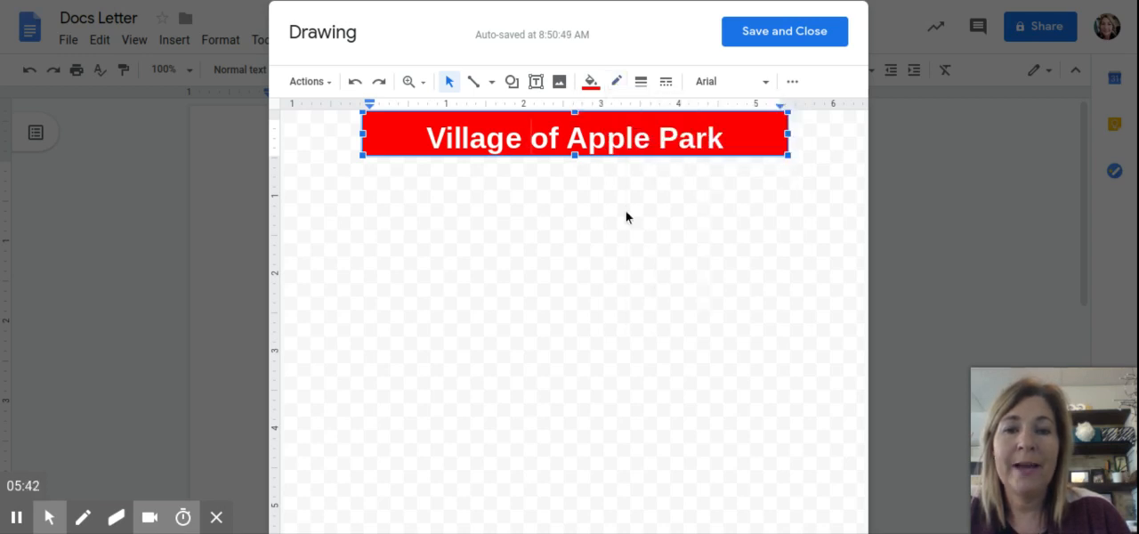
left_click(644, 278)
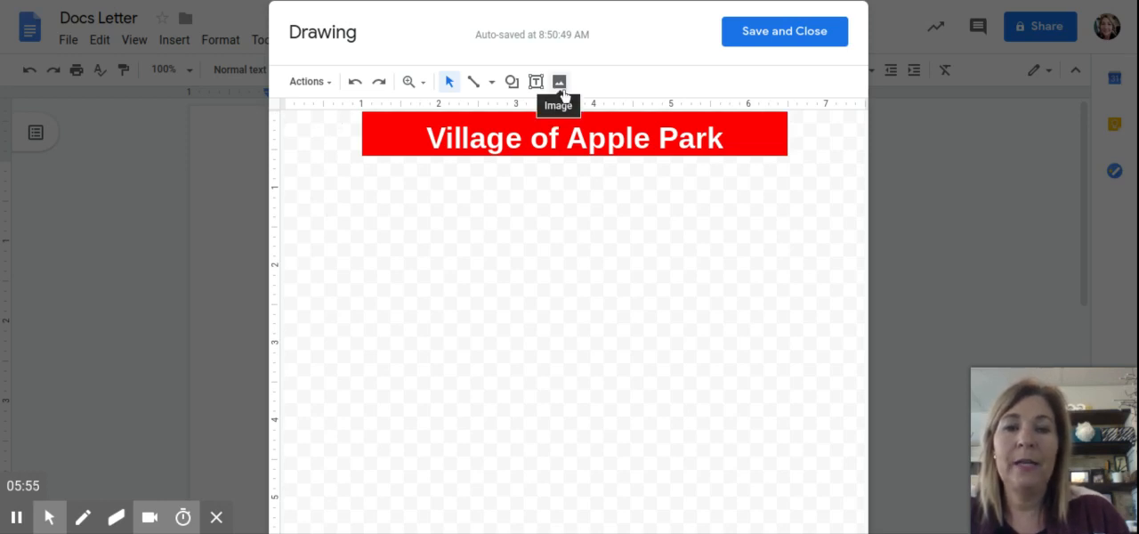
- Search the web for 'apple' images and insert the red apple clipart into the drawing
left_click(559, 82)
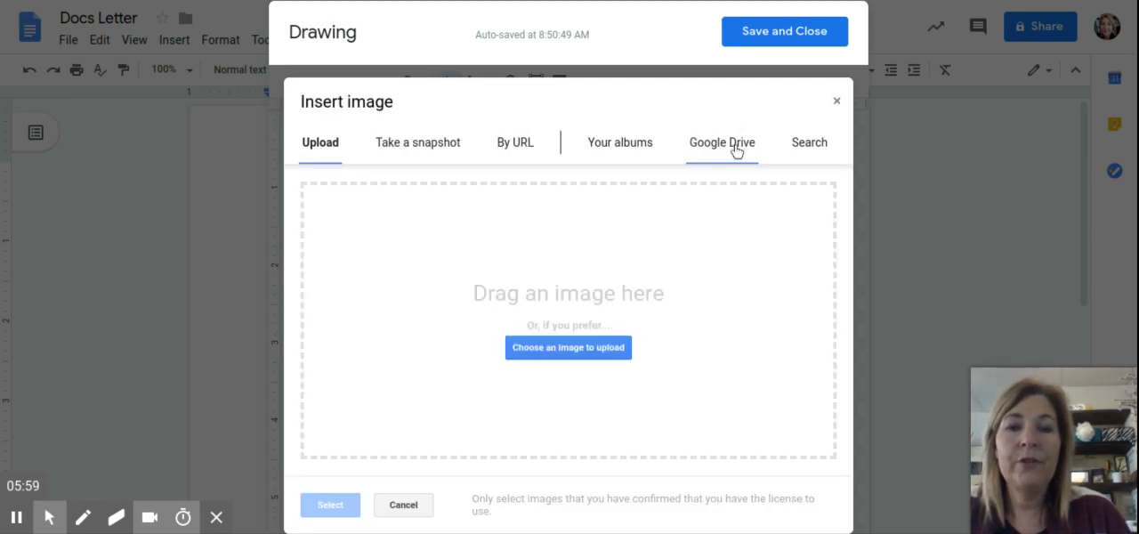
left_click(723, 142)
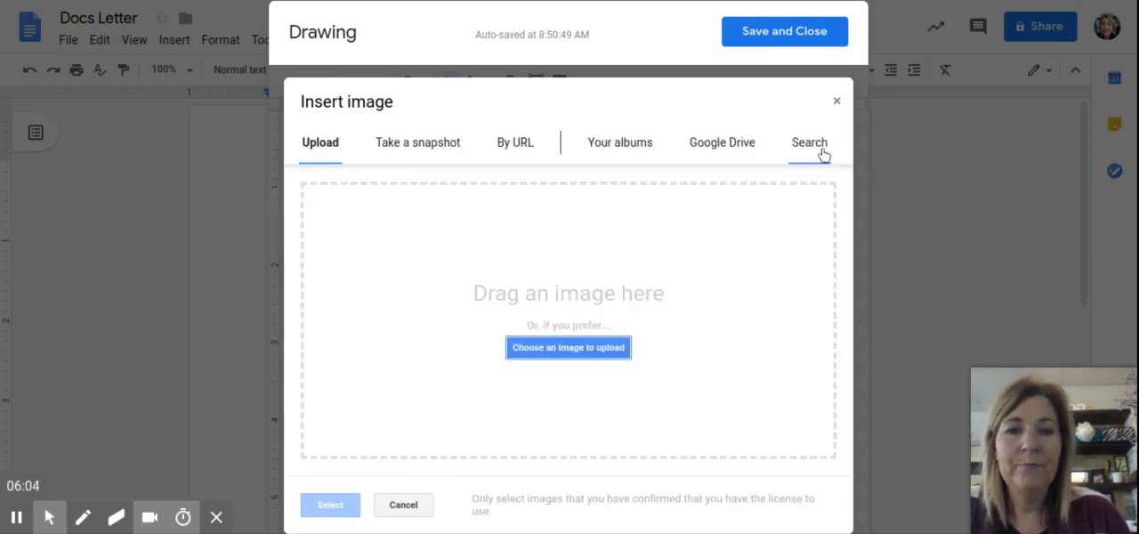
type("apple")
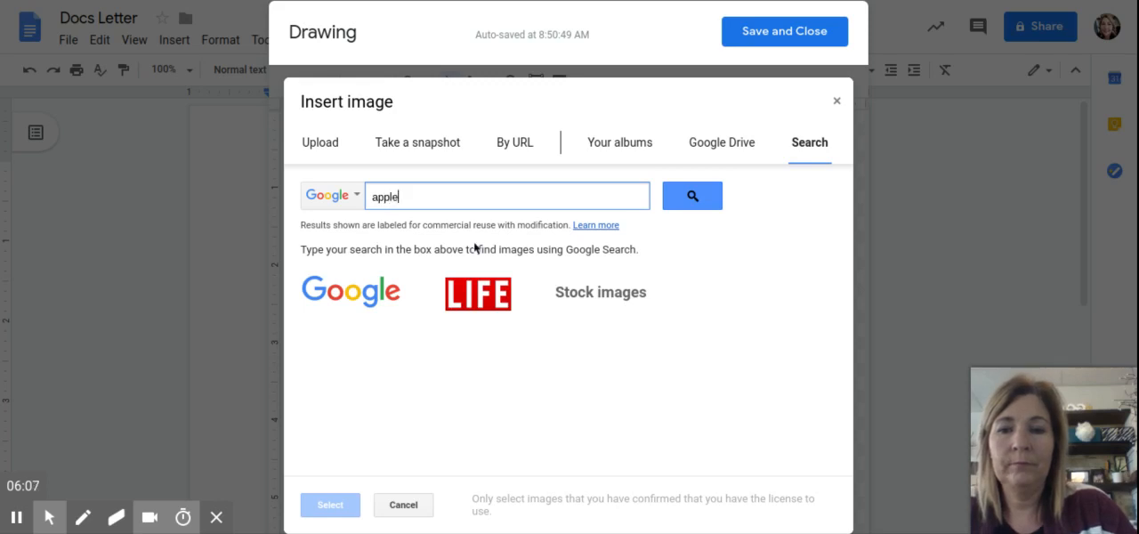
left_click(692, 196)
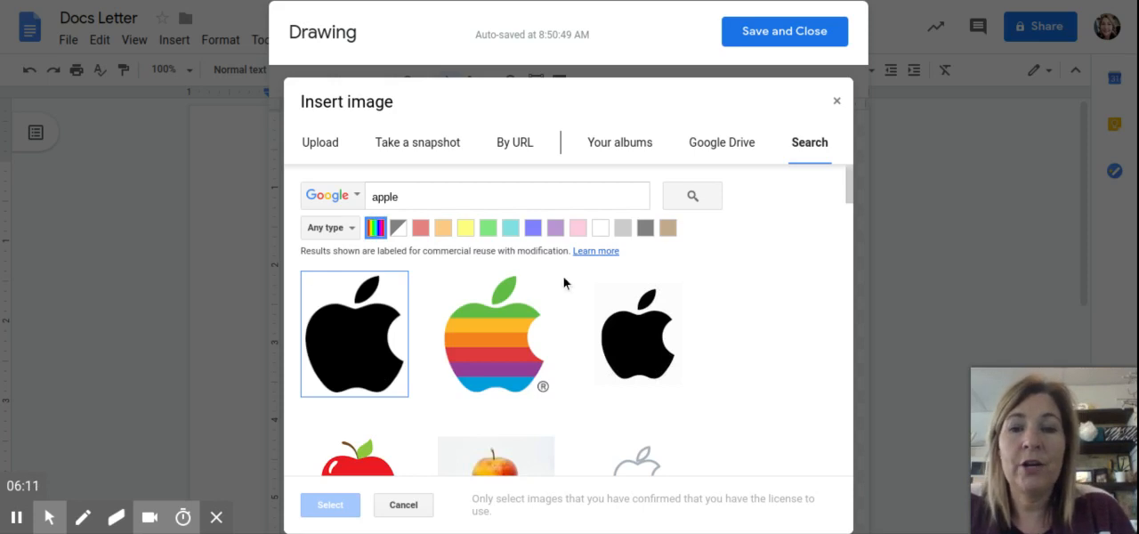
scroll("down", 3)
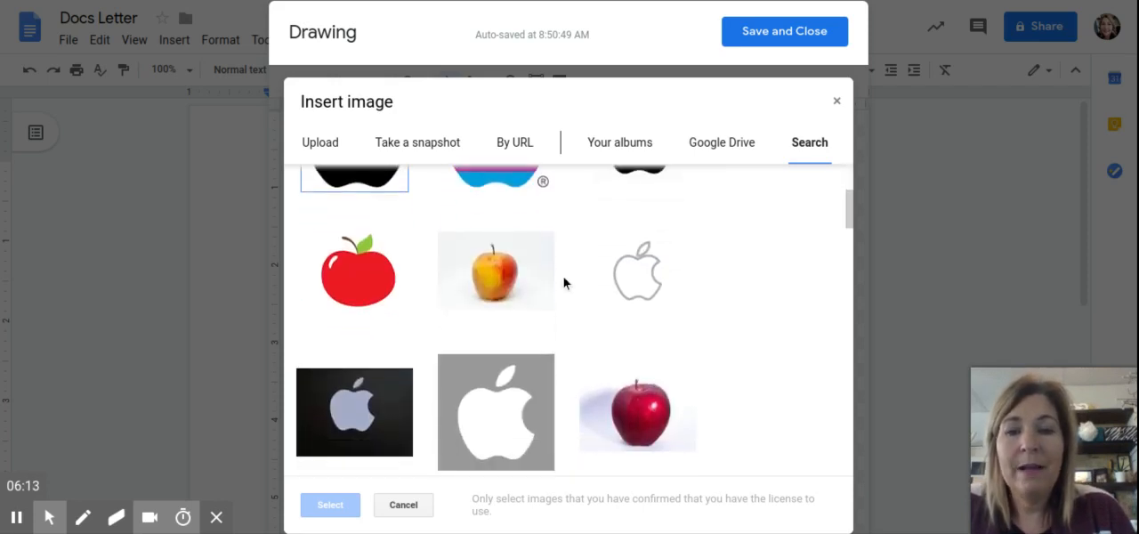
left_click(354, 270)
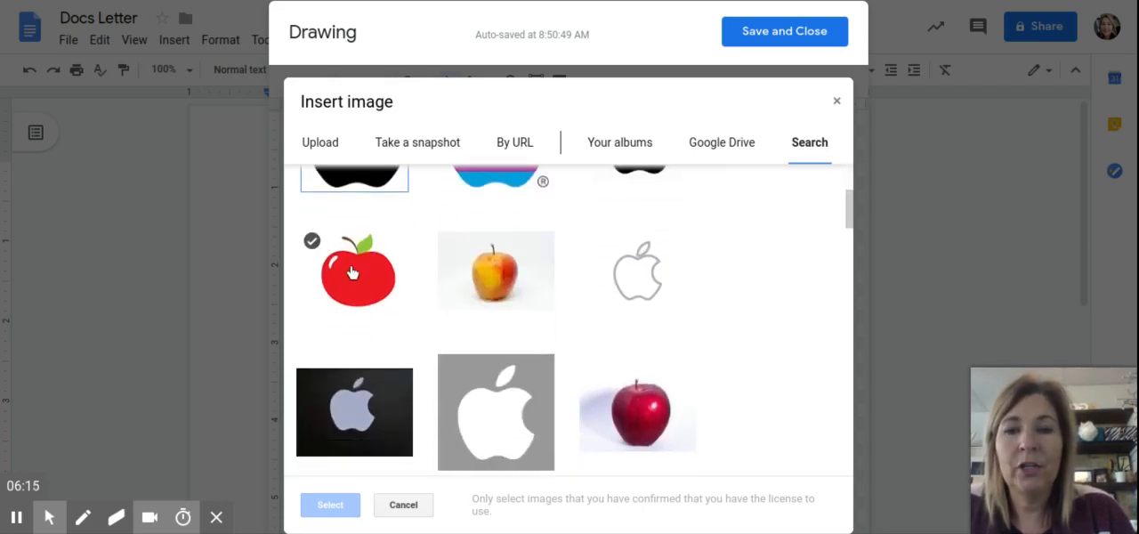
left_click(354, 271)
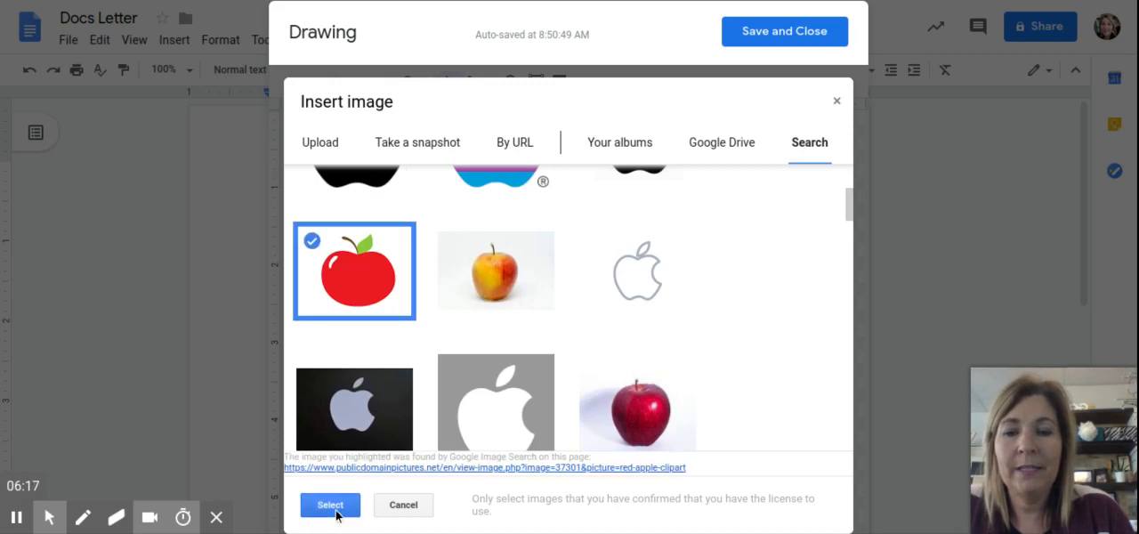
left_click(331, 506)
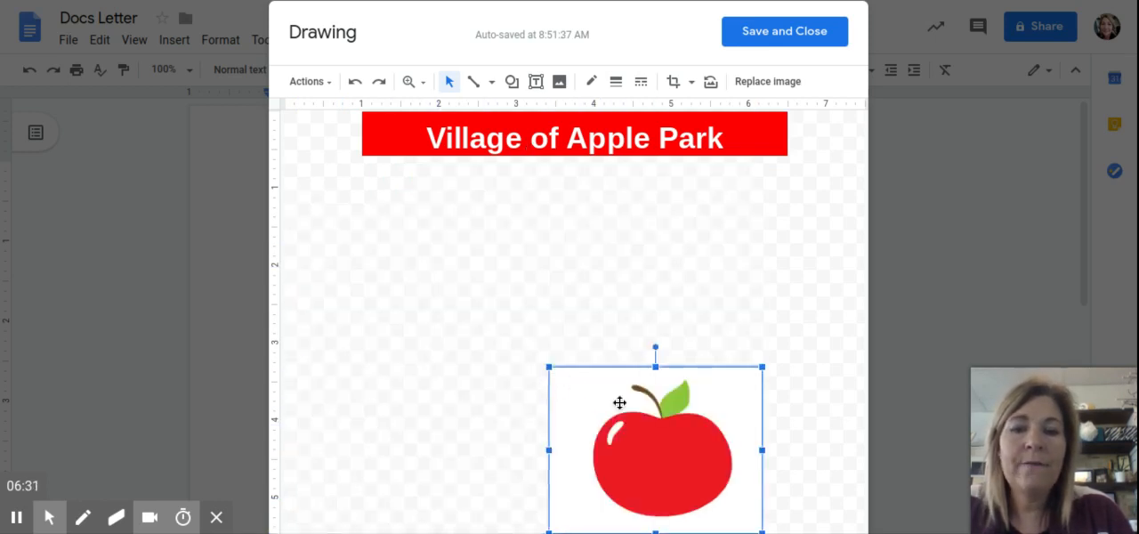
- Shrink the apple and move it to the banner's left end
left_click_drag(655, 448, 491, 256)
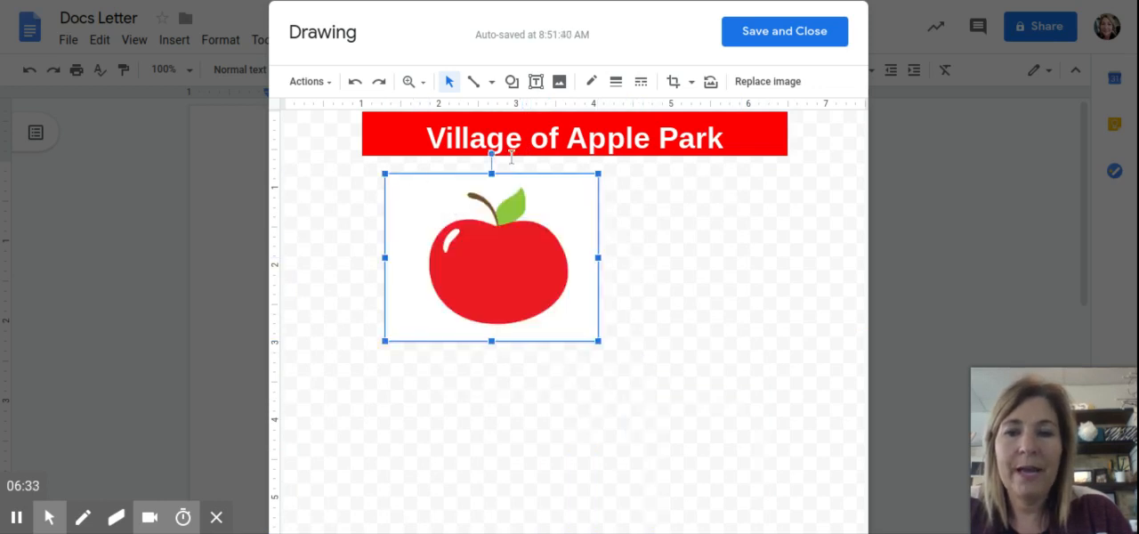
mouse_move(620, 284)
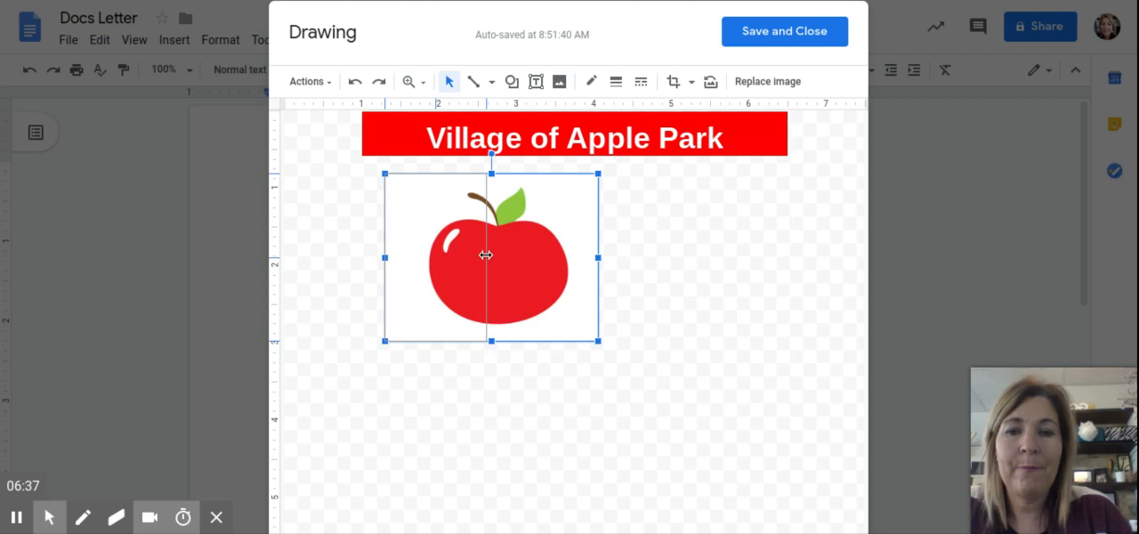
left_click_drag(598, 257, 488, 256)
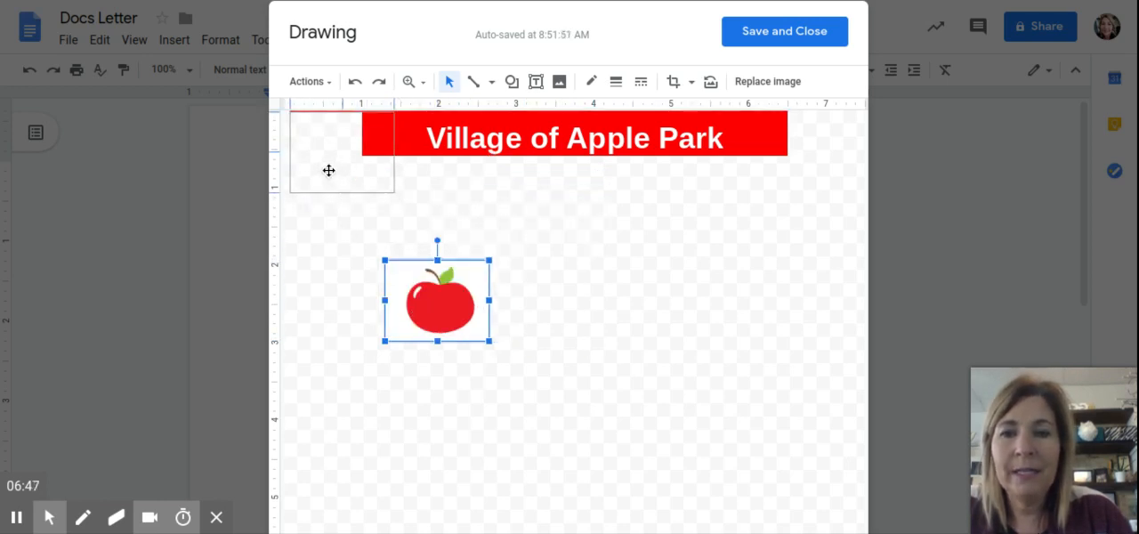
left_click_drag(437, 299, 342, 151)
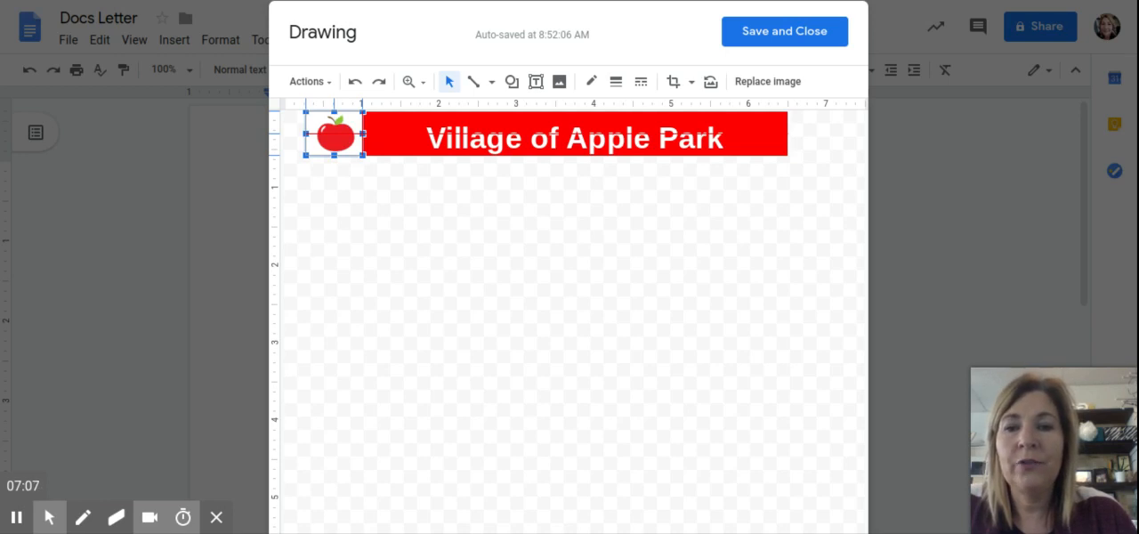
left_click(386, 278)
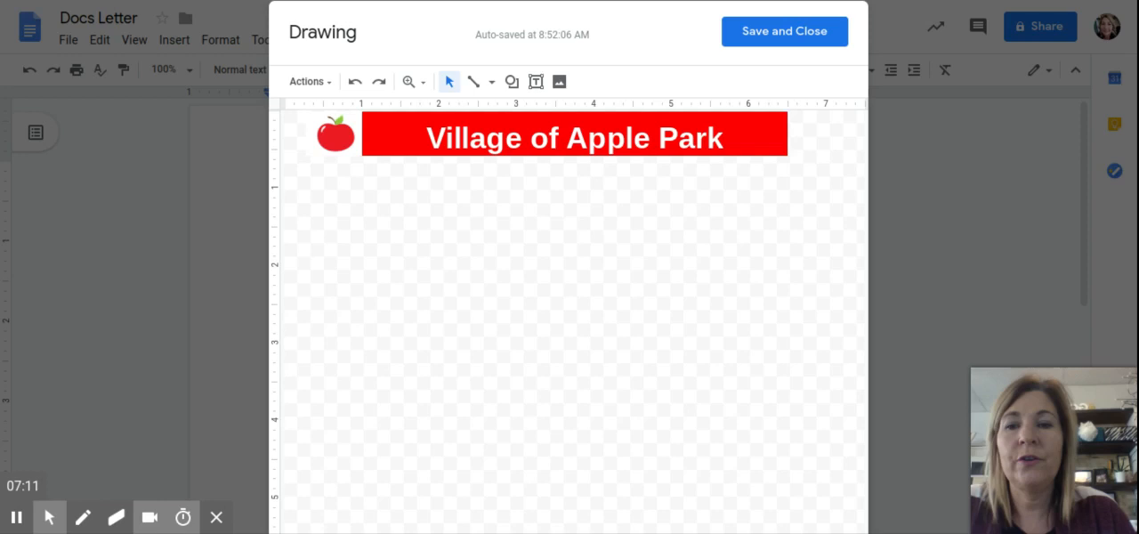
left_click(335, 135)
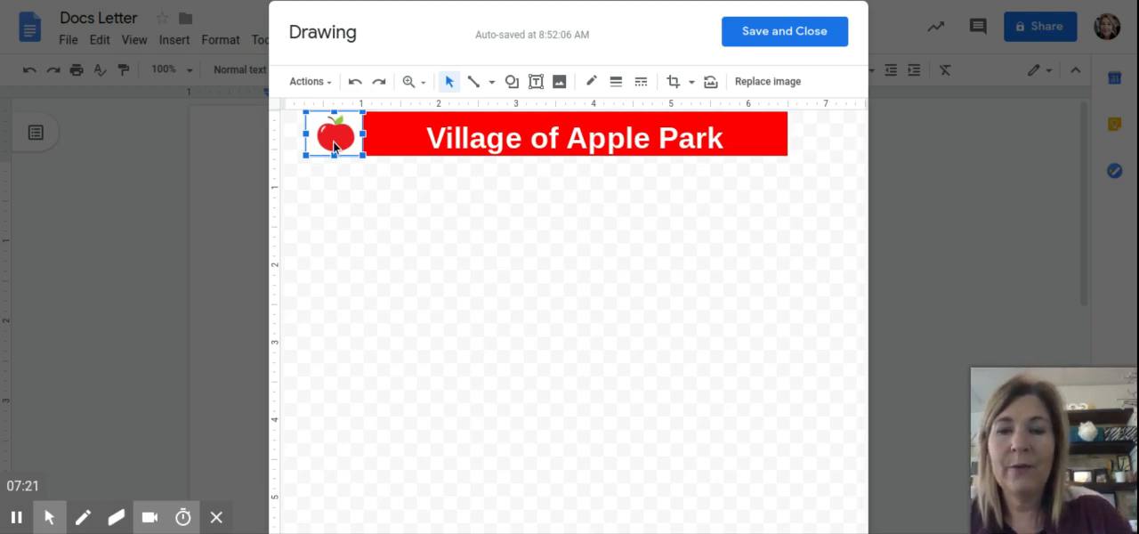
- Copy the apple and place the duplicate at the banner's right end
right_click(336, 139)
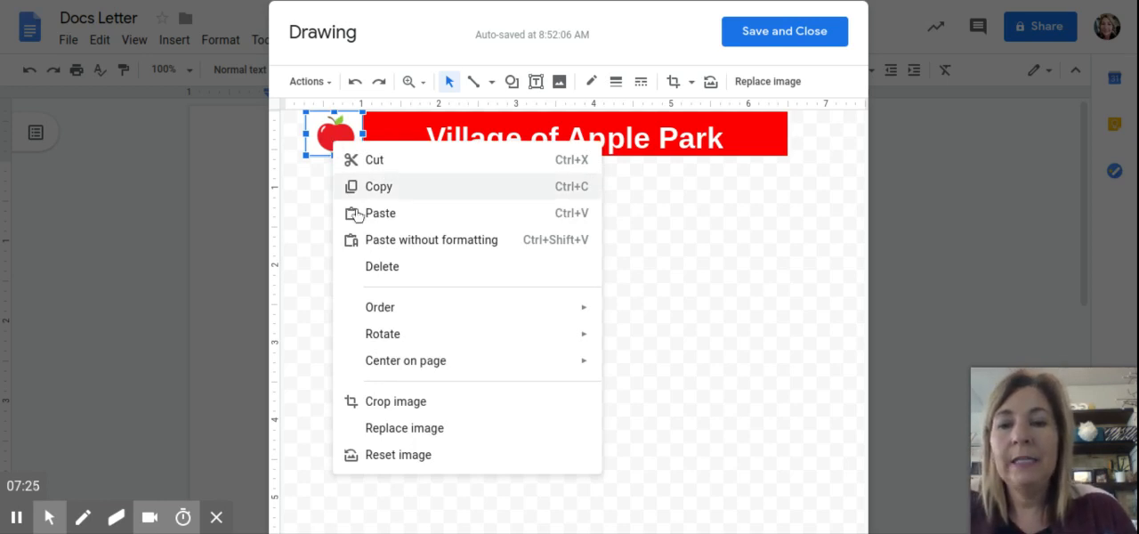
mouse_move(399, 191)
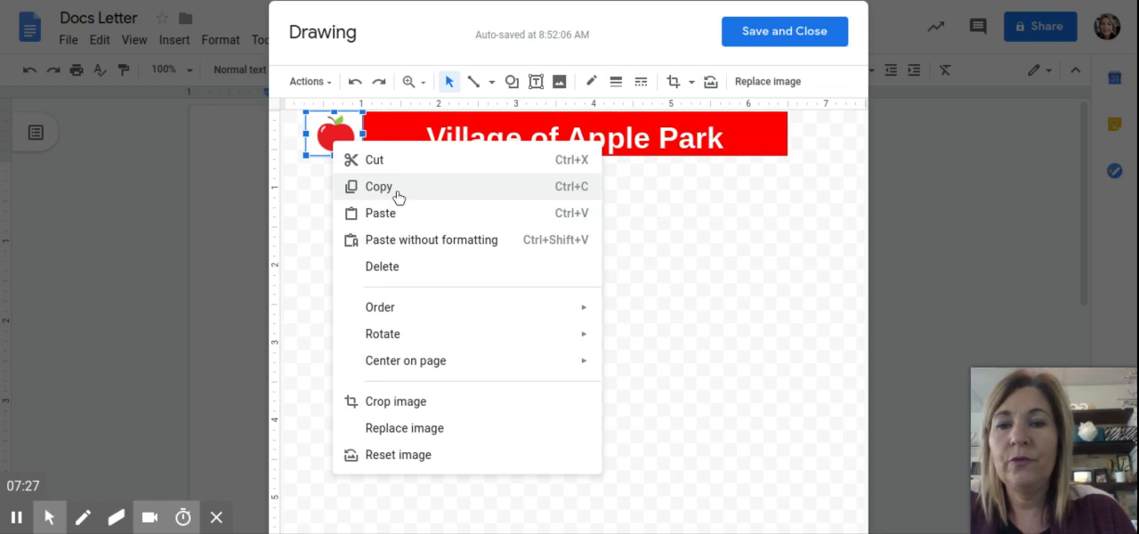
left_click(673, 255)
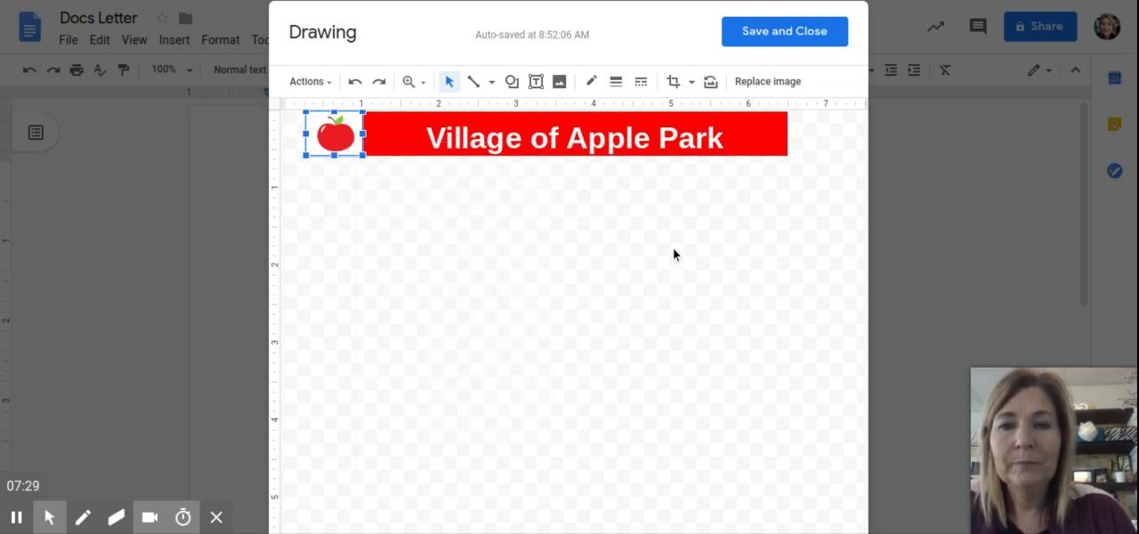
right_click(674, 255)
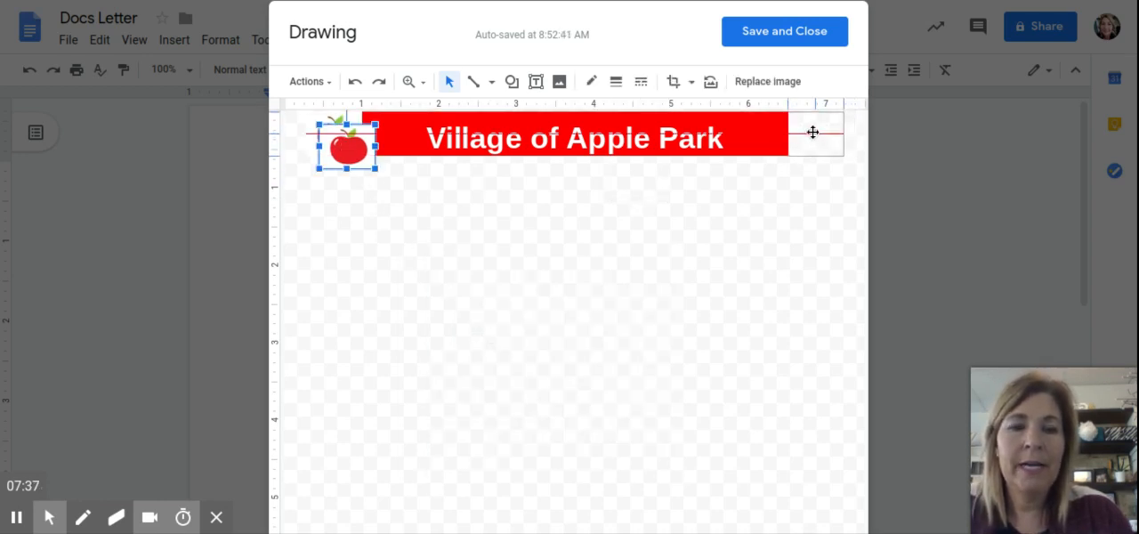
left_click_drag(349, 146, 815, 136)
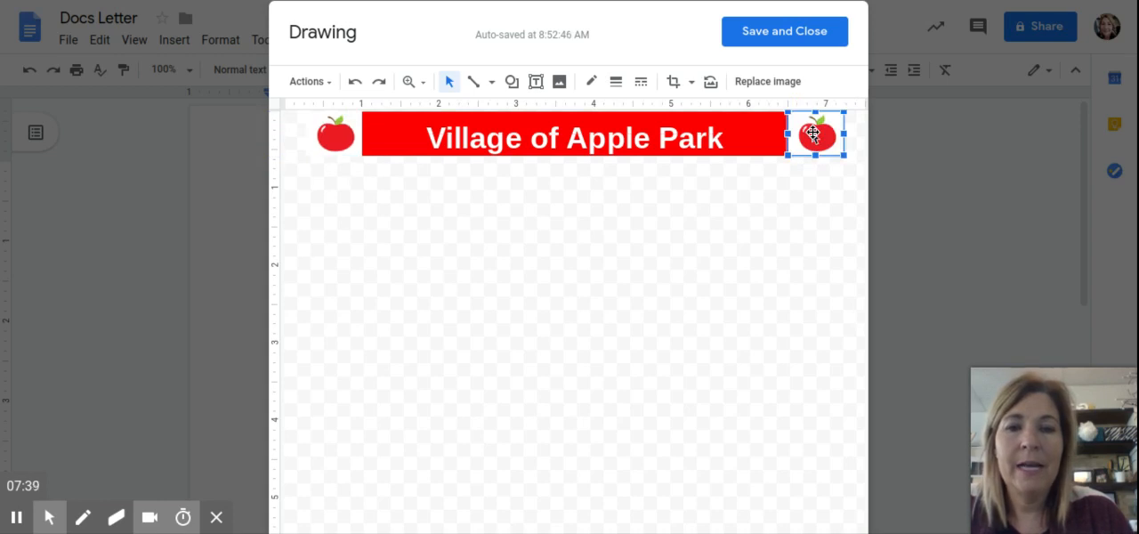
mouse_move(906, 142)
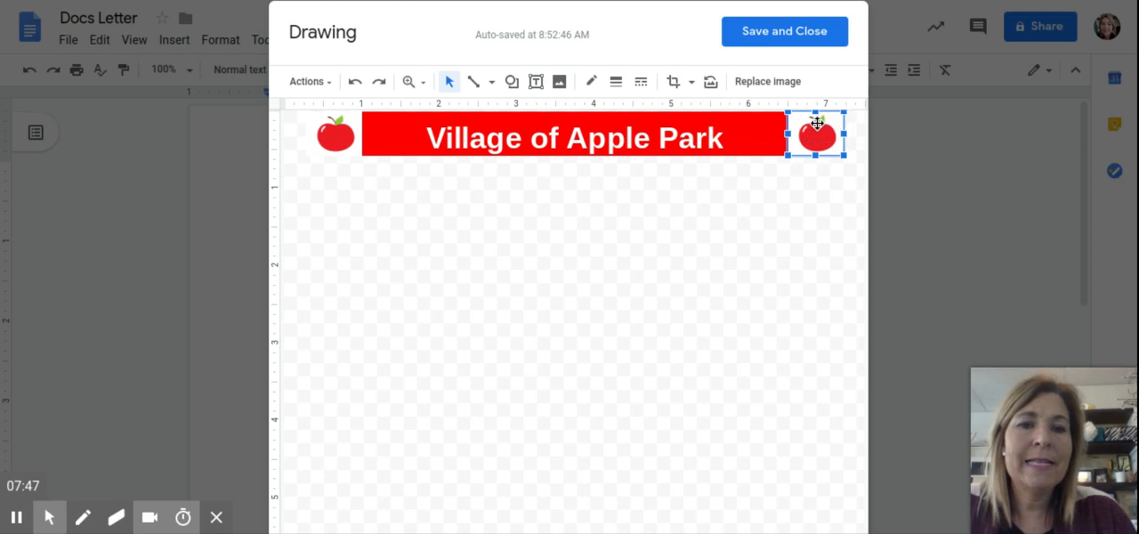
mouse_move(810, 96)
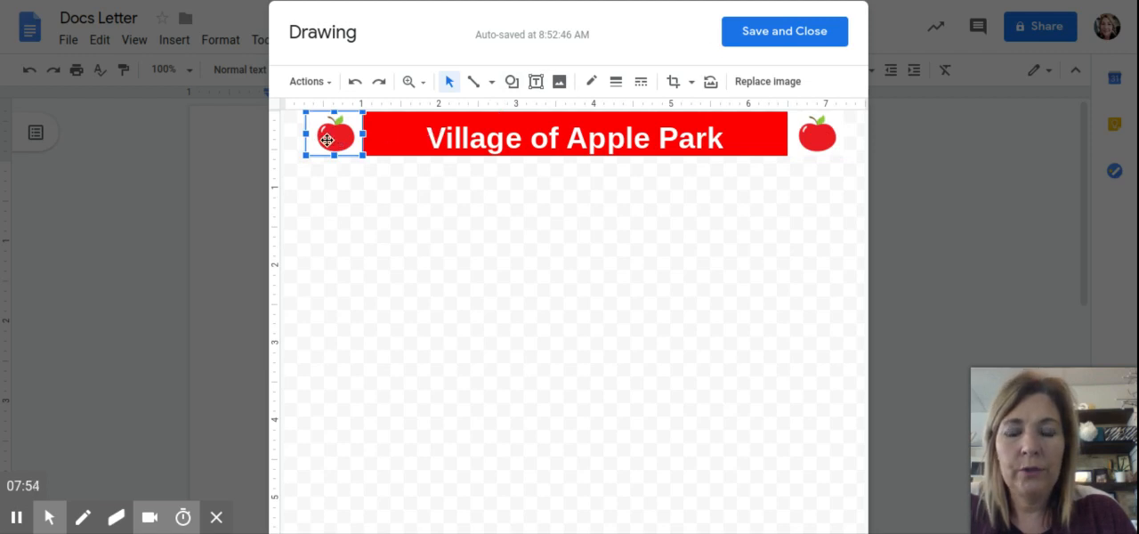
- Flip the left apple horizontally and save the drawing into the letter
right_click(334, 139)
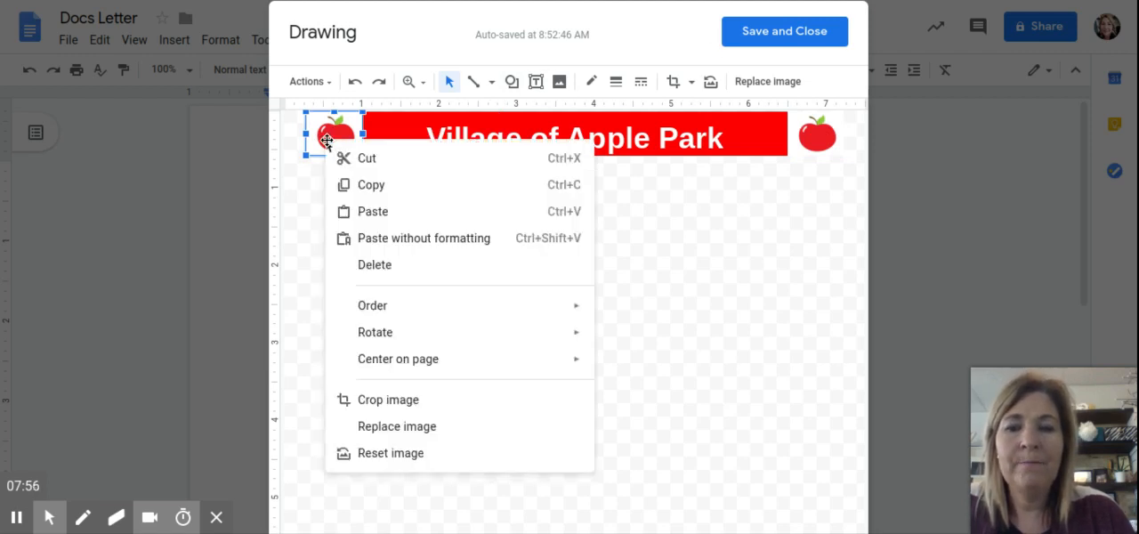
mouse_move(374, 331)
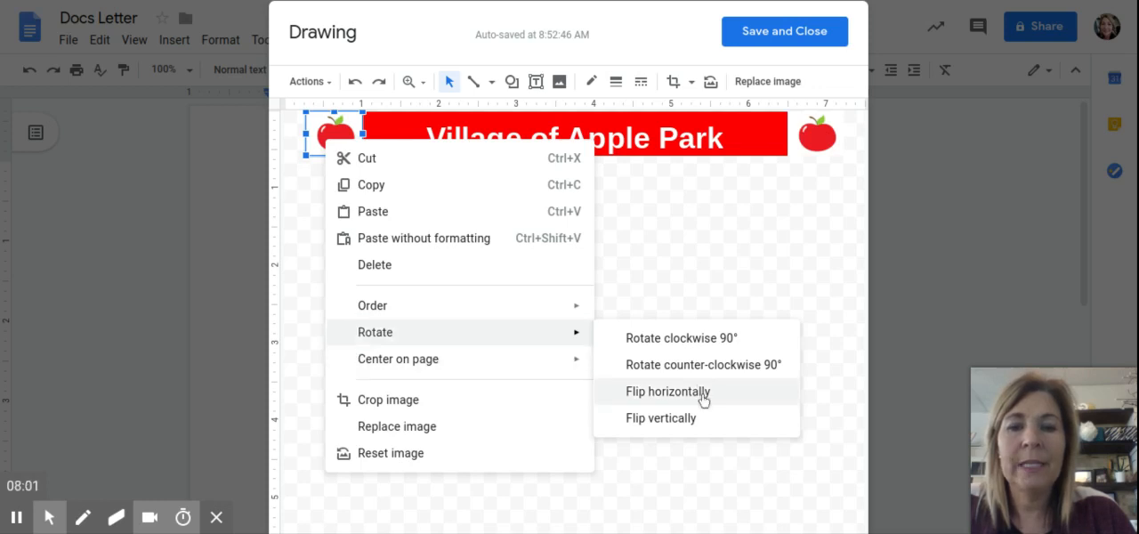
left_click(667, 392)
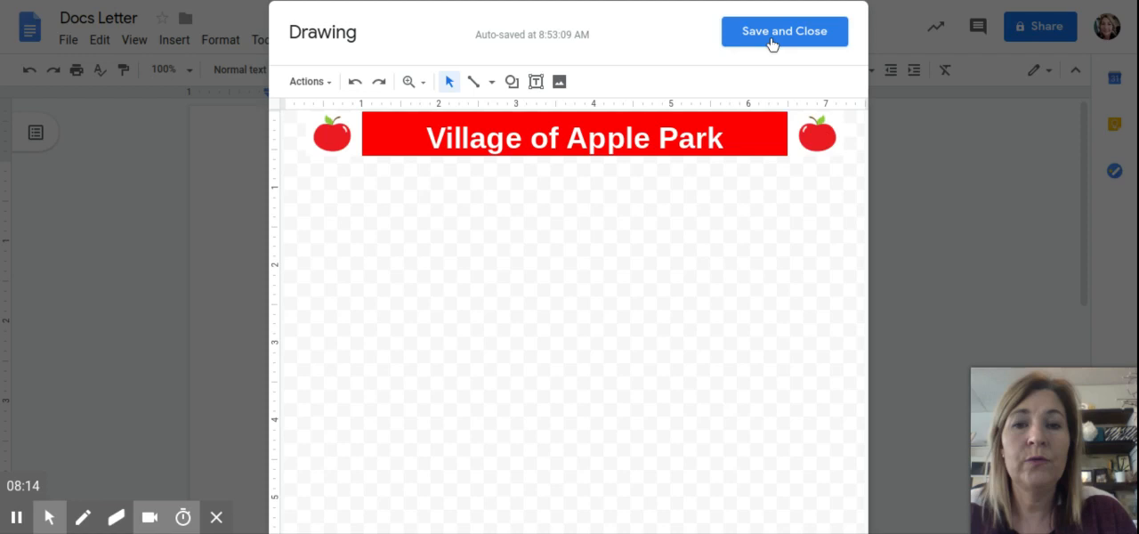
left_click(783, 32)
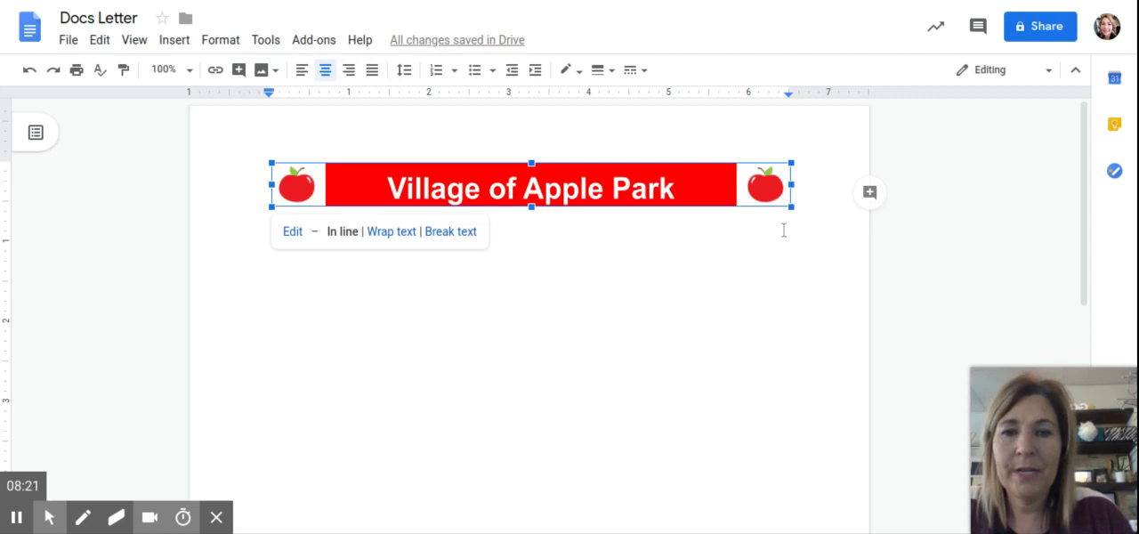
mouse_move(326, 69)
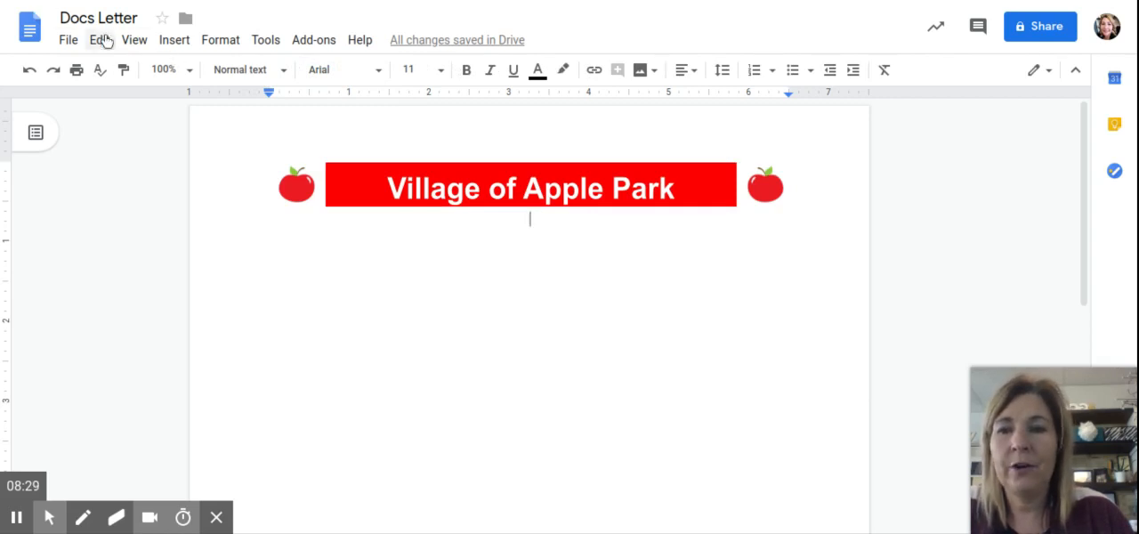
- Open Page setup from the File menu
left_click(68, 39)
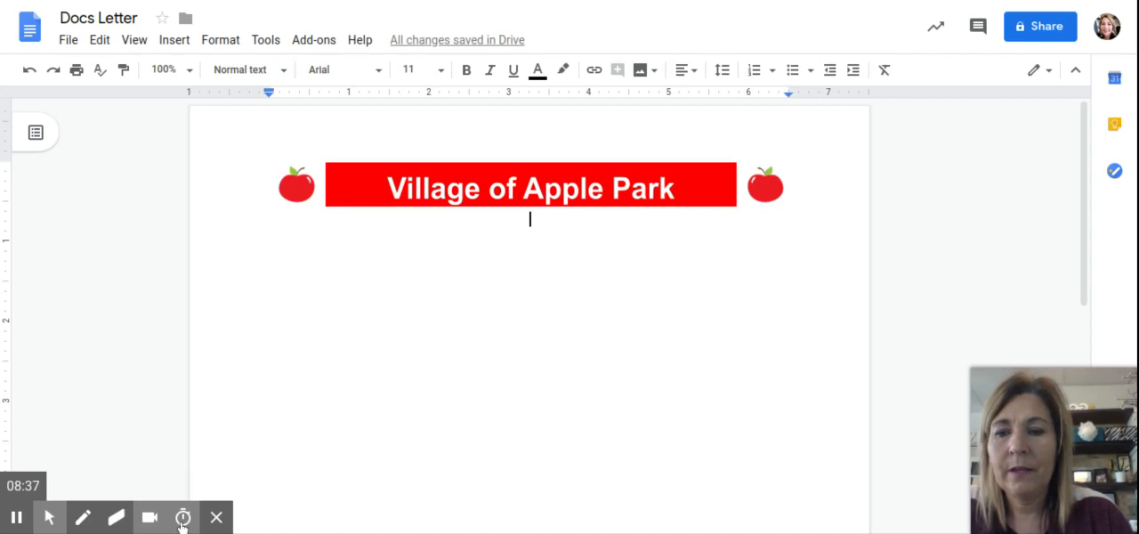
left_click(182, 516)
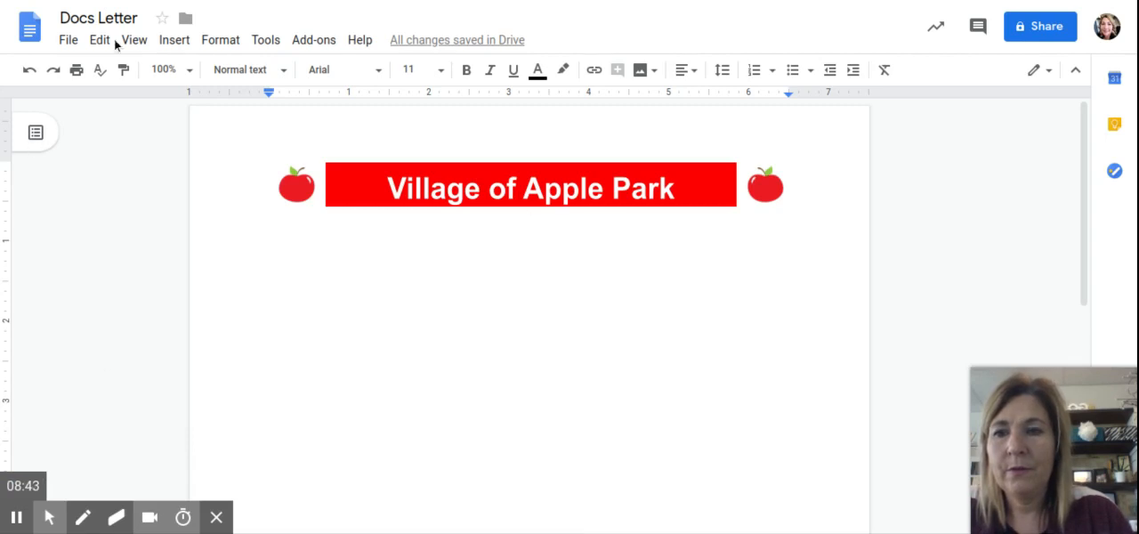
left_click(68, 39)
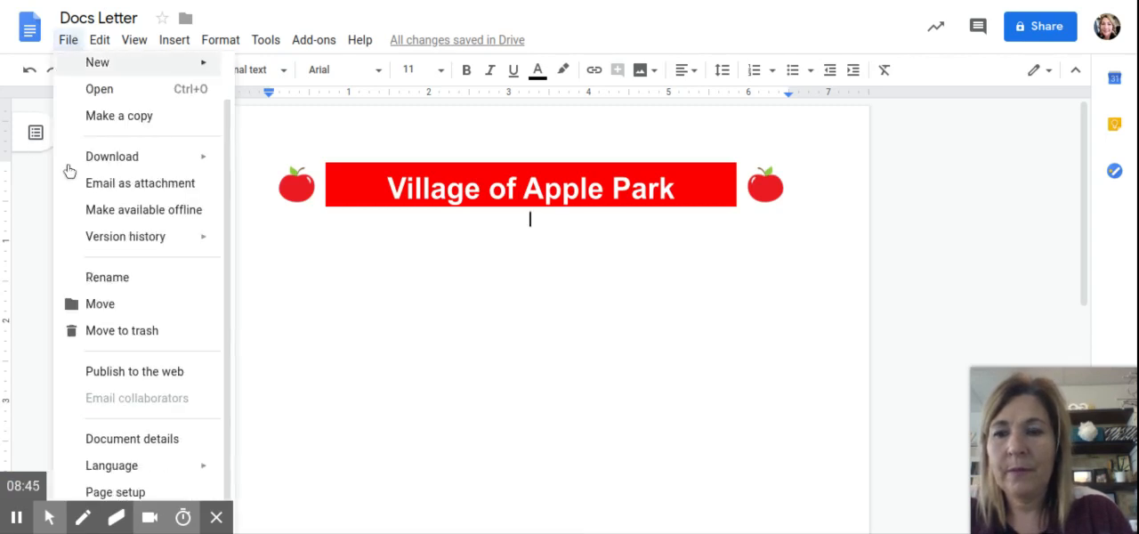
mouse_move(110, 466)
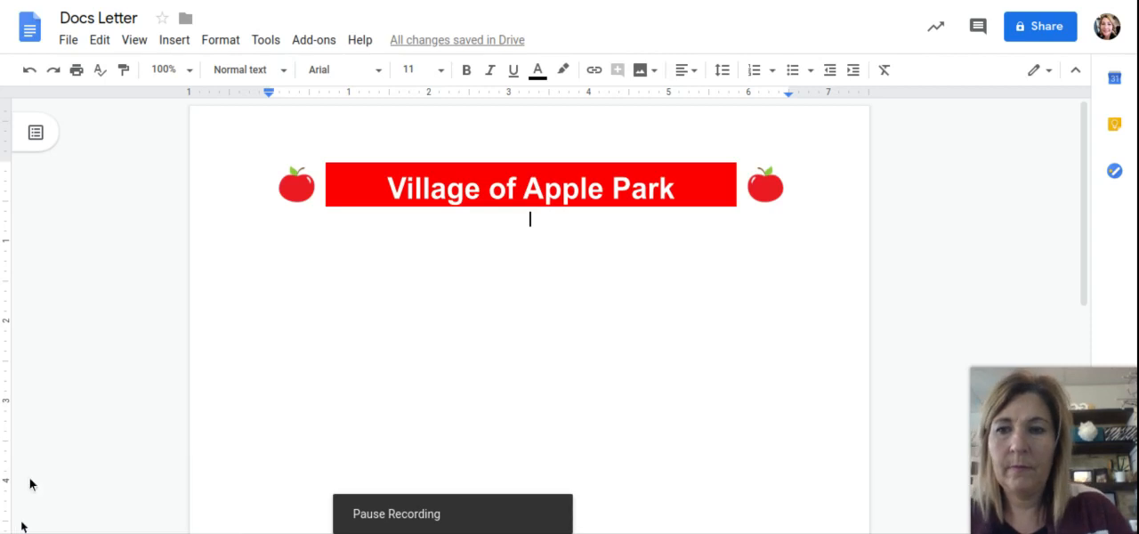
left_click(68, 39)
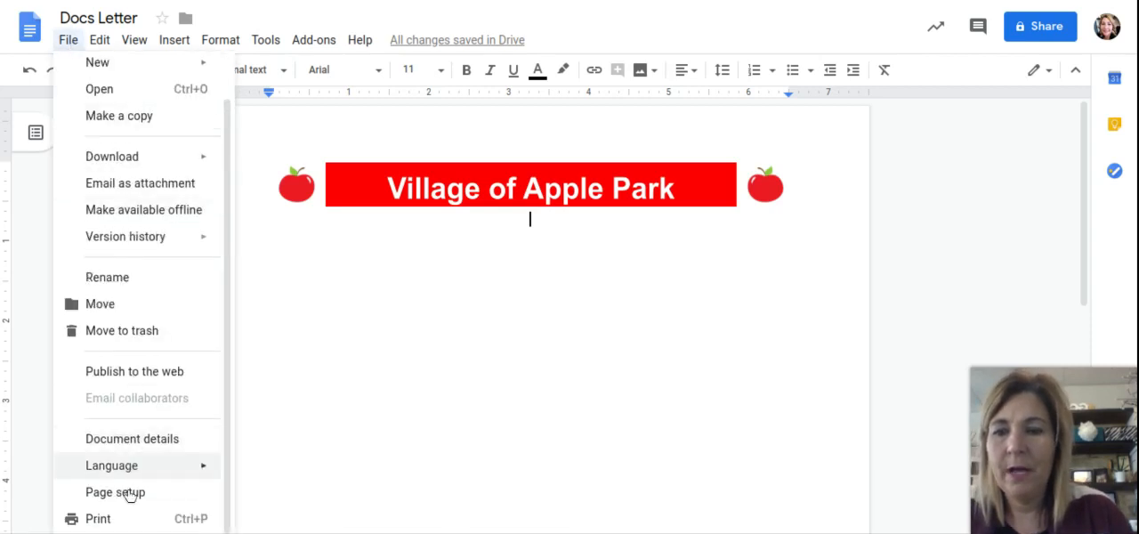
left_click(114, 491)
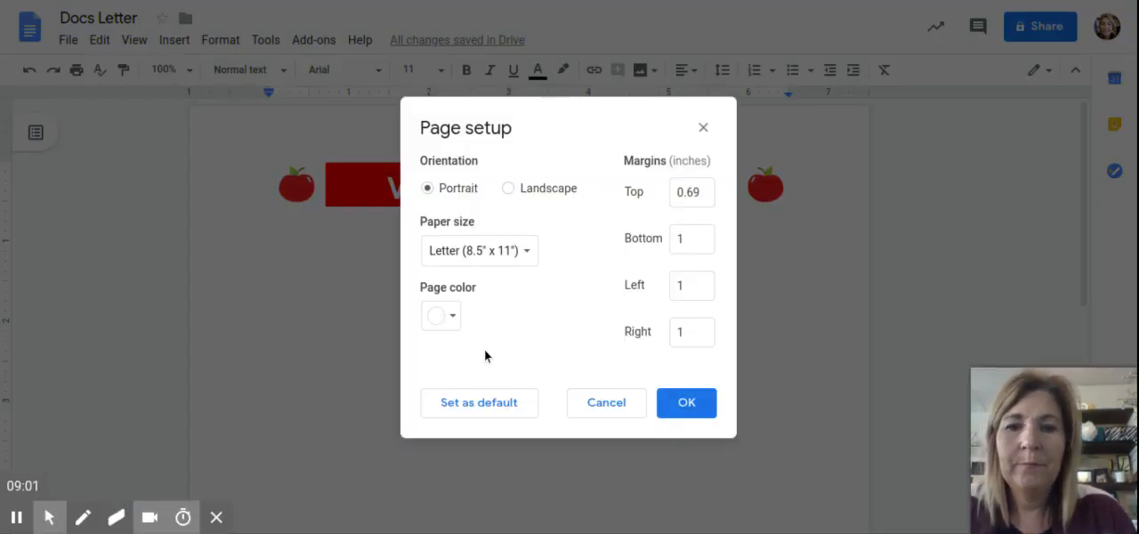
- Set margins to 1 inch top and 0.75 inch left and right, and apply them
left_click(690, 192)
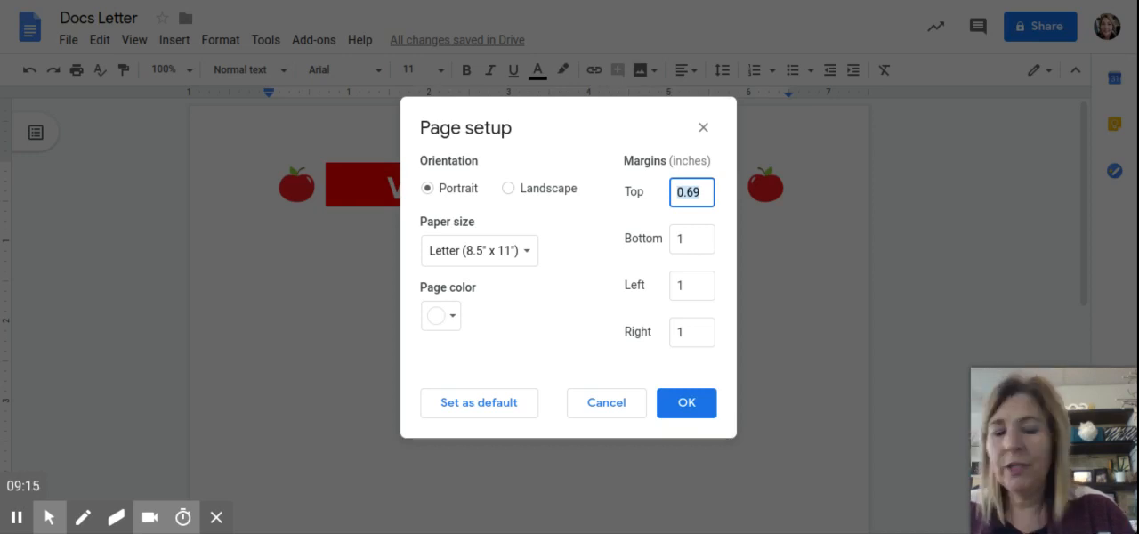
type("1")
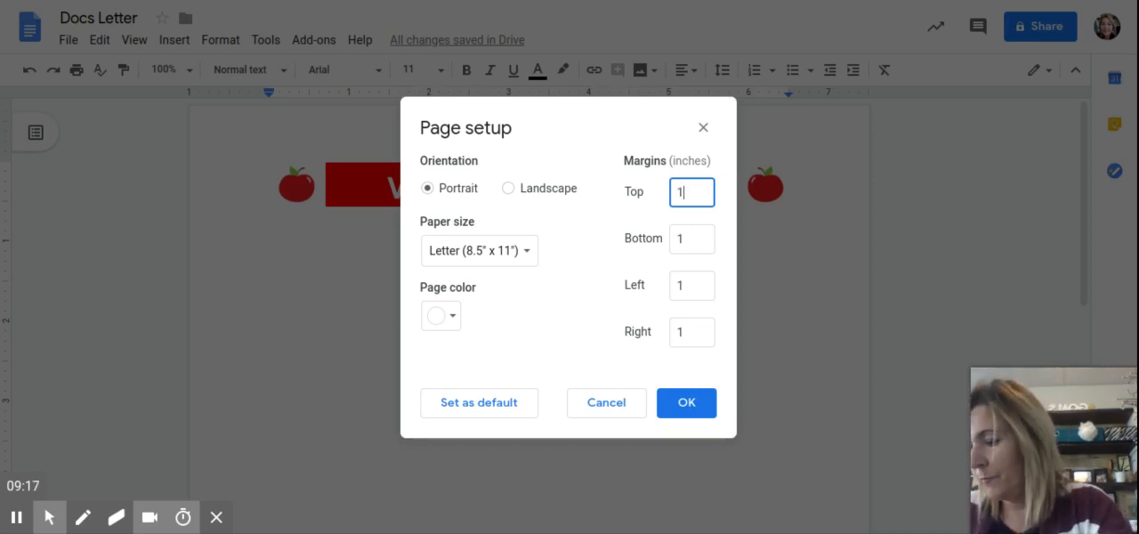
left_click(479, 402)
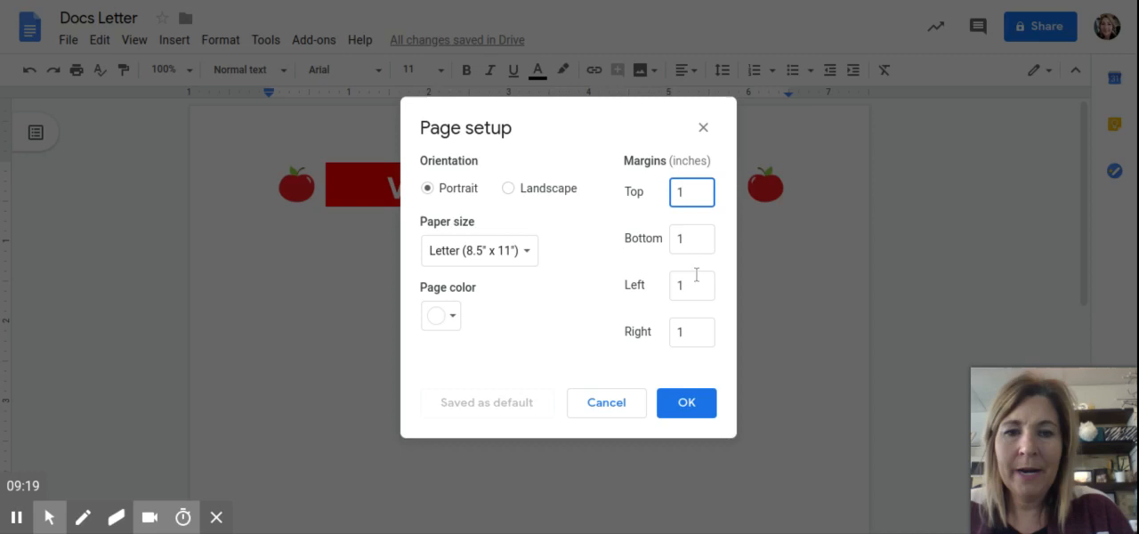
left_click(691, 285)
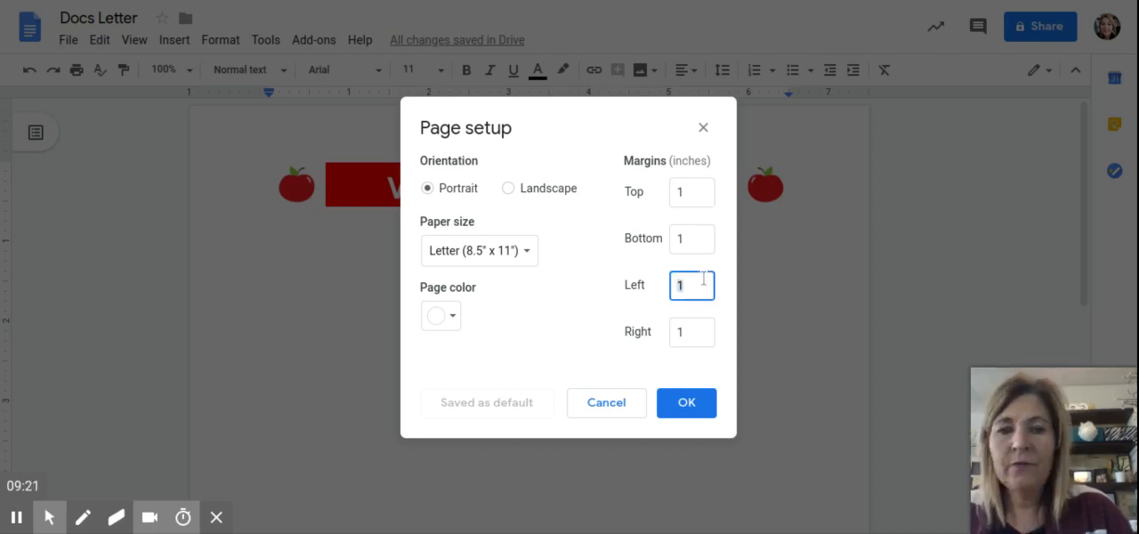
type(".75")
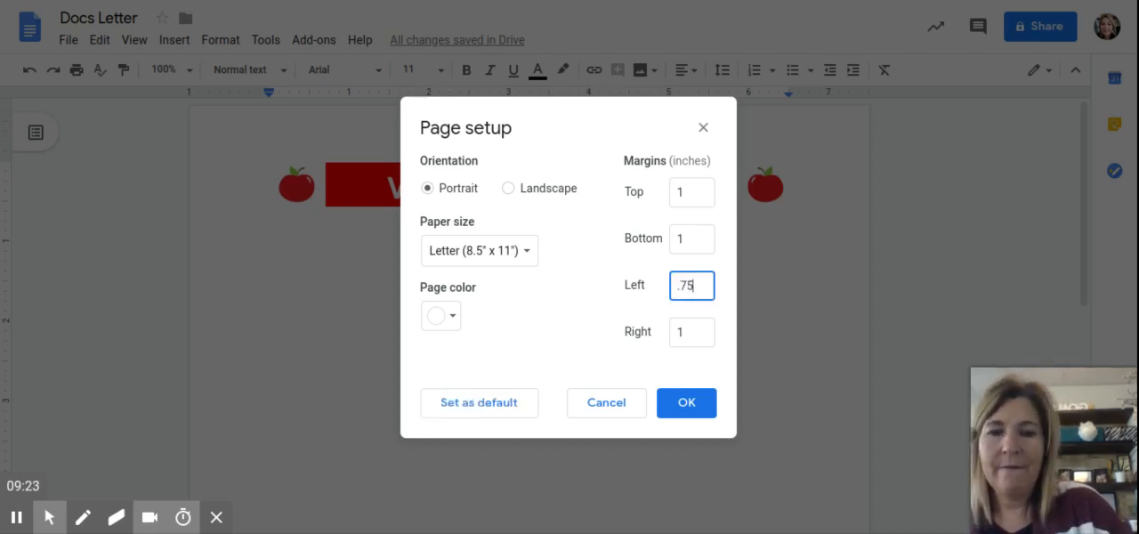
left_click(691, 331)
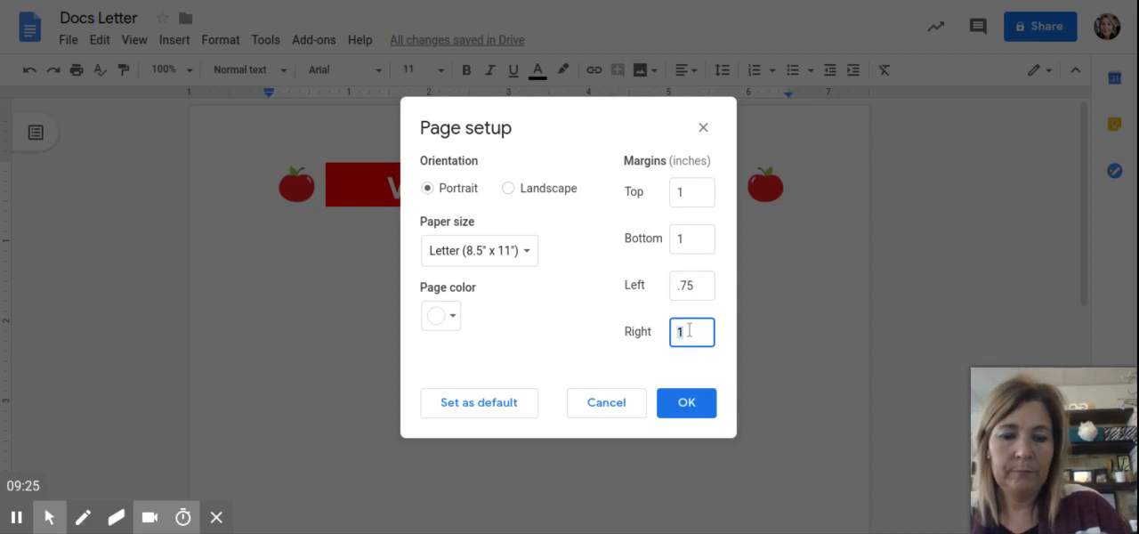
type(".75")
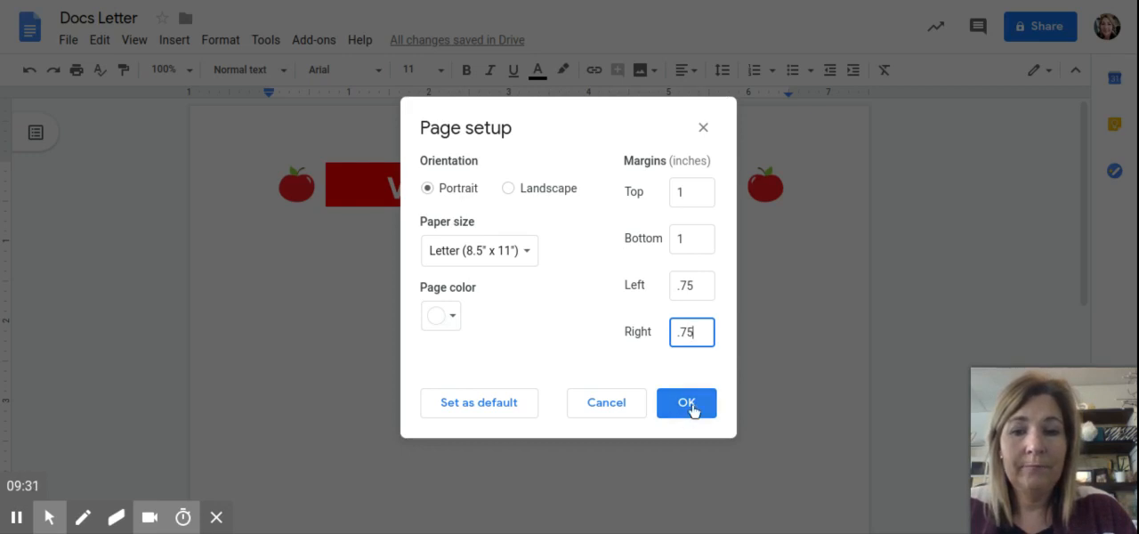
left_click(687, 402)
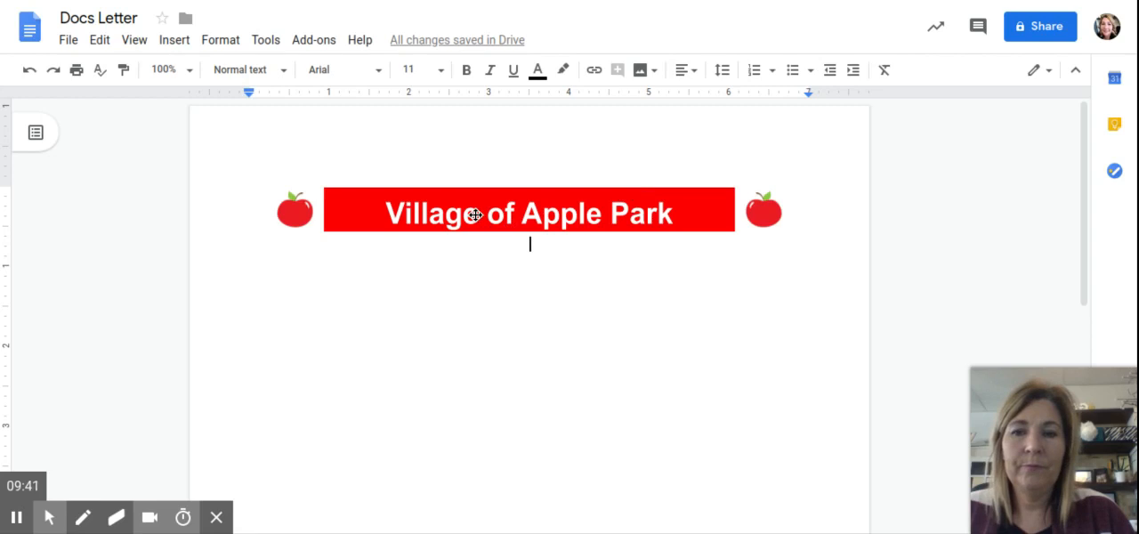
- Select the letterhead drawing and stretch it wider across the page
left_click(530, 210)
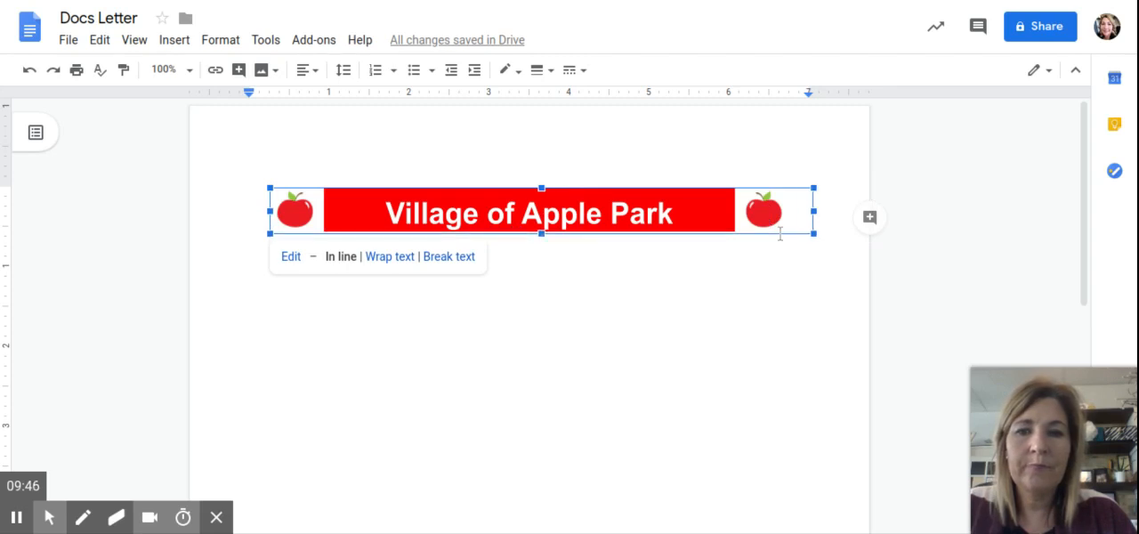
left_click(620, 267)
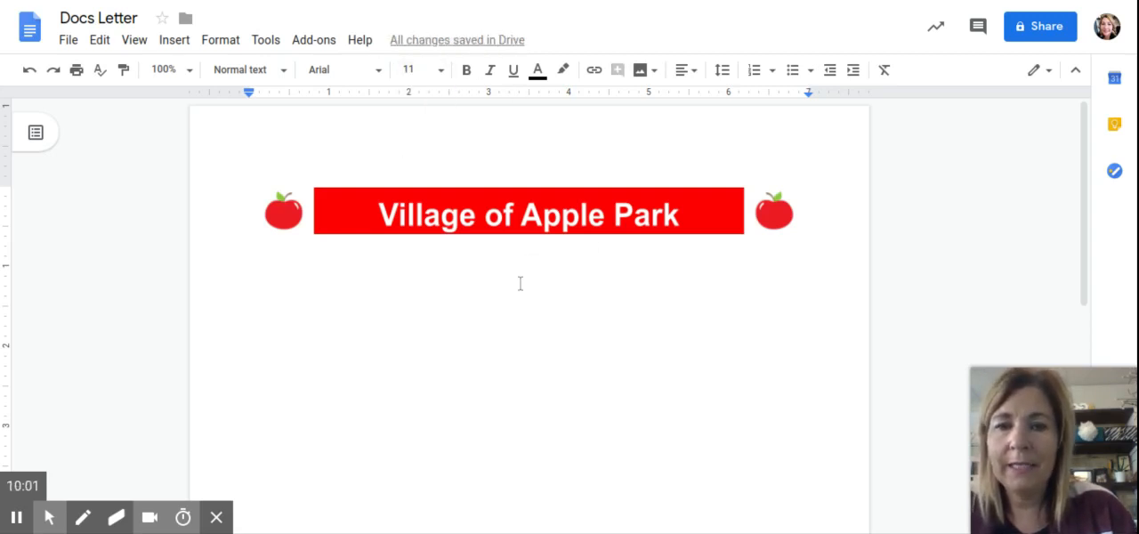
mouse_move(533, 245)
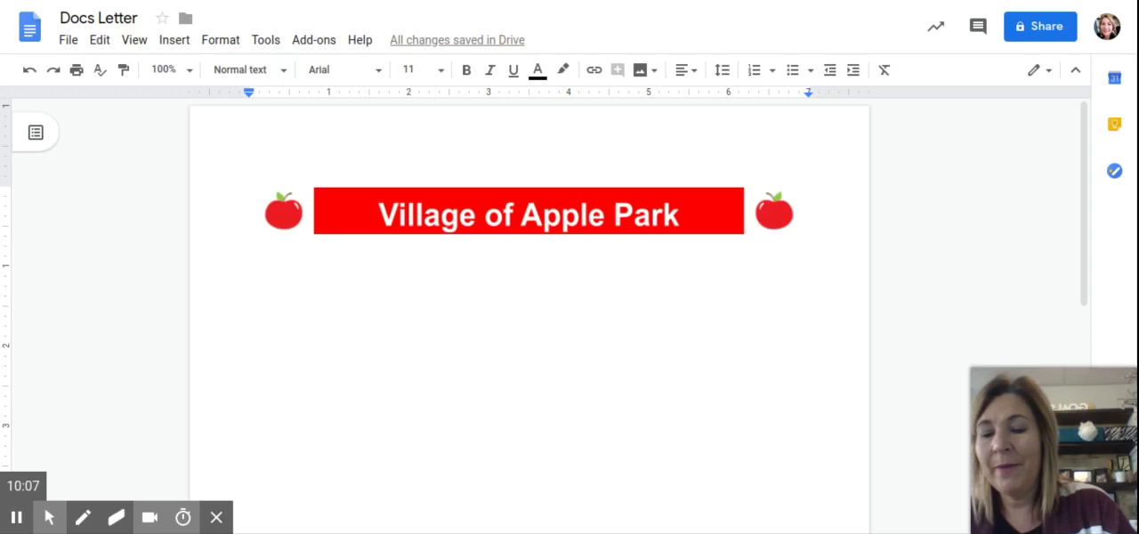
- Type the address line '15 Center Street, Horison, MT 33568' beneath the letterhead
type("15")
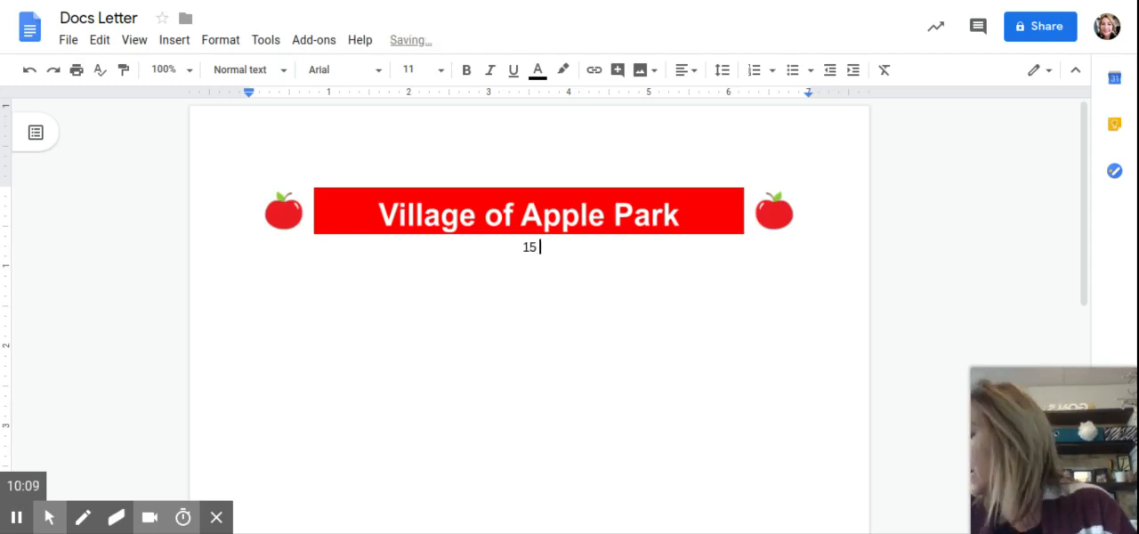
type("Center S")
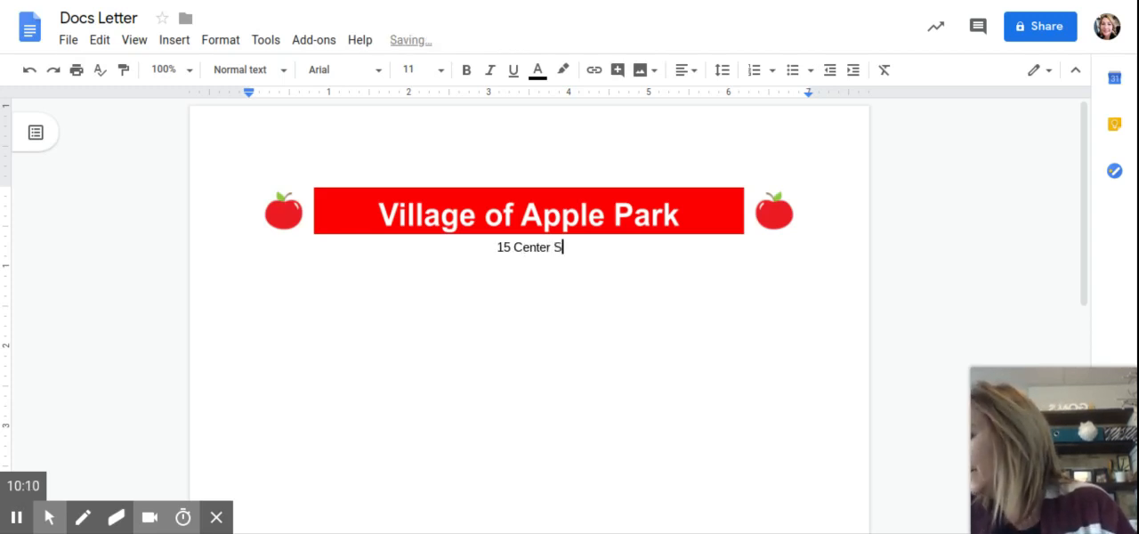
type("treet,")
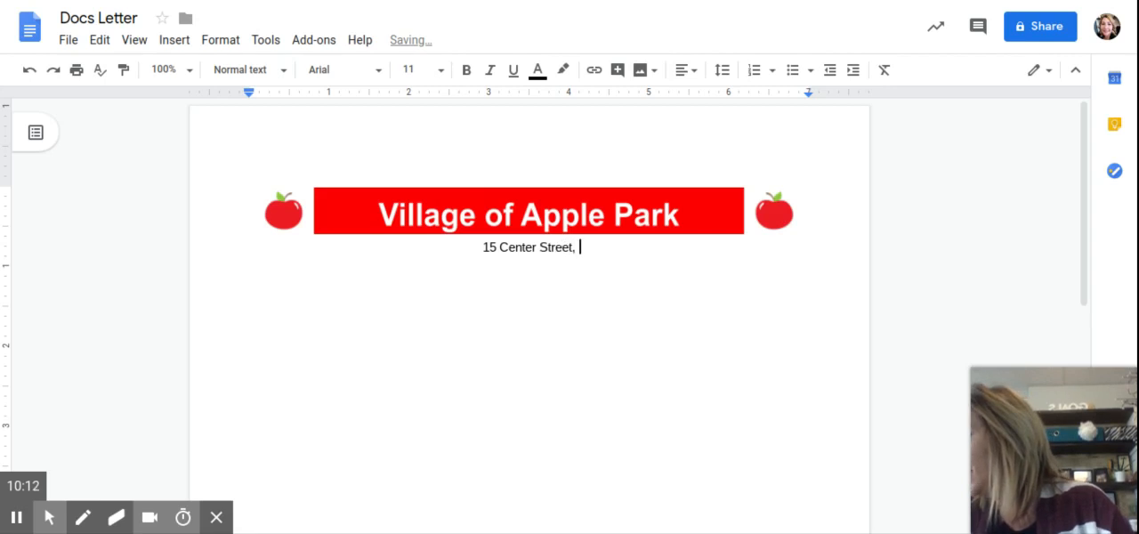
type("Horison, M")
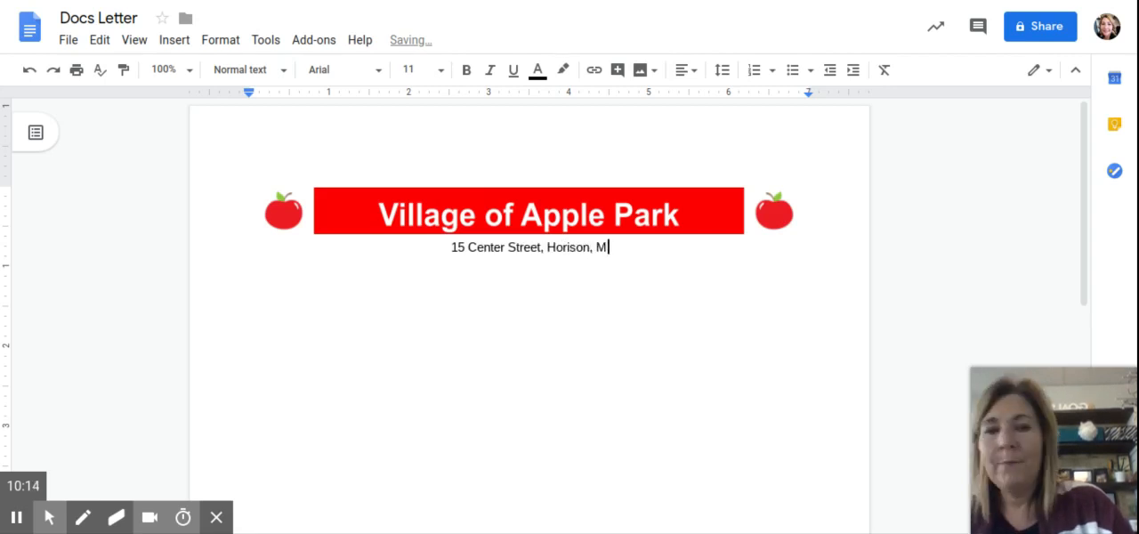
type("T")
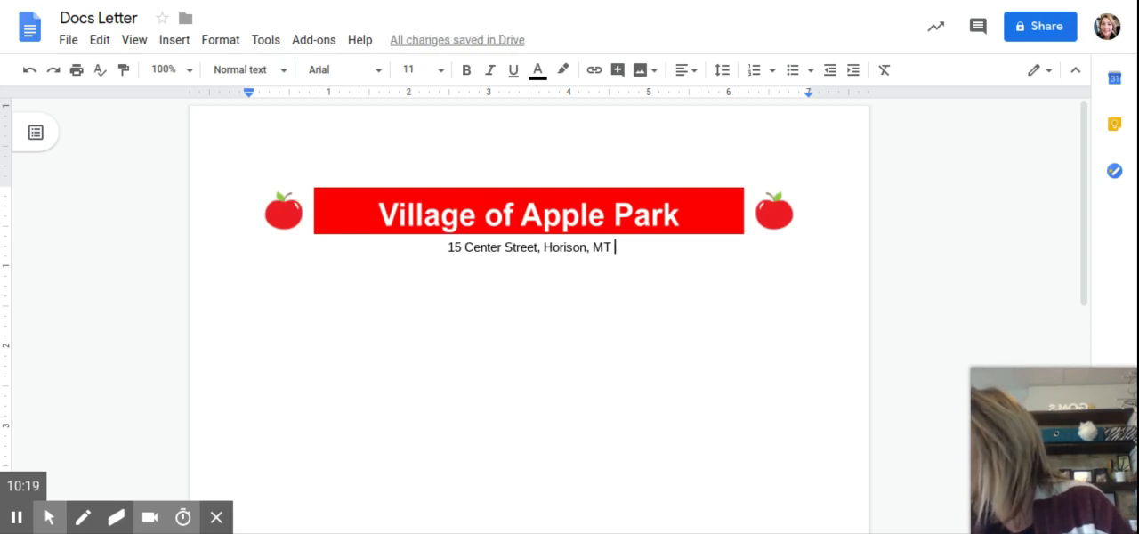
type("33568")
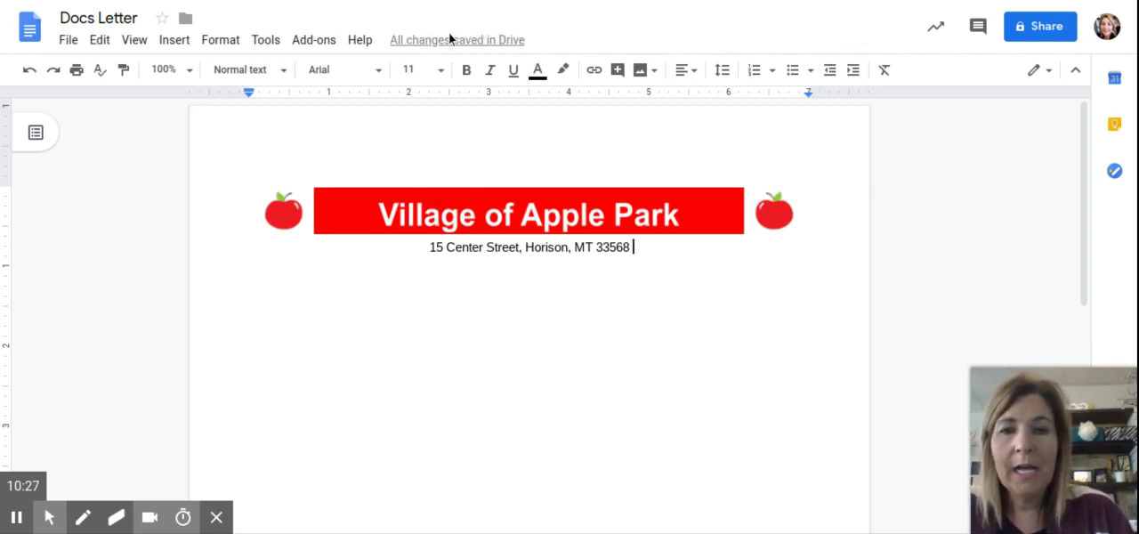
left_click(175, 39)
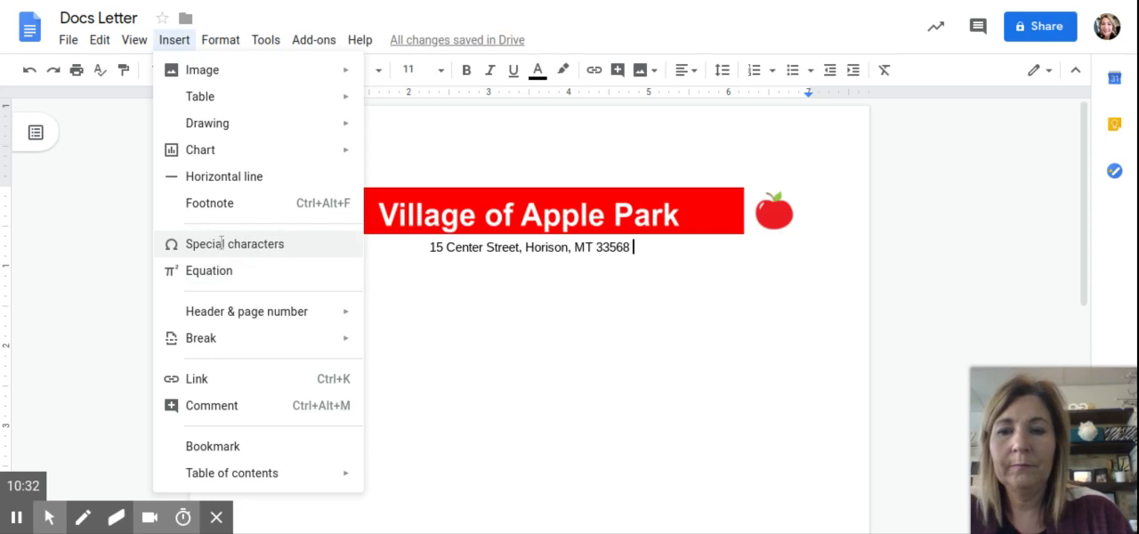
- Search Special characters for 'middle dot' and insert the · symbol after the ZIP code
left_click(235, 242)
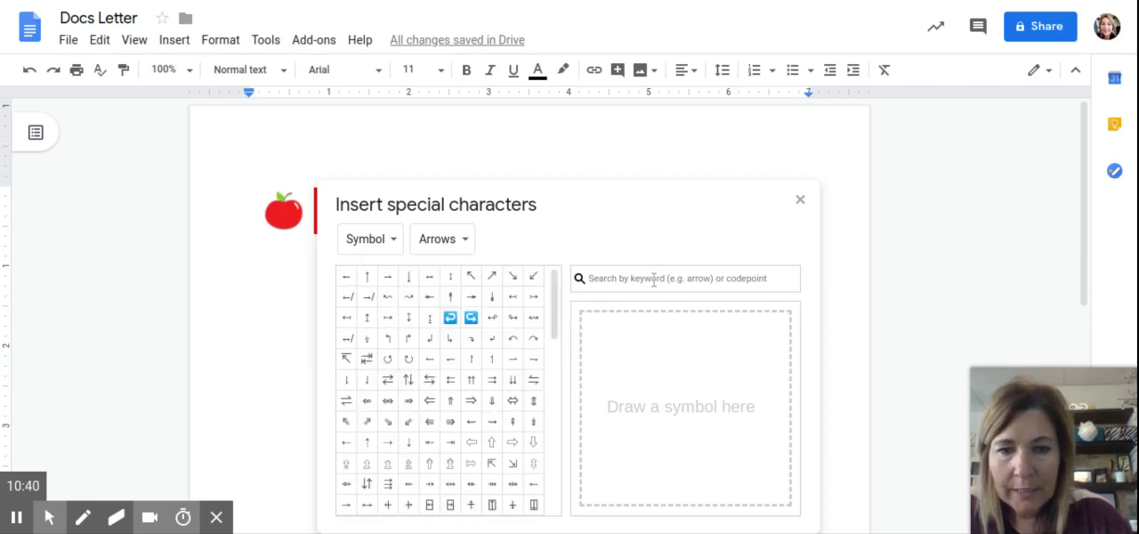
type("m")
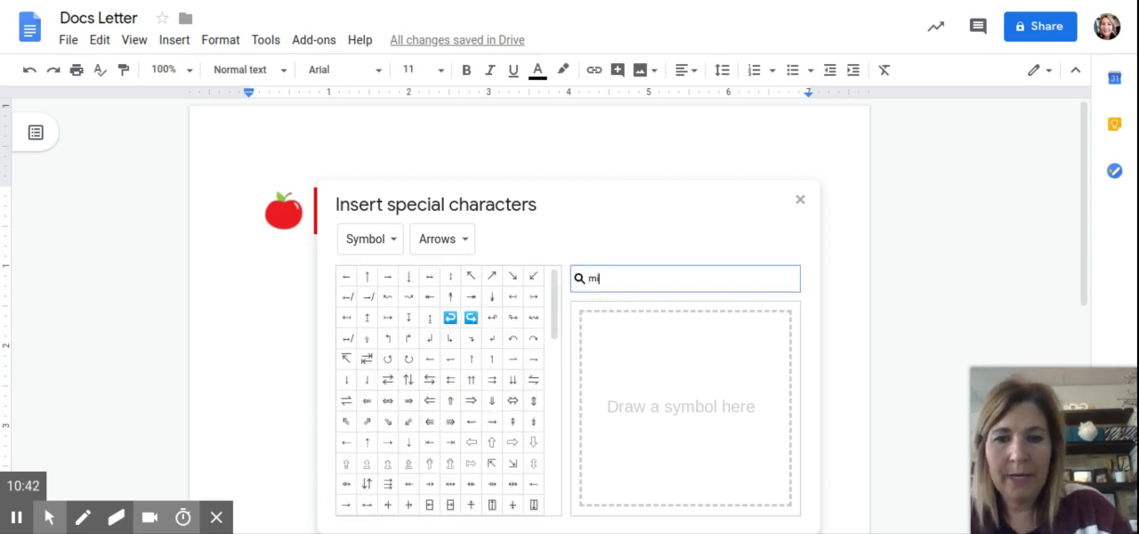
type("ido")
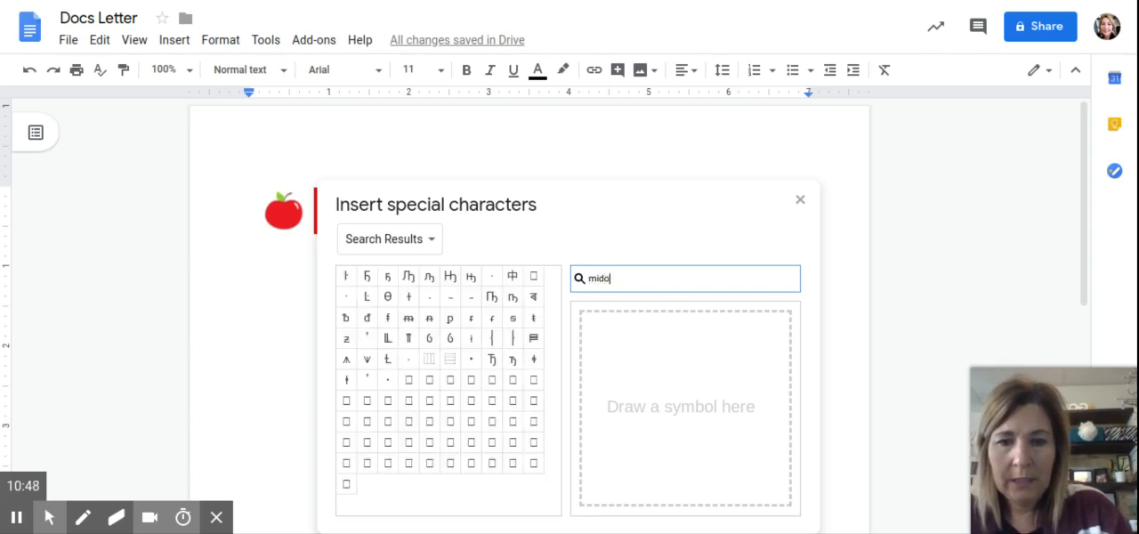
key("backspace")
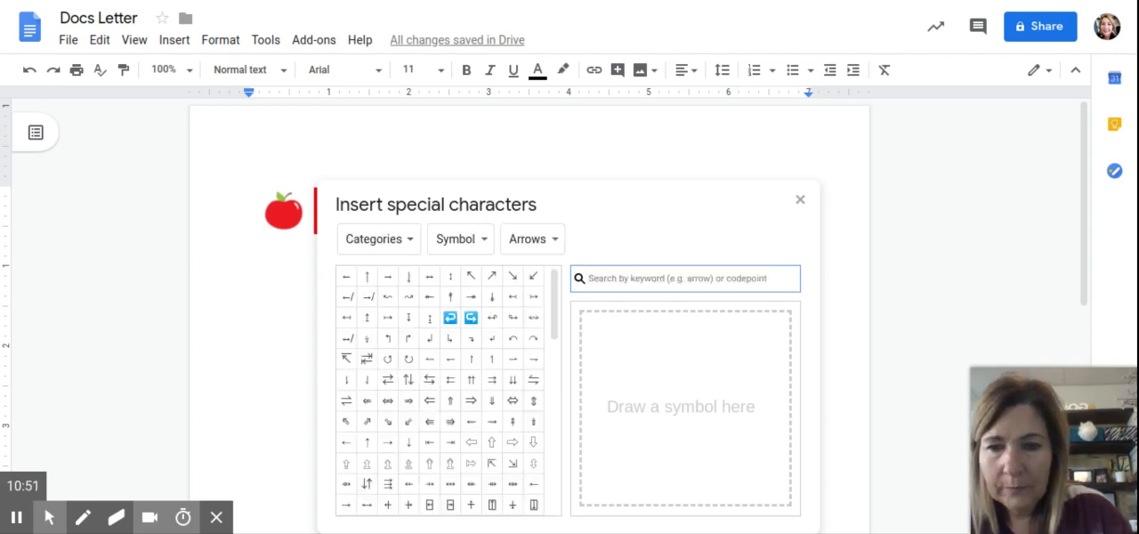
mouse_move(470, 338)
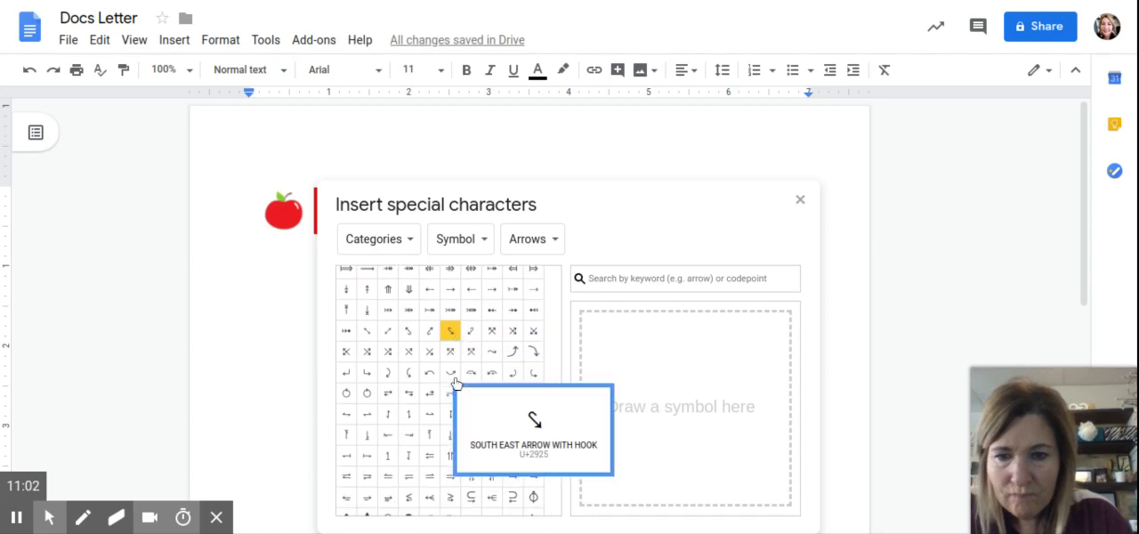
type("middle dot")
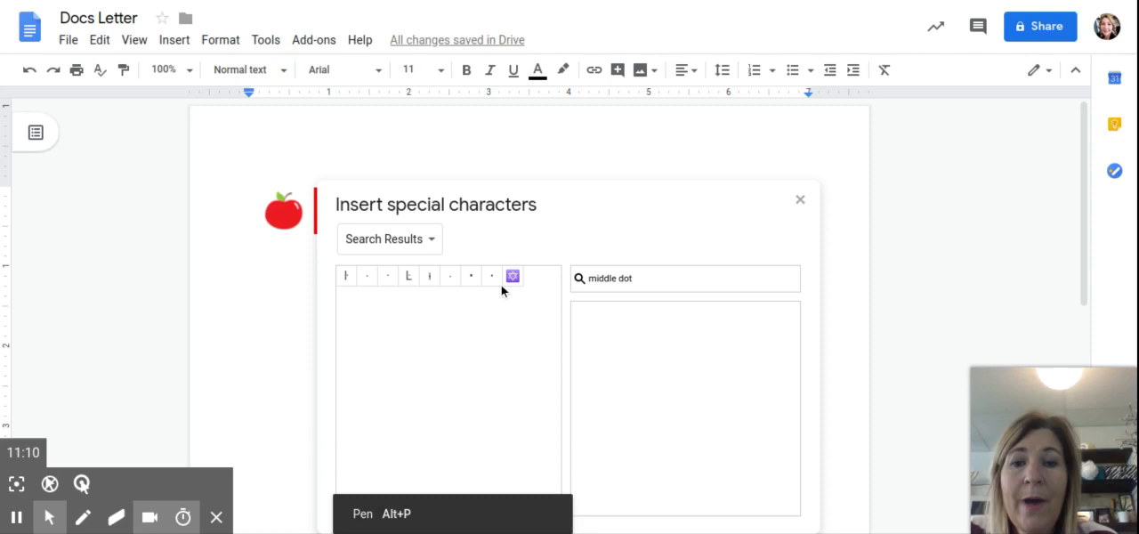
left_click(684, 278)
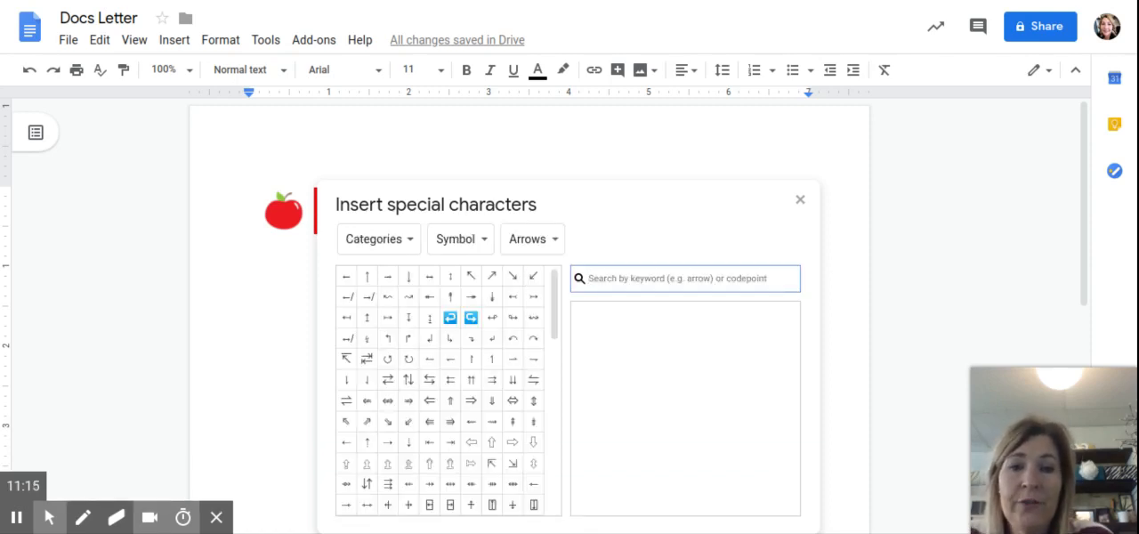
type("middle dot")
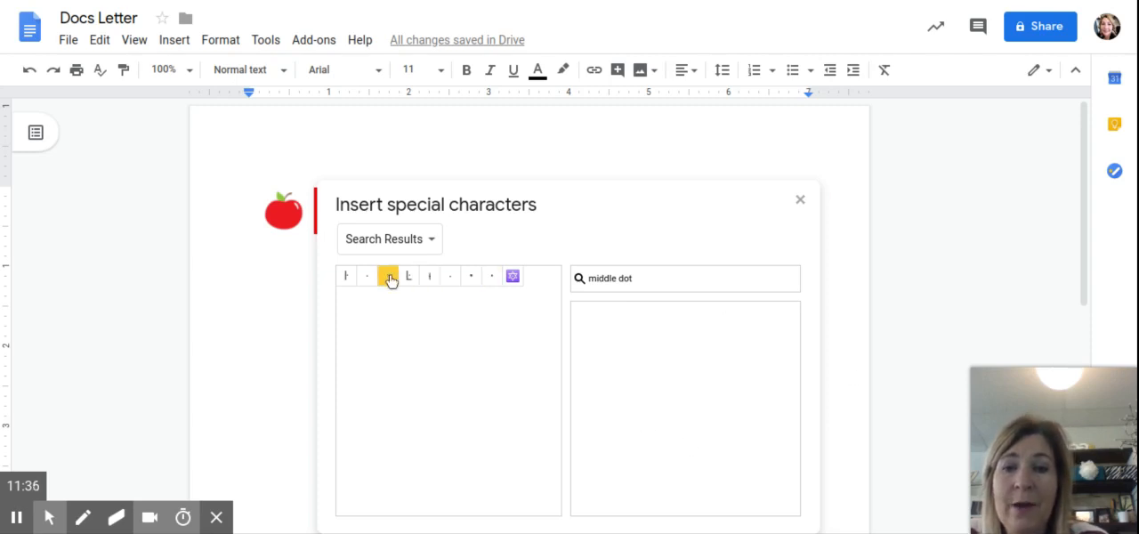
mouse_move(388, 276)
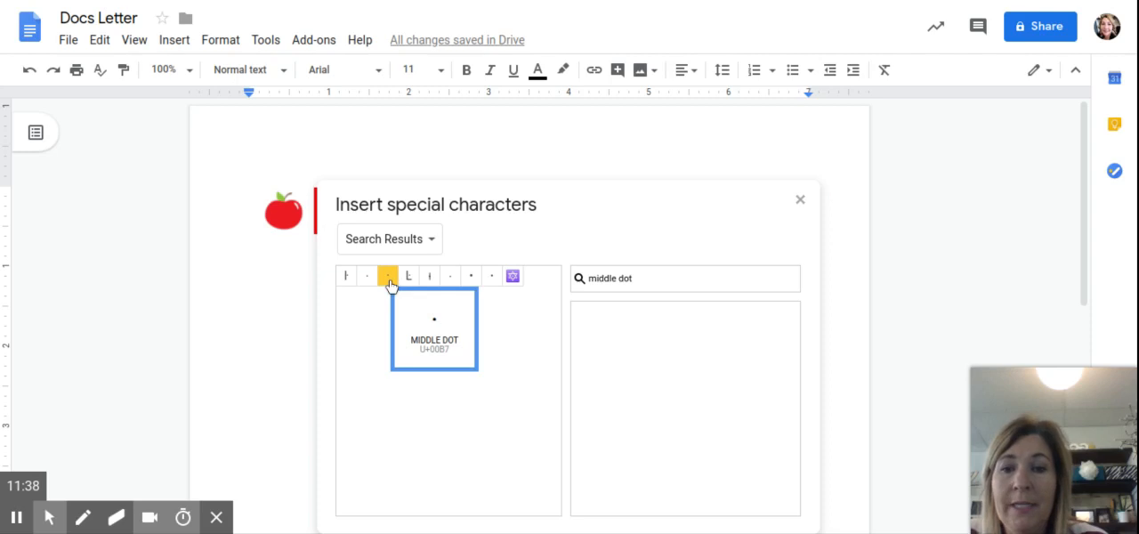
left_click(434, 328)
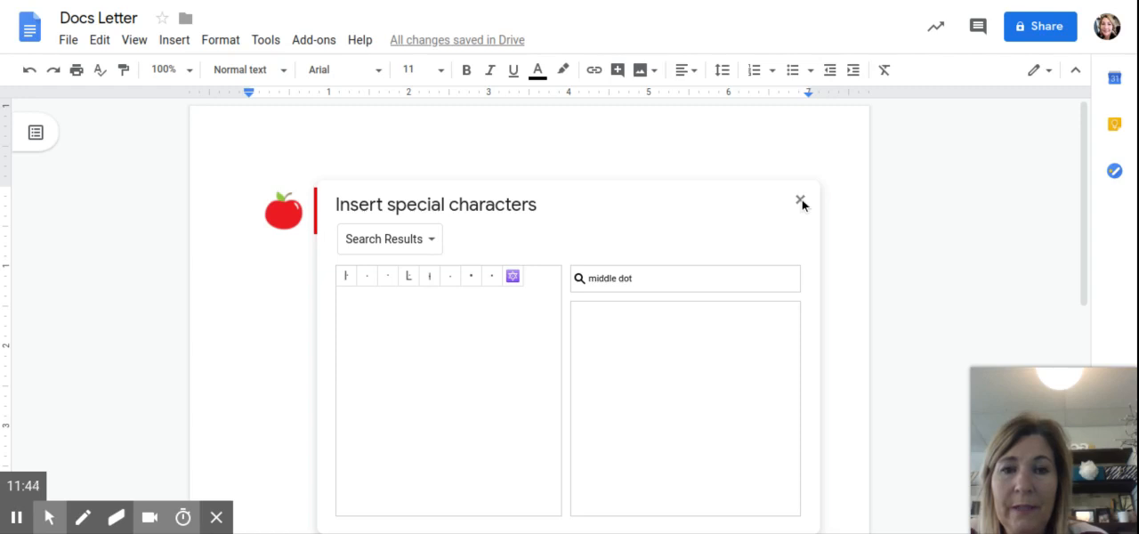
mouse_move(471, 271)
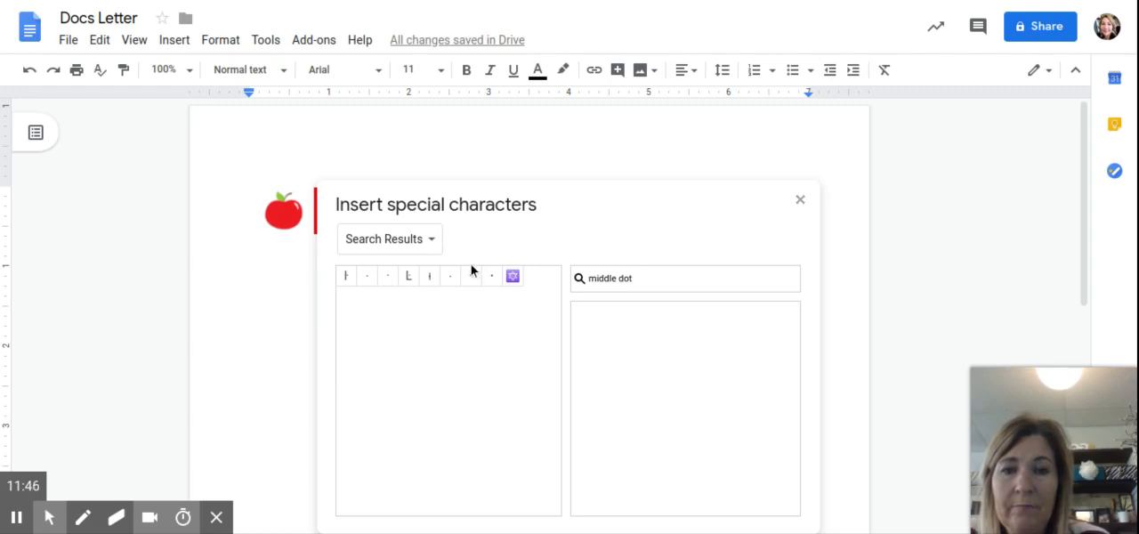
- Close the picker and finish the separator at the end of the address line
left_click(388, 274)
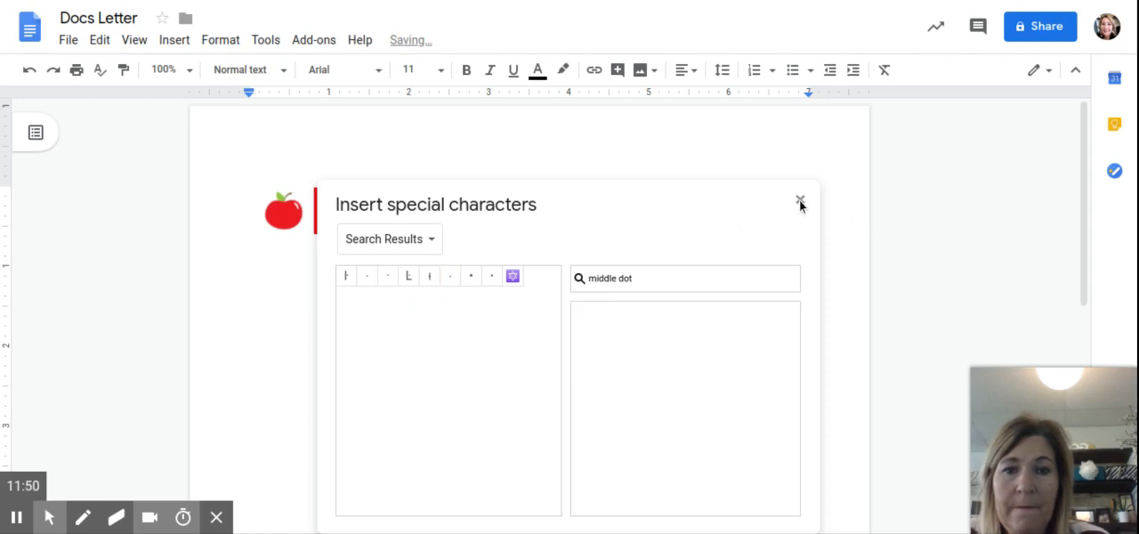
left_click(799, 199)
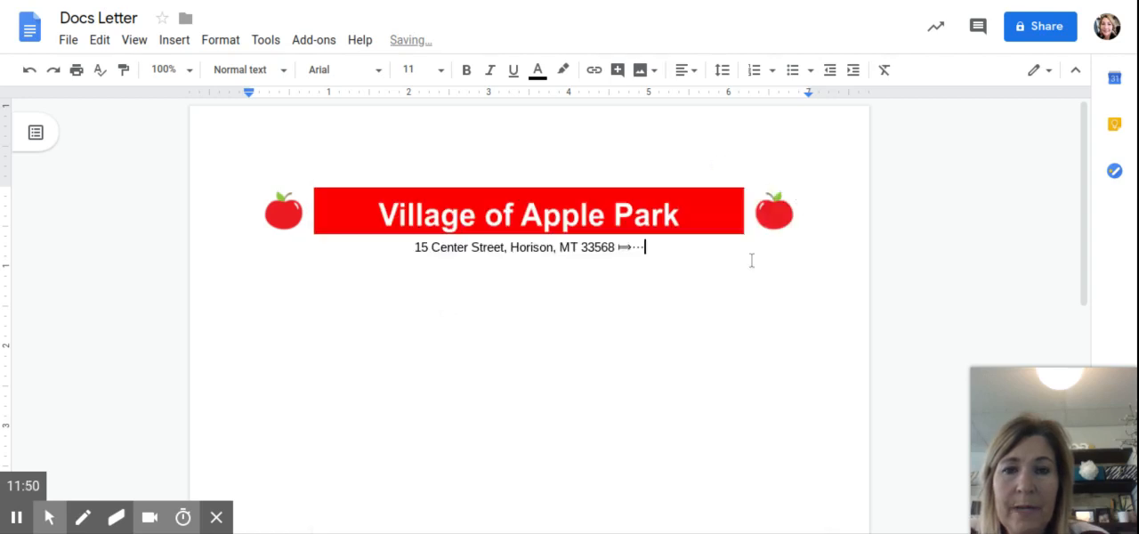
left_click(530, 212)
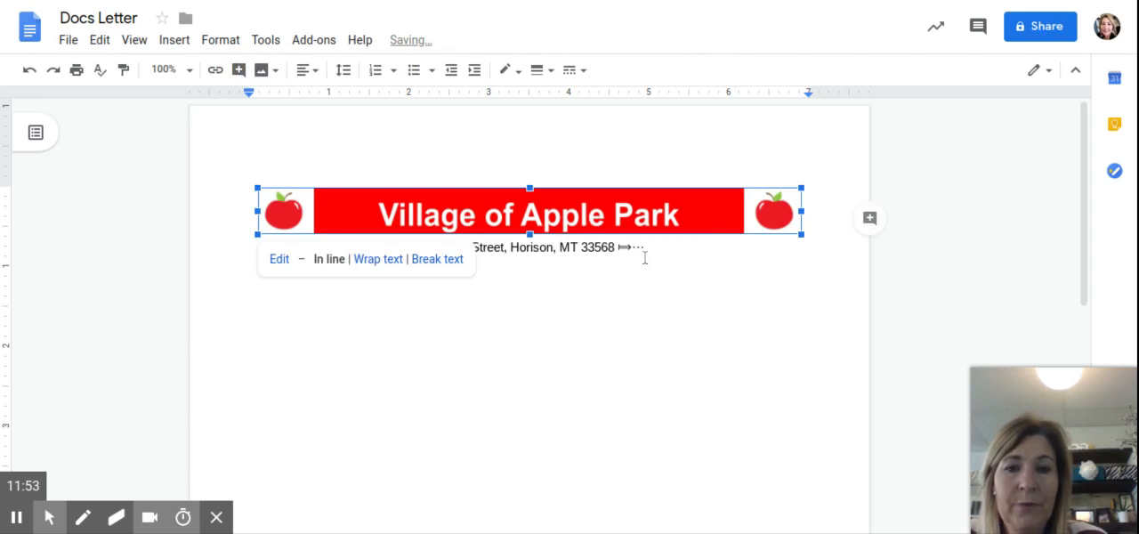
left_click(632, 247)
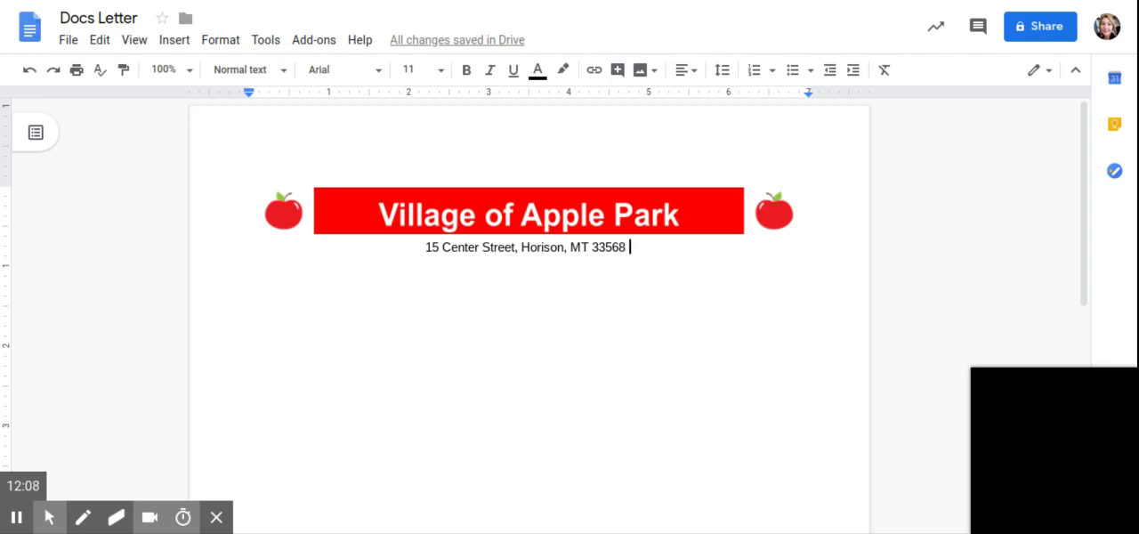
type(".")
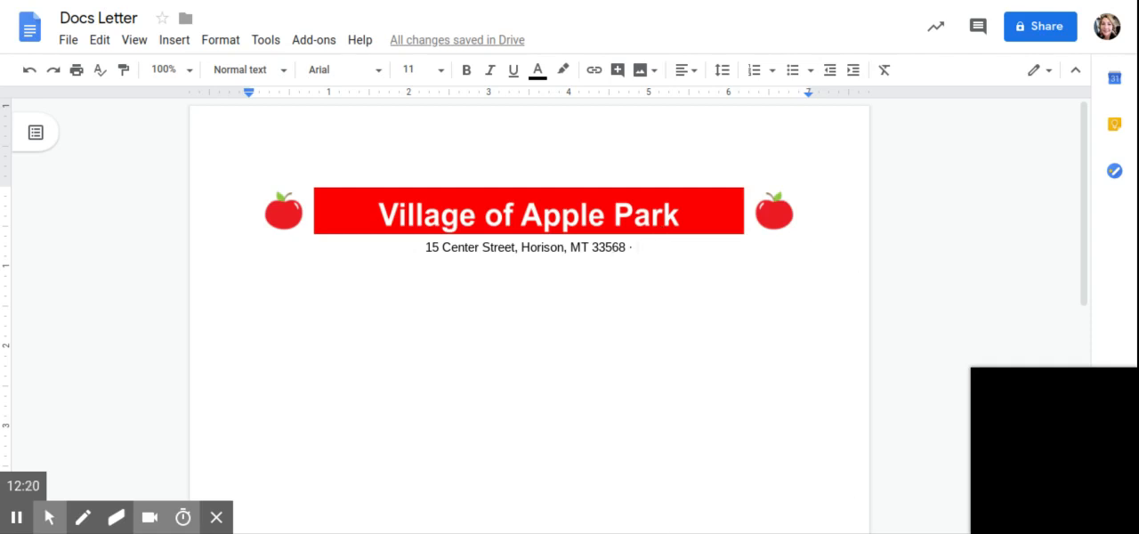
type("Phone")
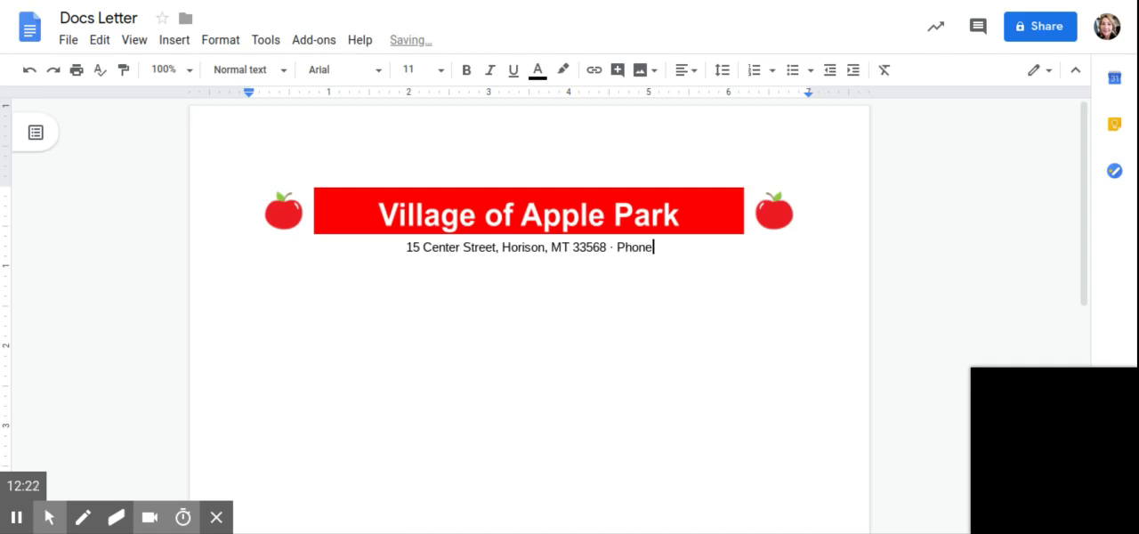
type(":")
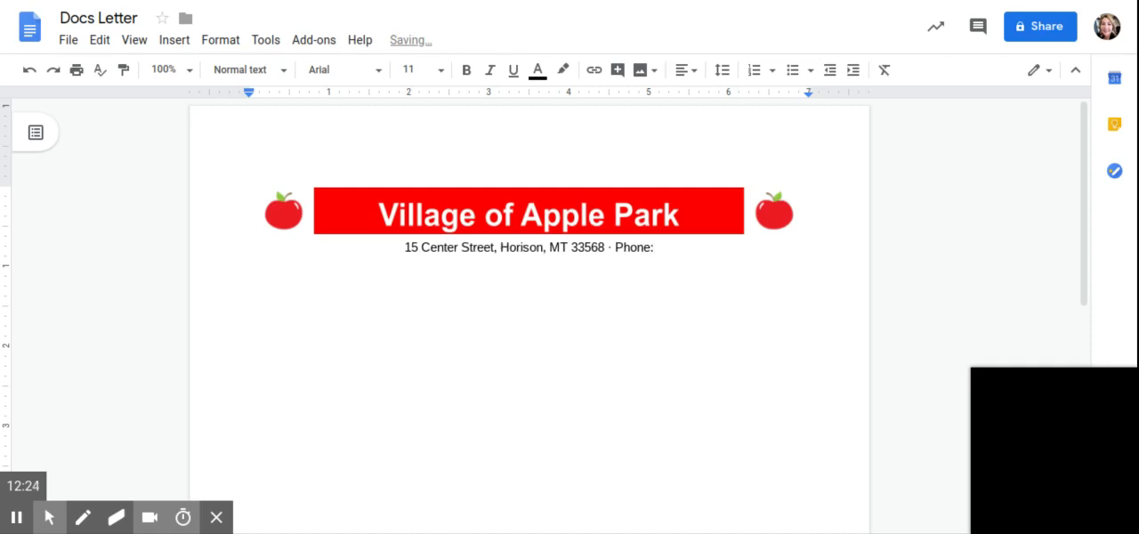
type("(")
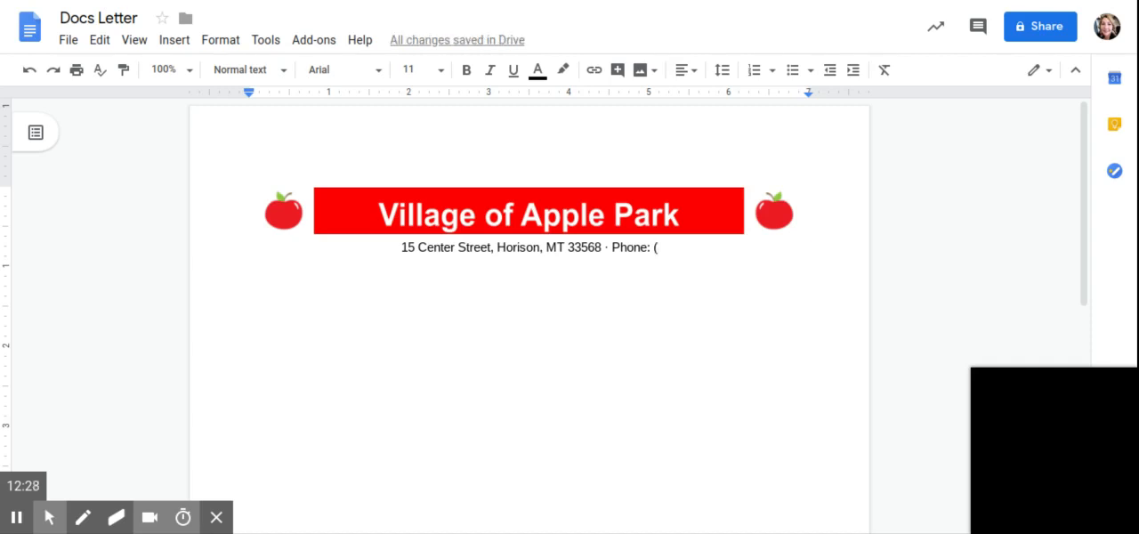
type("870")
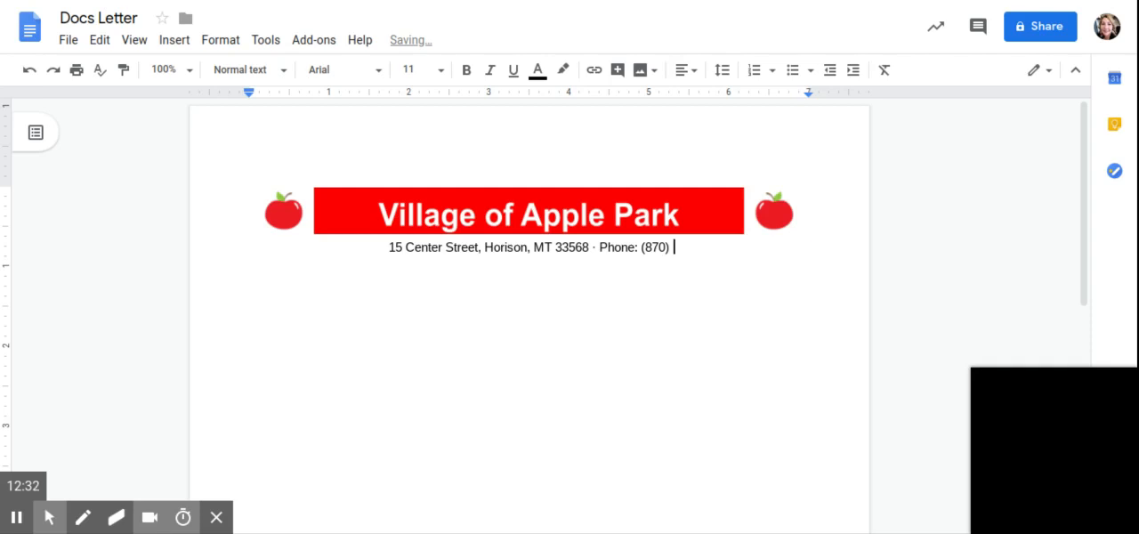
type("555")
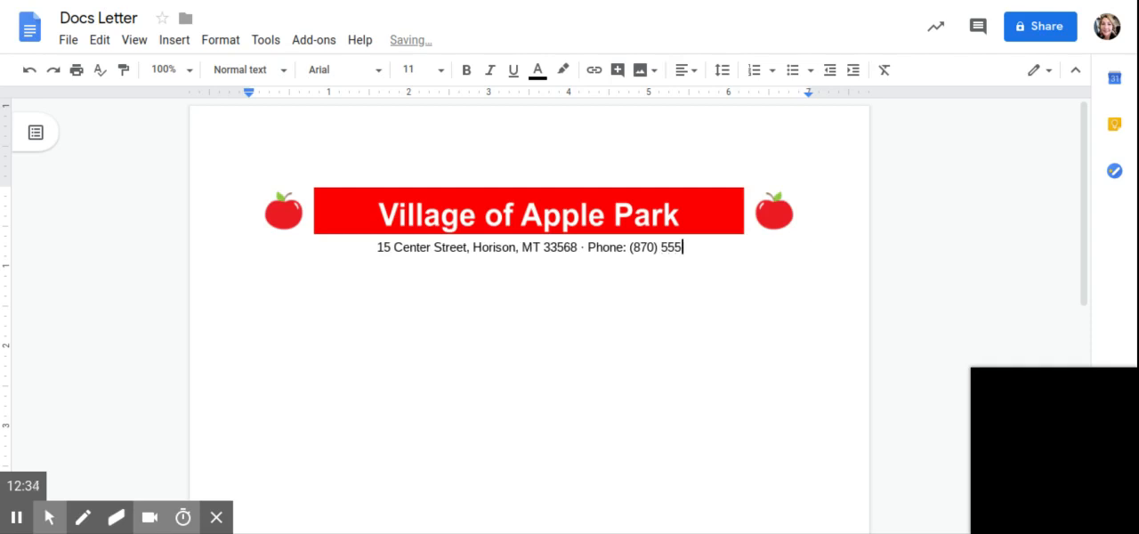
type("-")
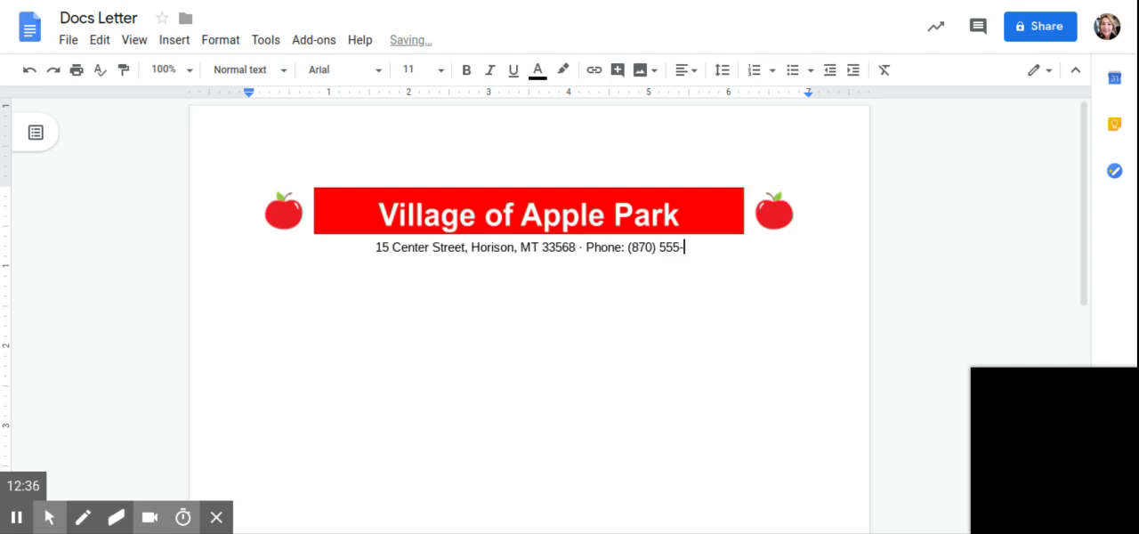
type("4400")
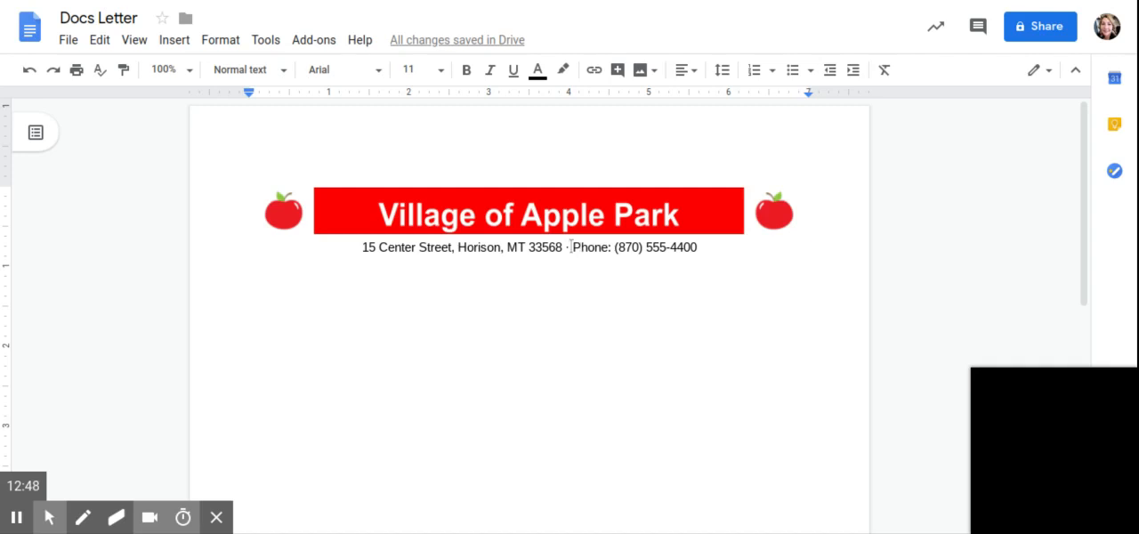
mouse_move(313, 39)
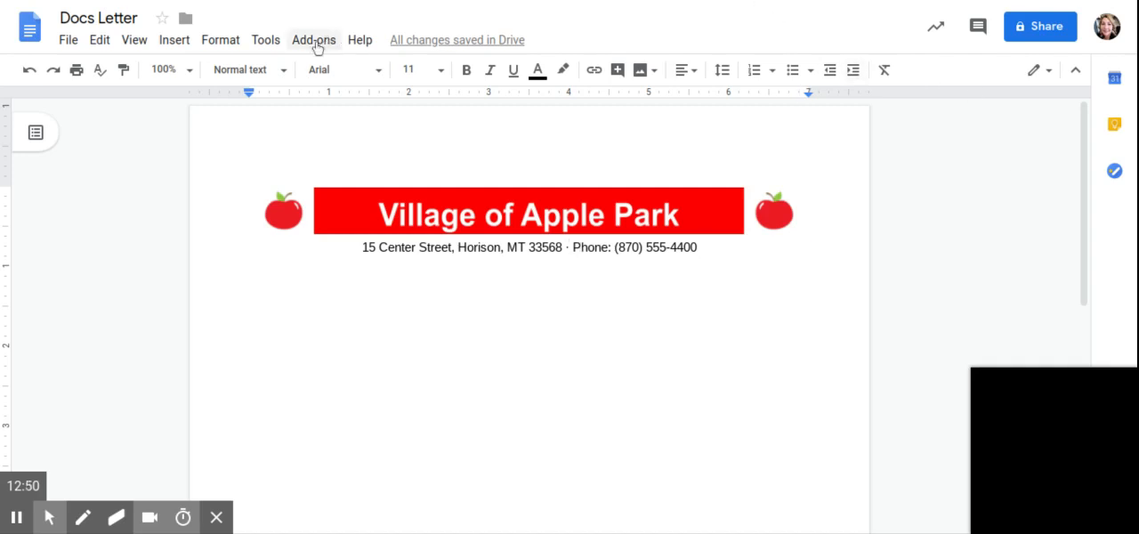
- Insert another middle dot special character after the phone number
left_click(174, 39)
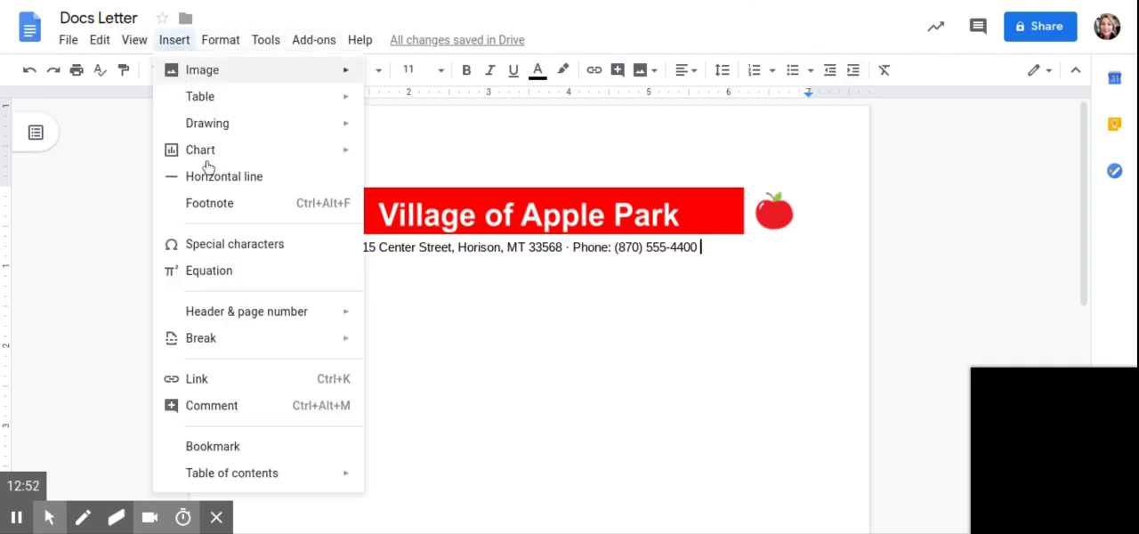
left_click(235, 242)
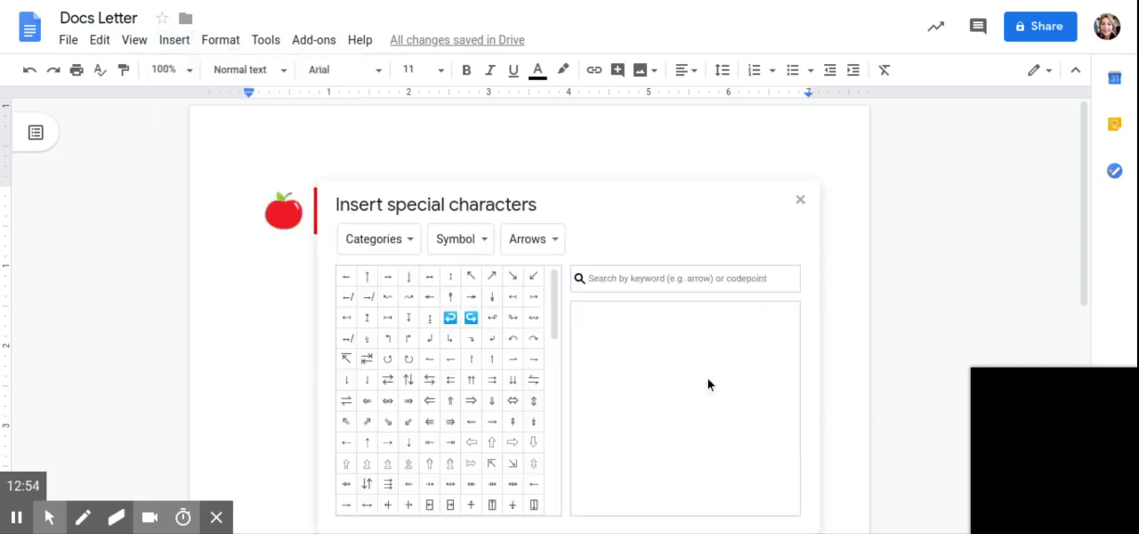
mouse_move(716, 381)
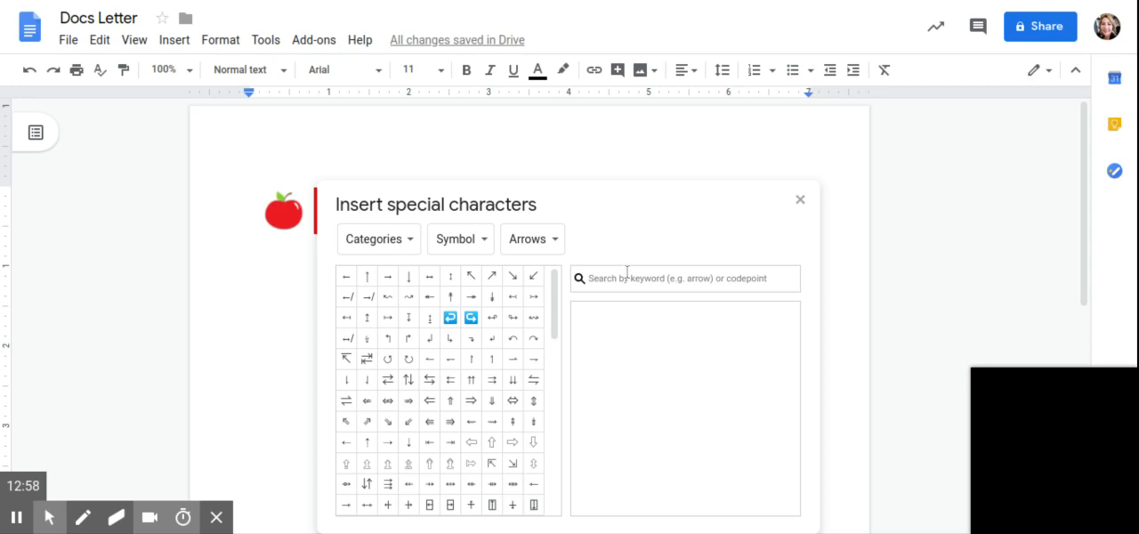
type("m")
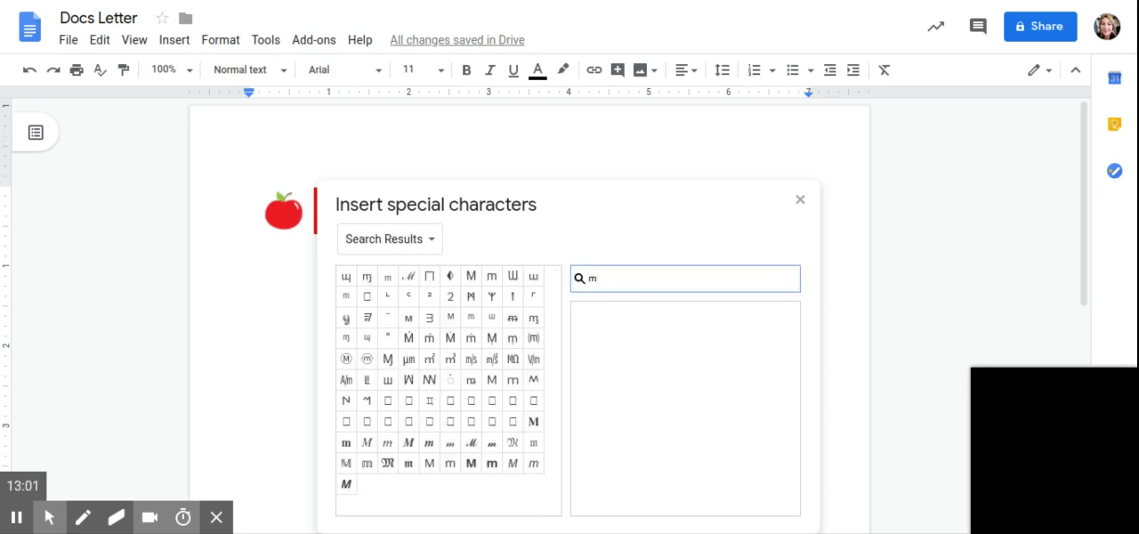
type("iddle dot")
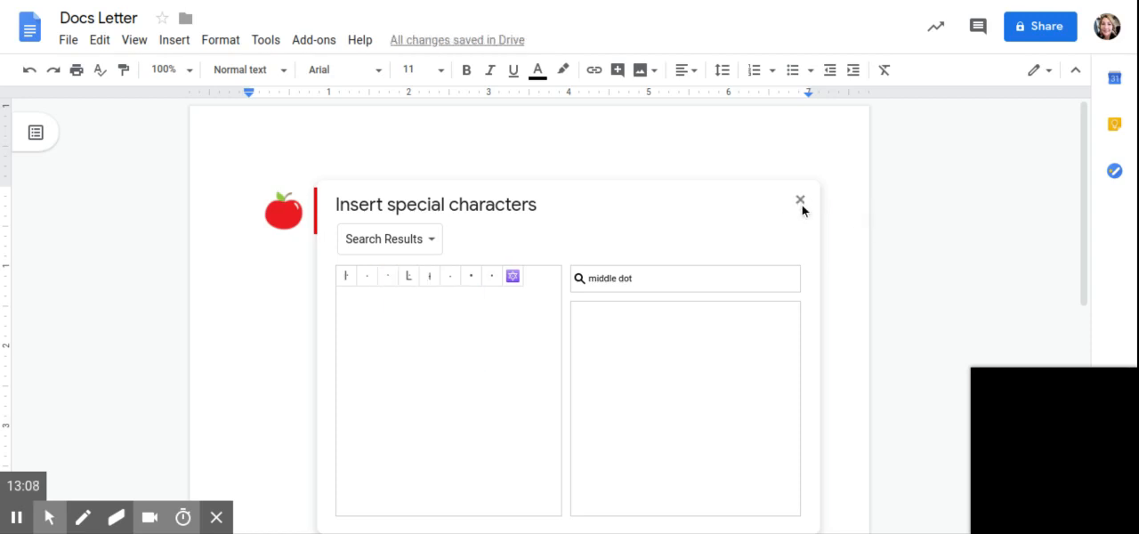
left_click(800, 199)
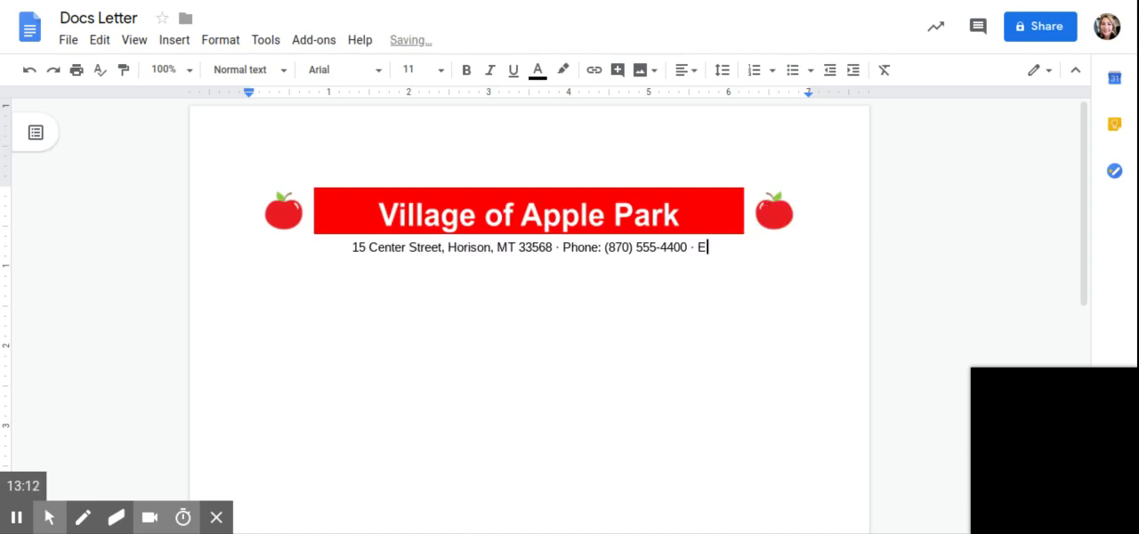
type("ami")
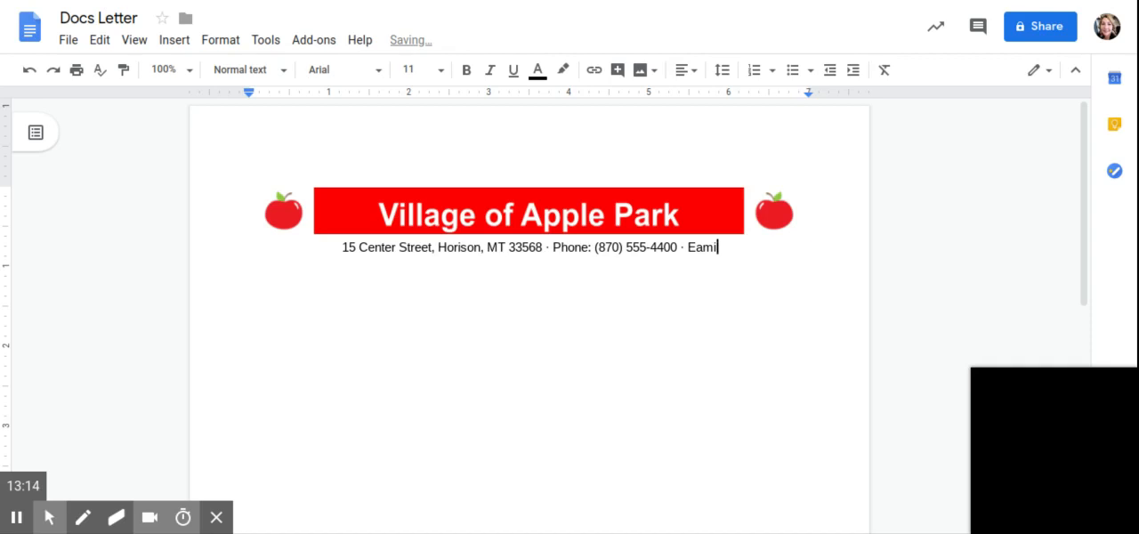
key("Backspace")
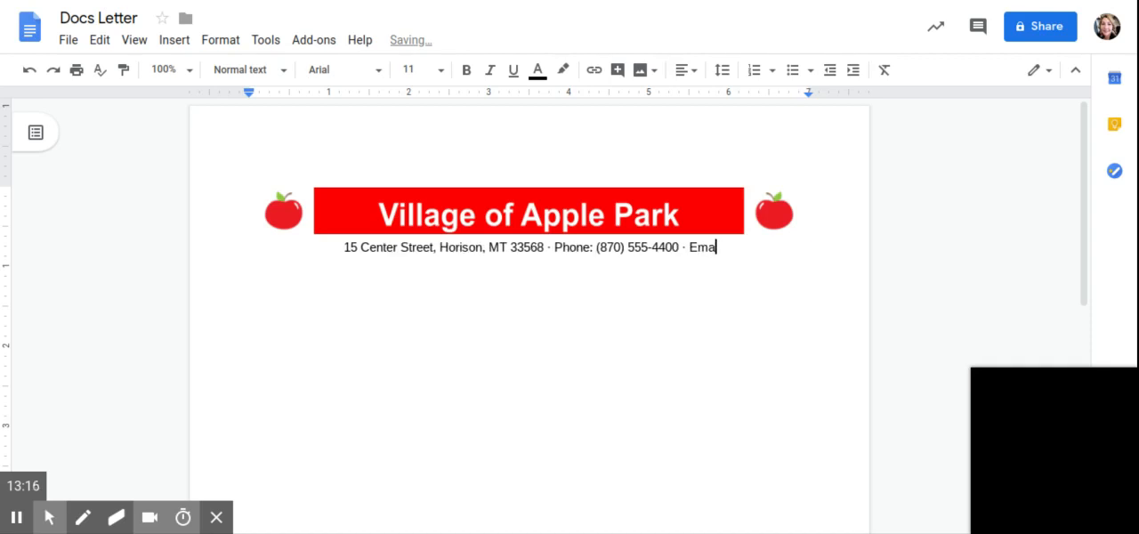
type("il:")
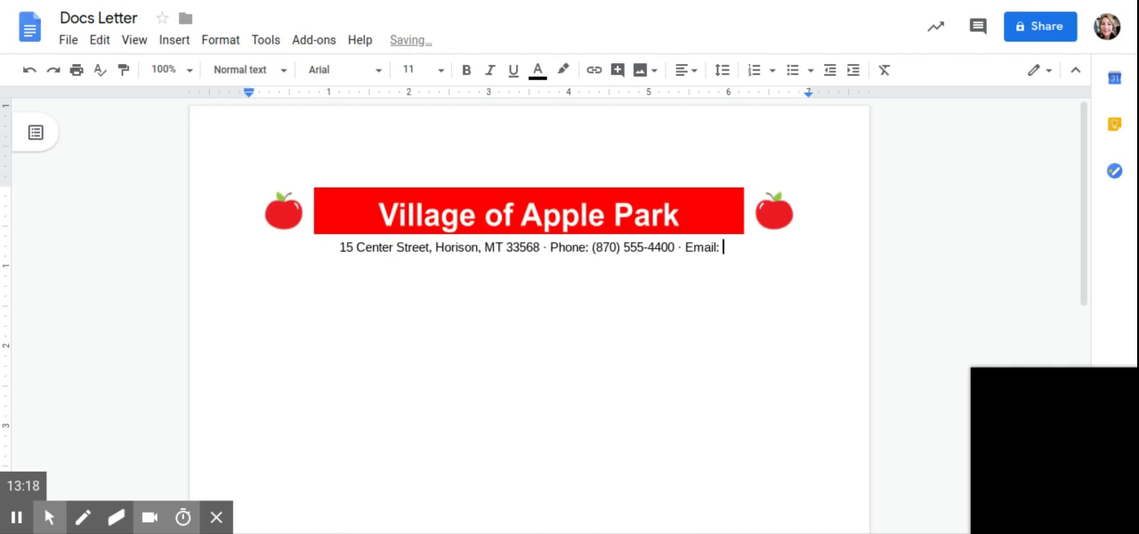
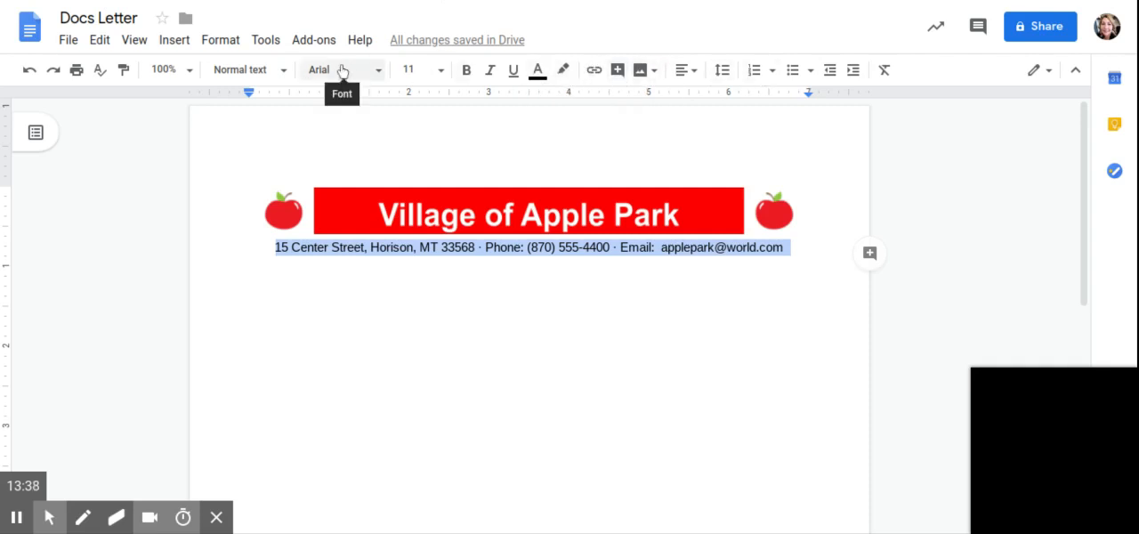
mouse_move(512, 70)
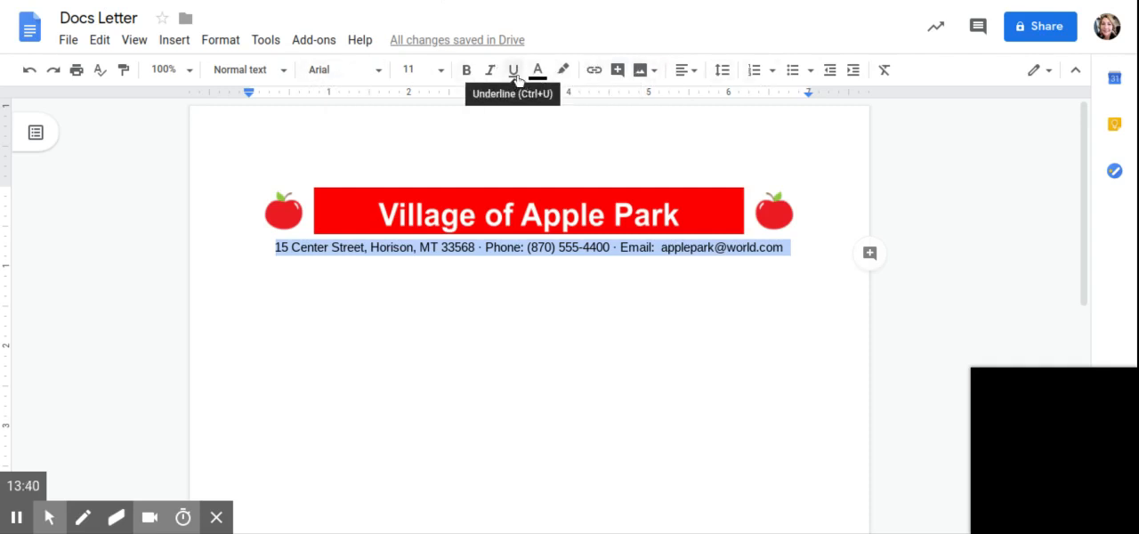
- Toggle underline on and off for the contact line, then move the cursor below it
left_click(513, 70)
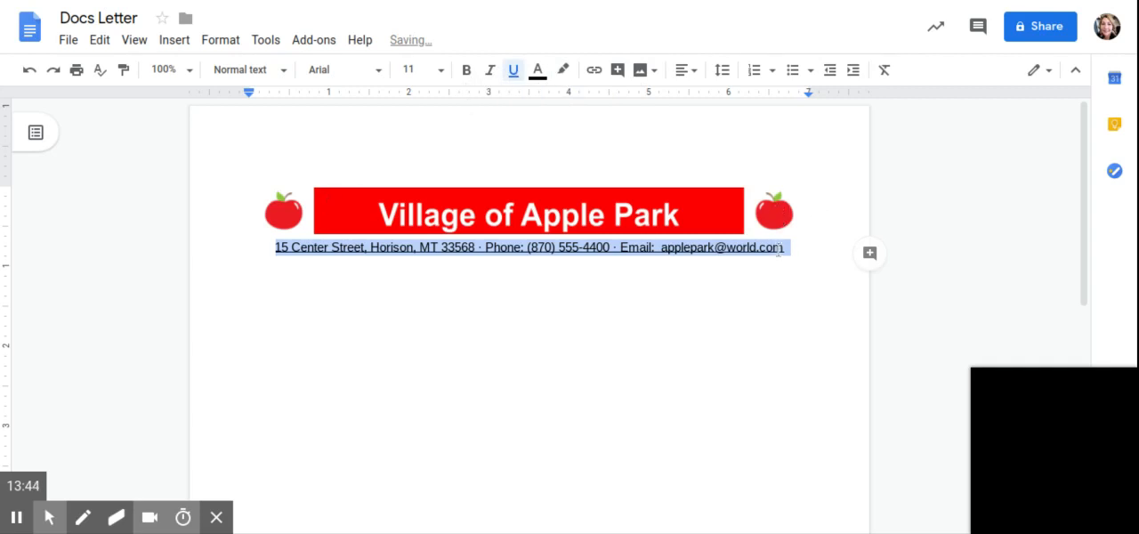
left_click(512, 69)
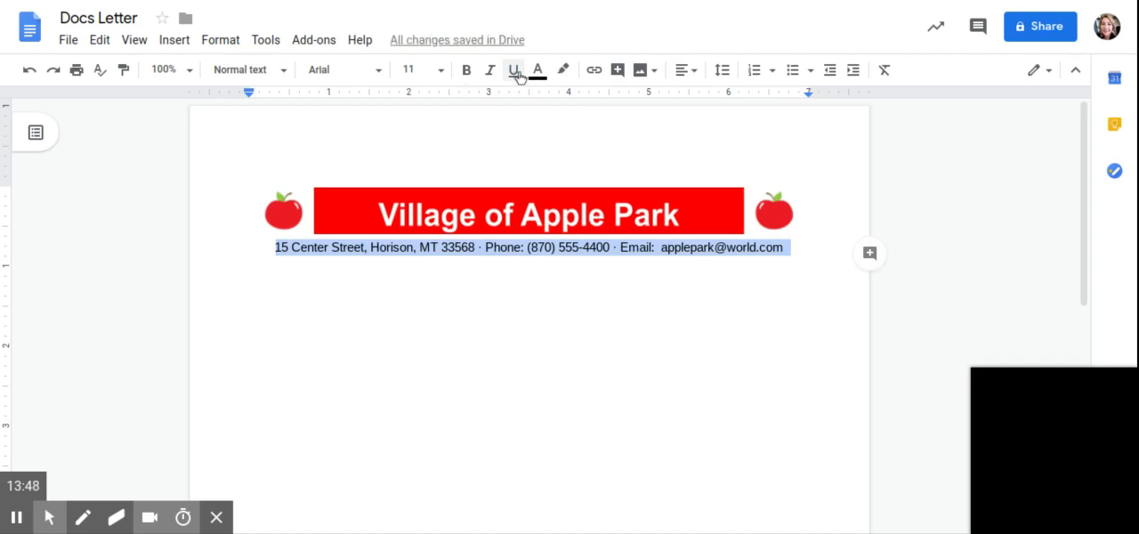
left_click(513, 69)
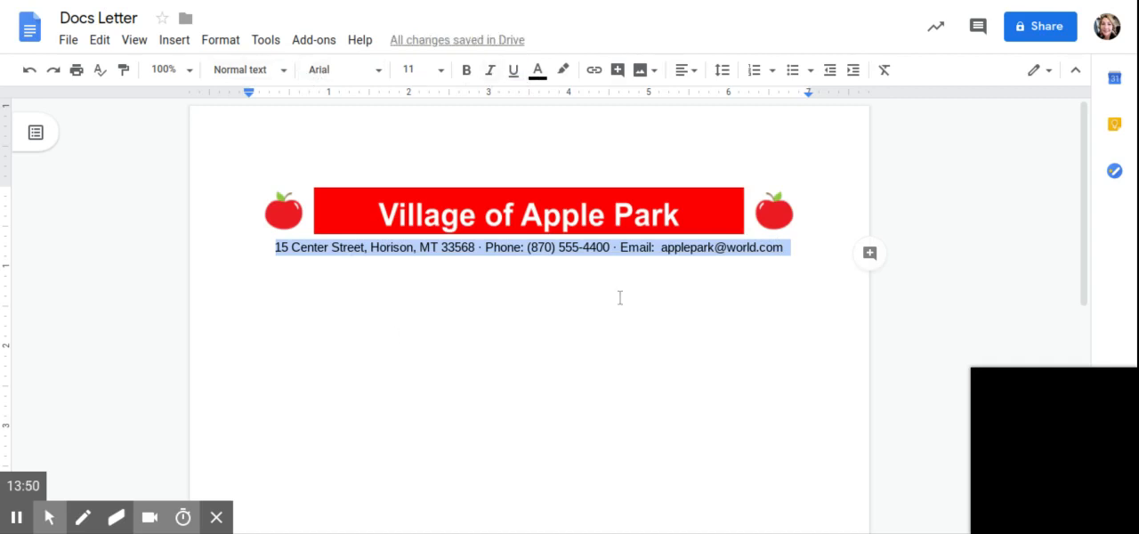
left_click(785, 246)
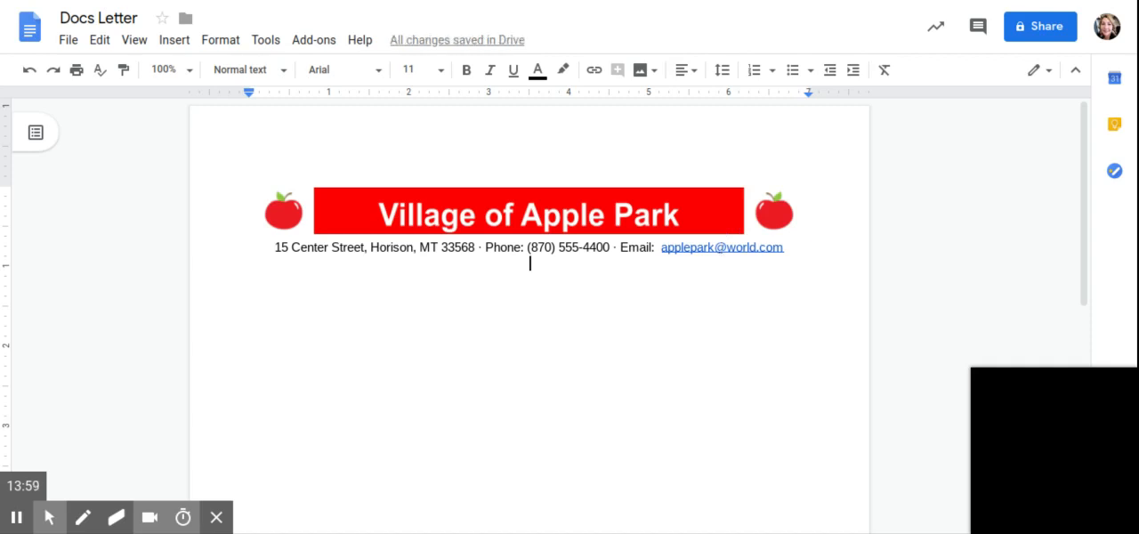
- Remove the link from the email address so it shows as plain black text
right_click(721, 248)
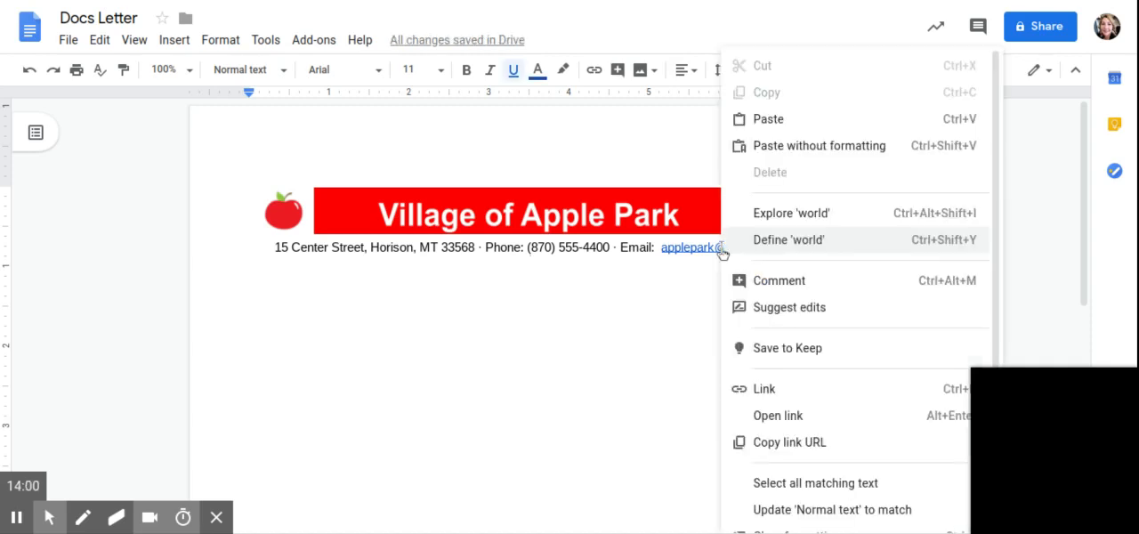
mouse_move(690, 247)
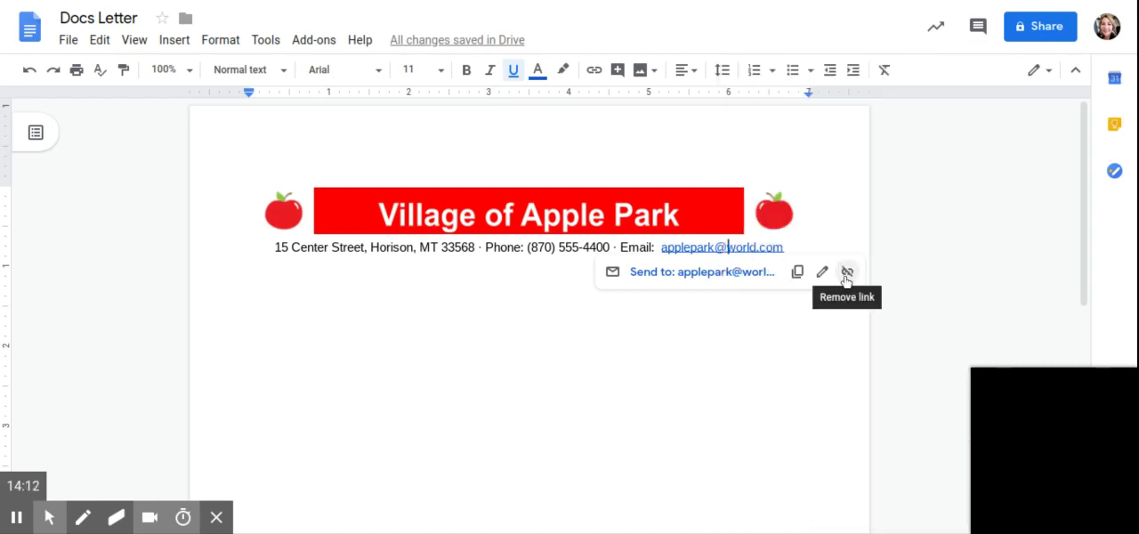
left_click(847, 271)
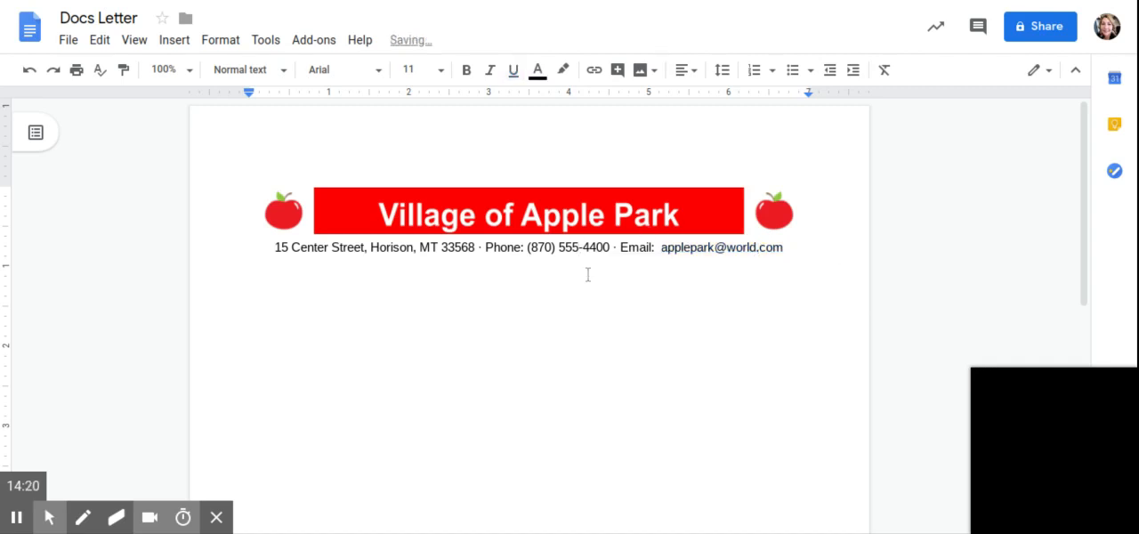
- Insert a horizontal line below the contact line and set the contact line to single spacing
left_click(531, 278)
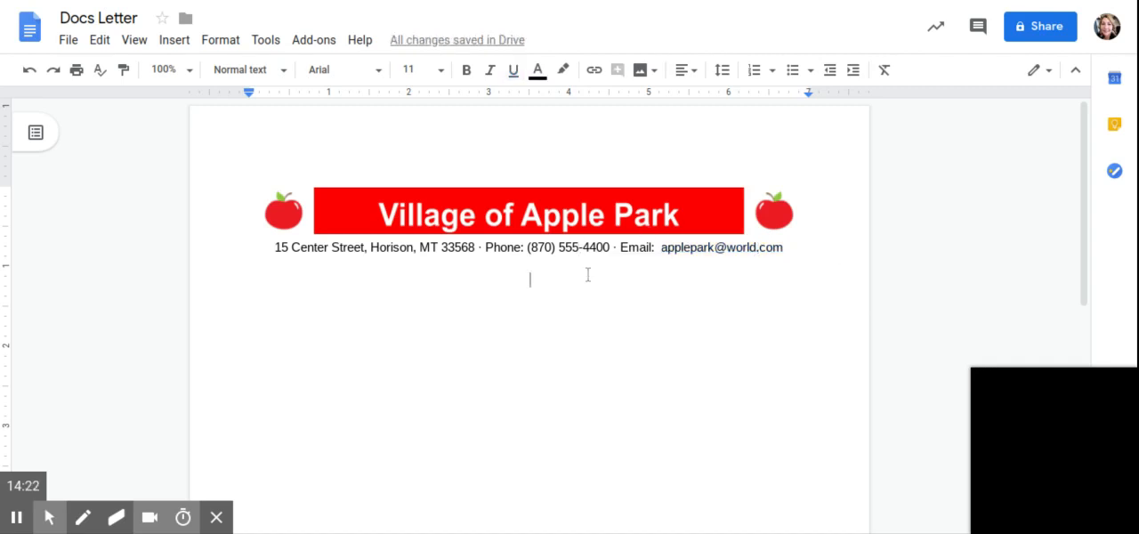
left_click(174, 39)
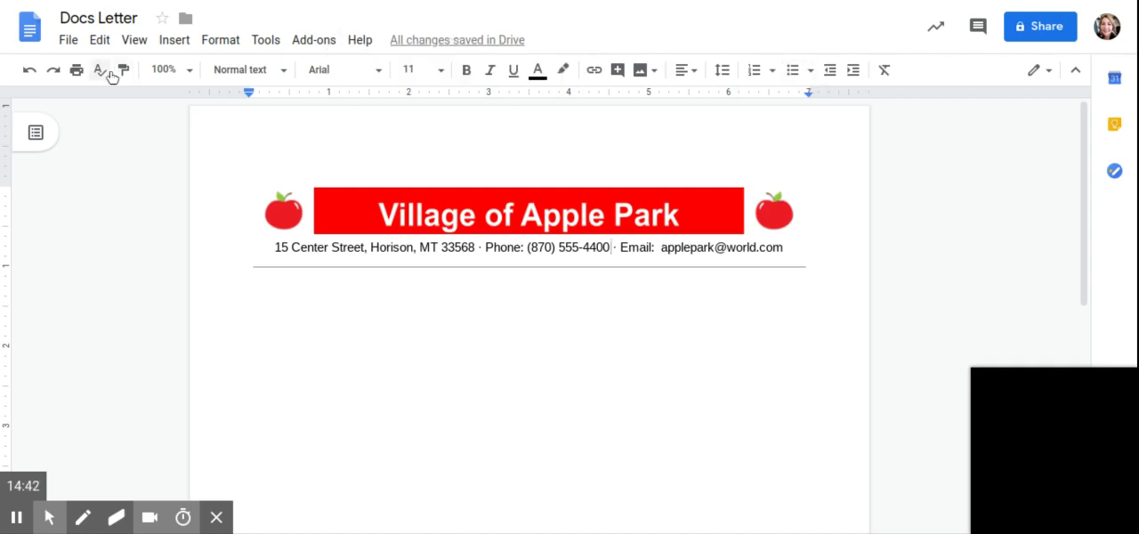
mouse_move(563, 70)
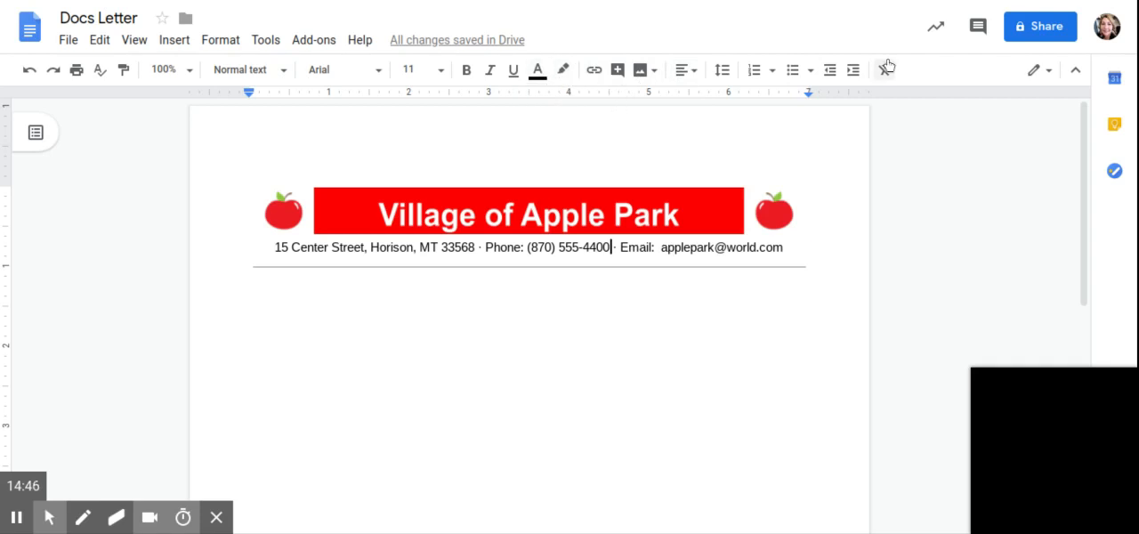
left_click(220, 39)
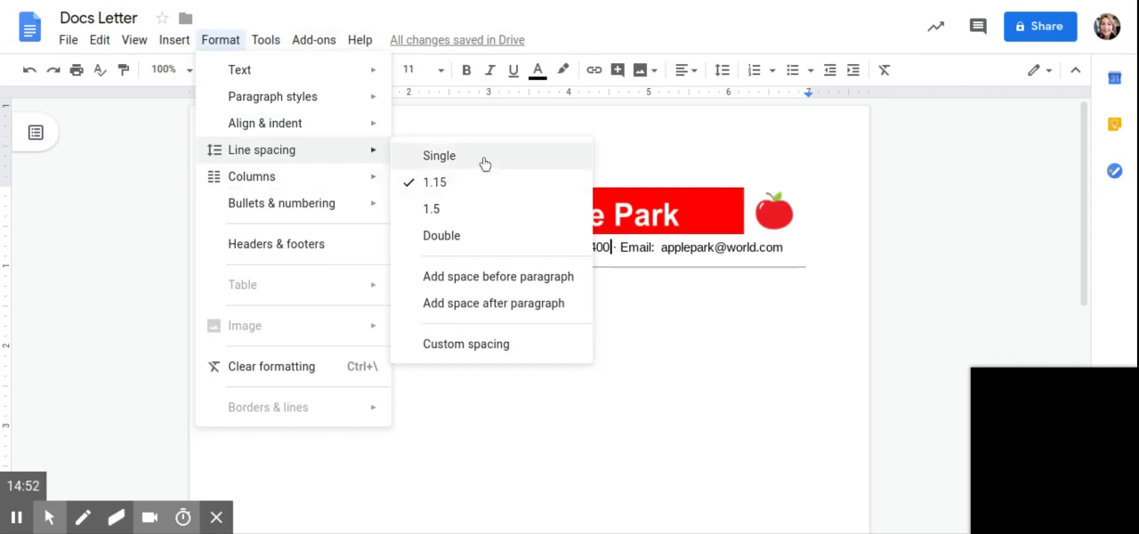
left_click(438, 157)
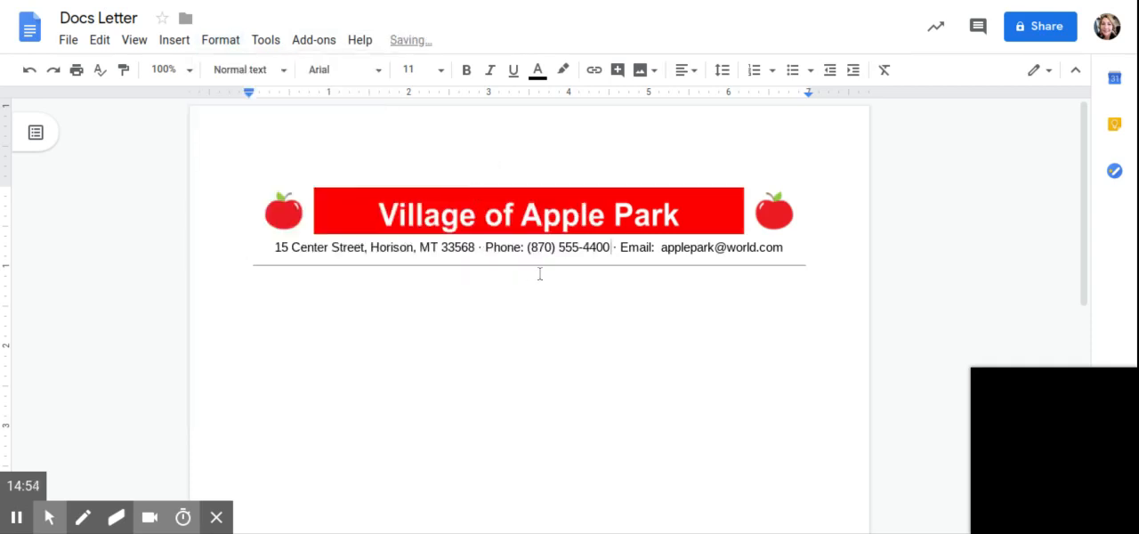